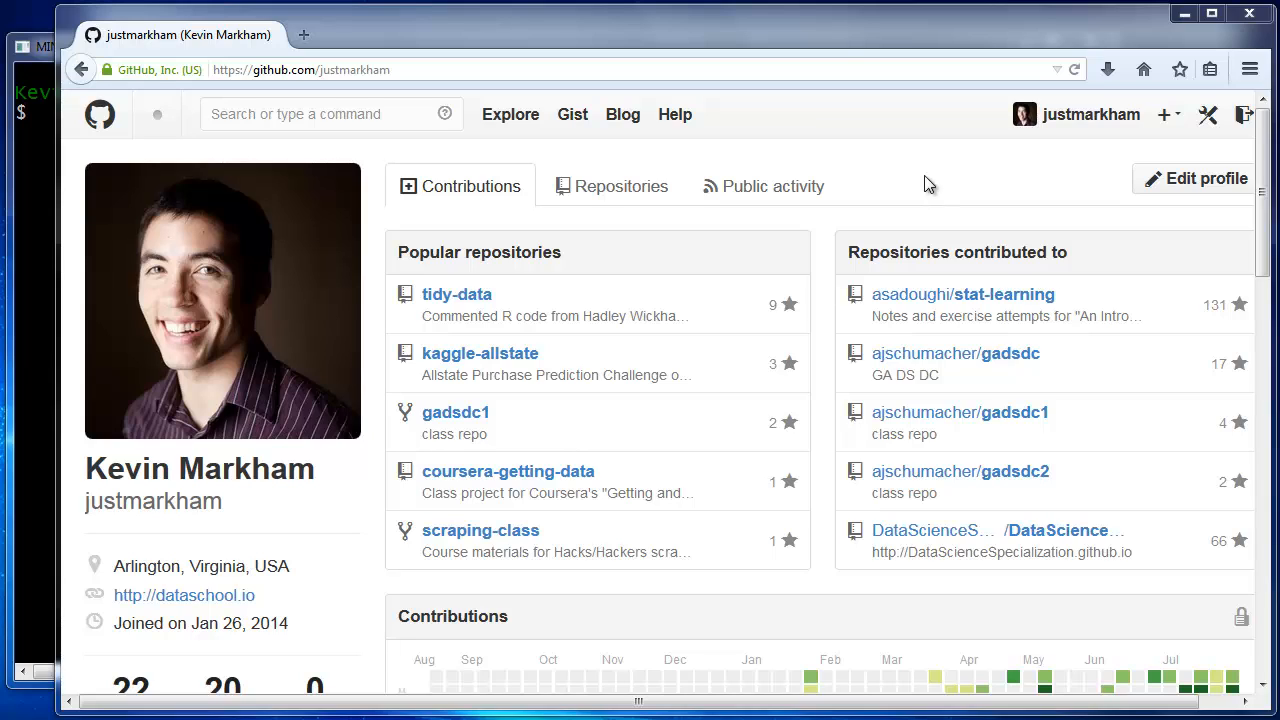
mouse_move(925, 168)
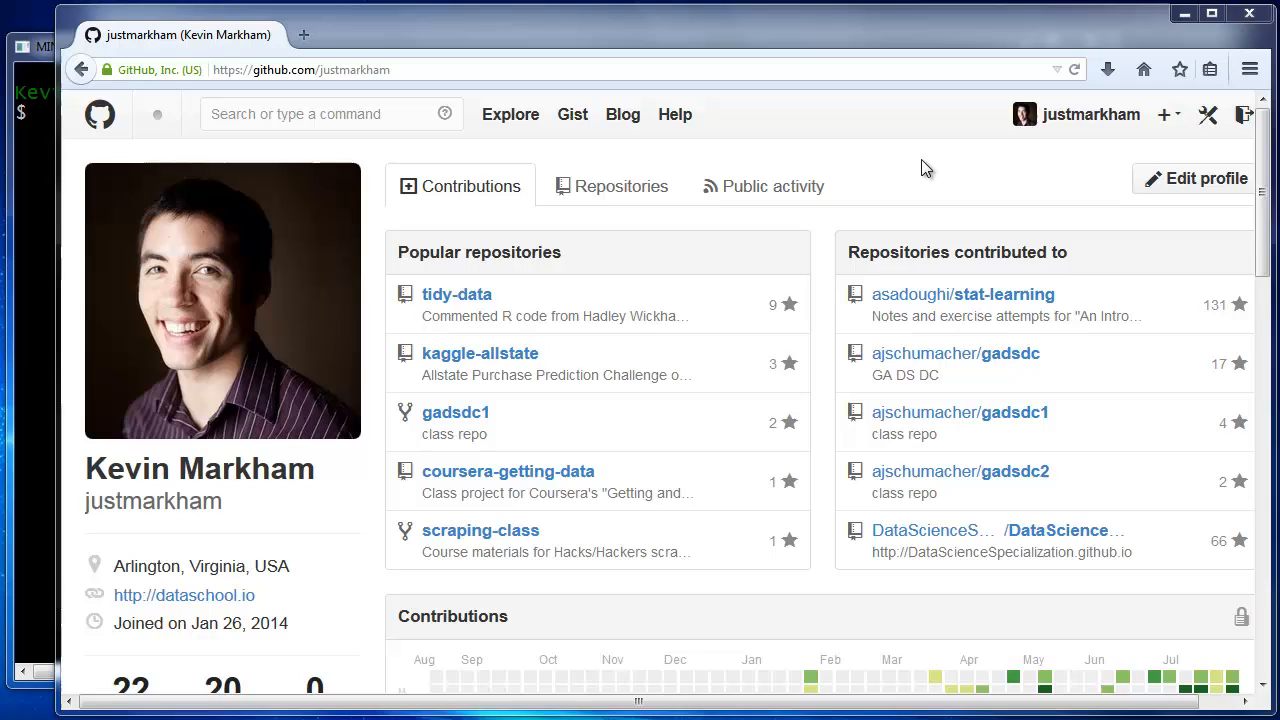
mouse_move(1191, 178)
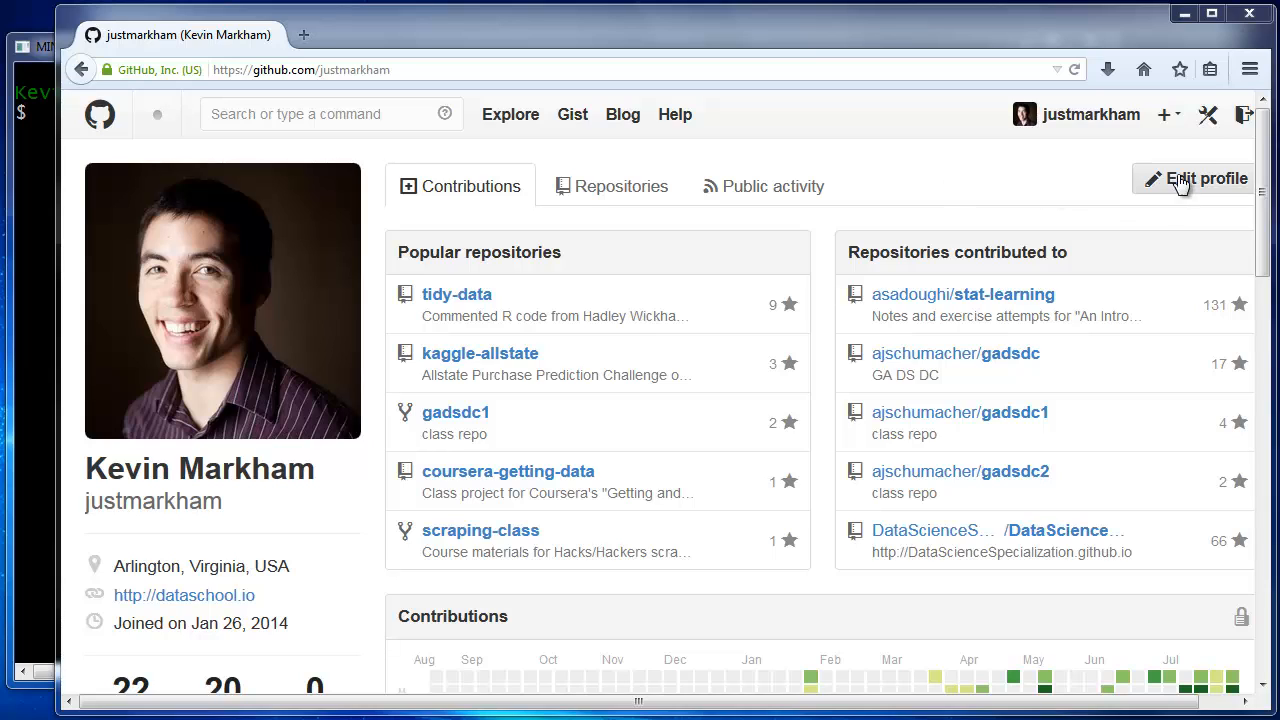
Create a public GitHub repository named test1, initialized with a README.
click(1163, 114)
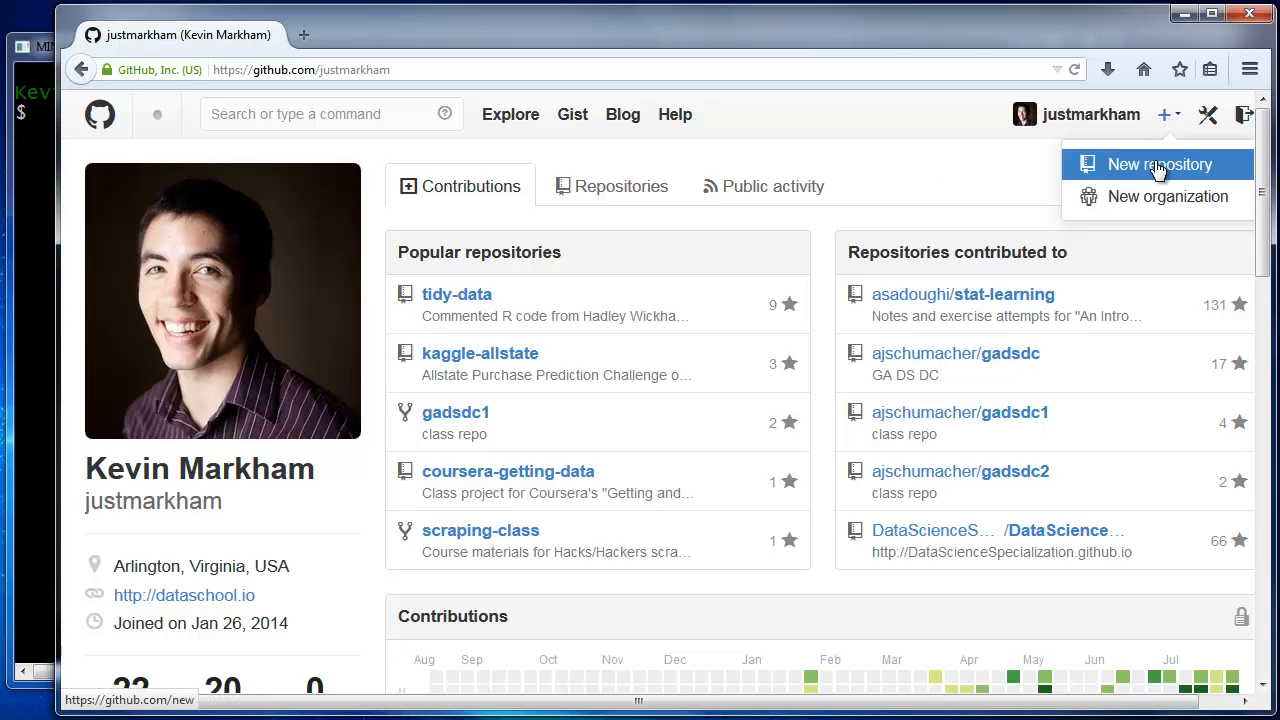
click(1159, 164)
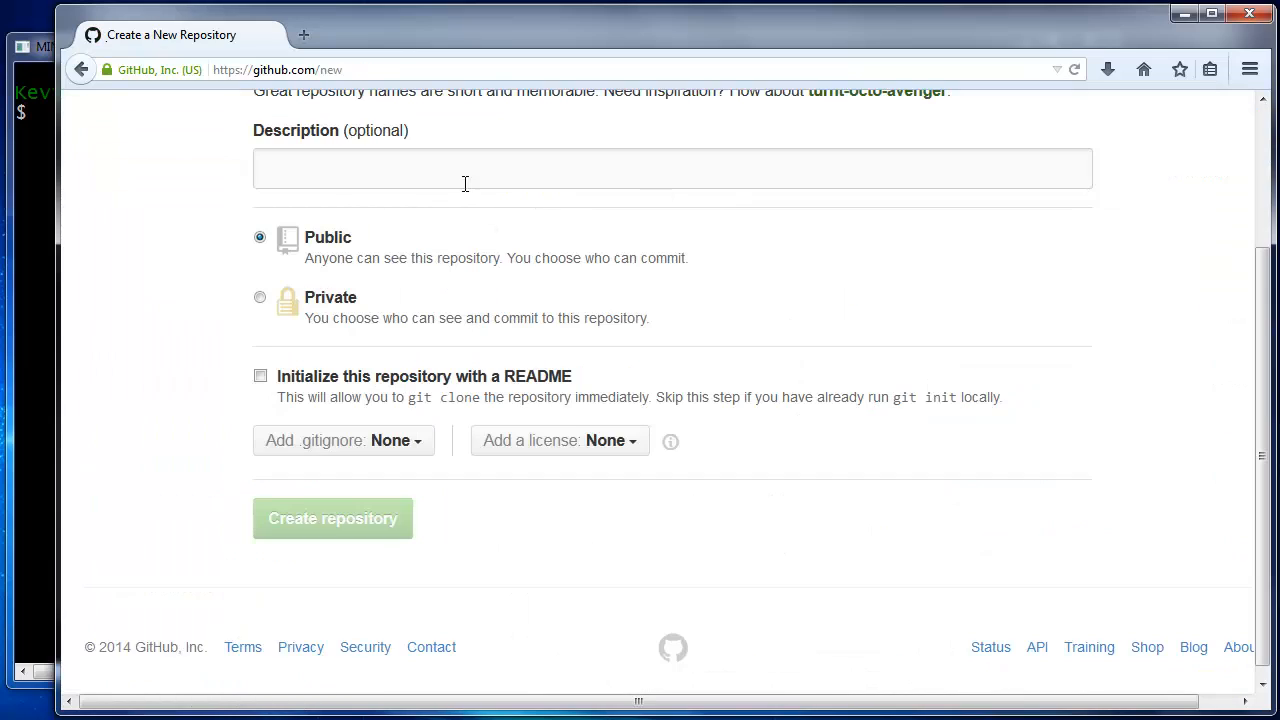
scroll(up, 3)
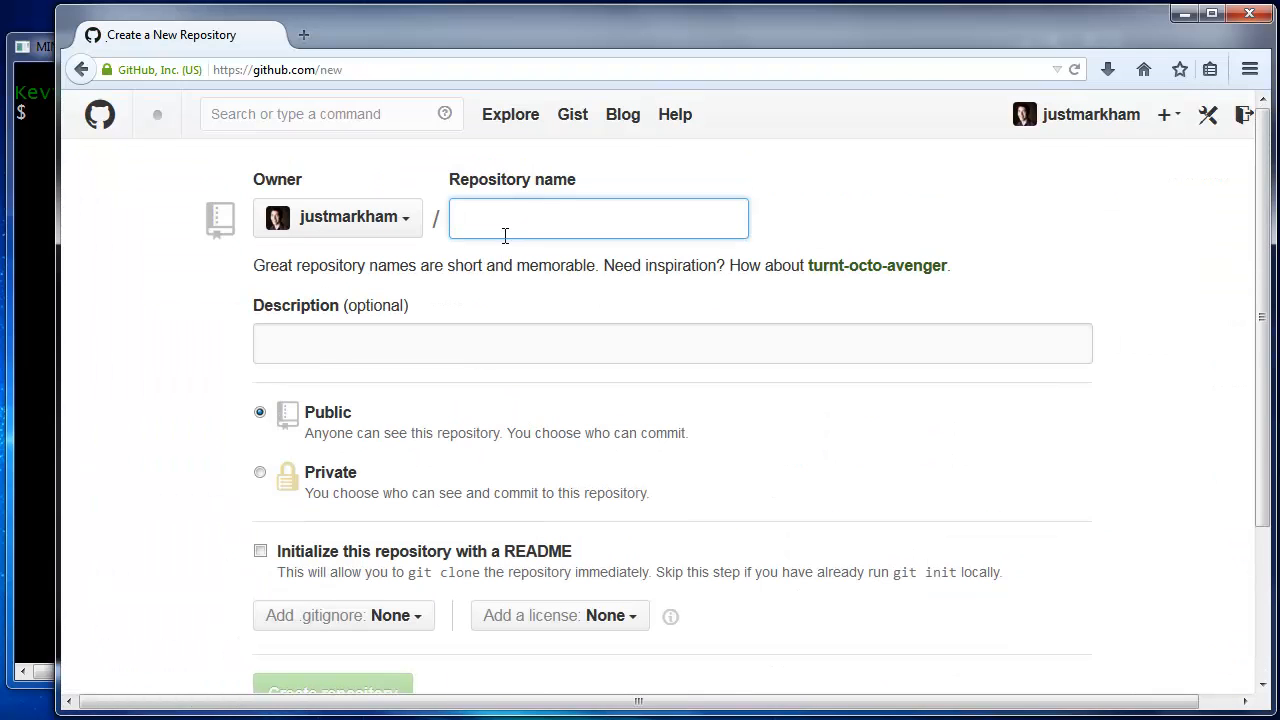
text(test1)
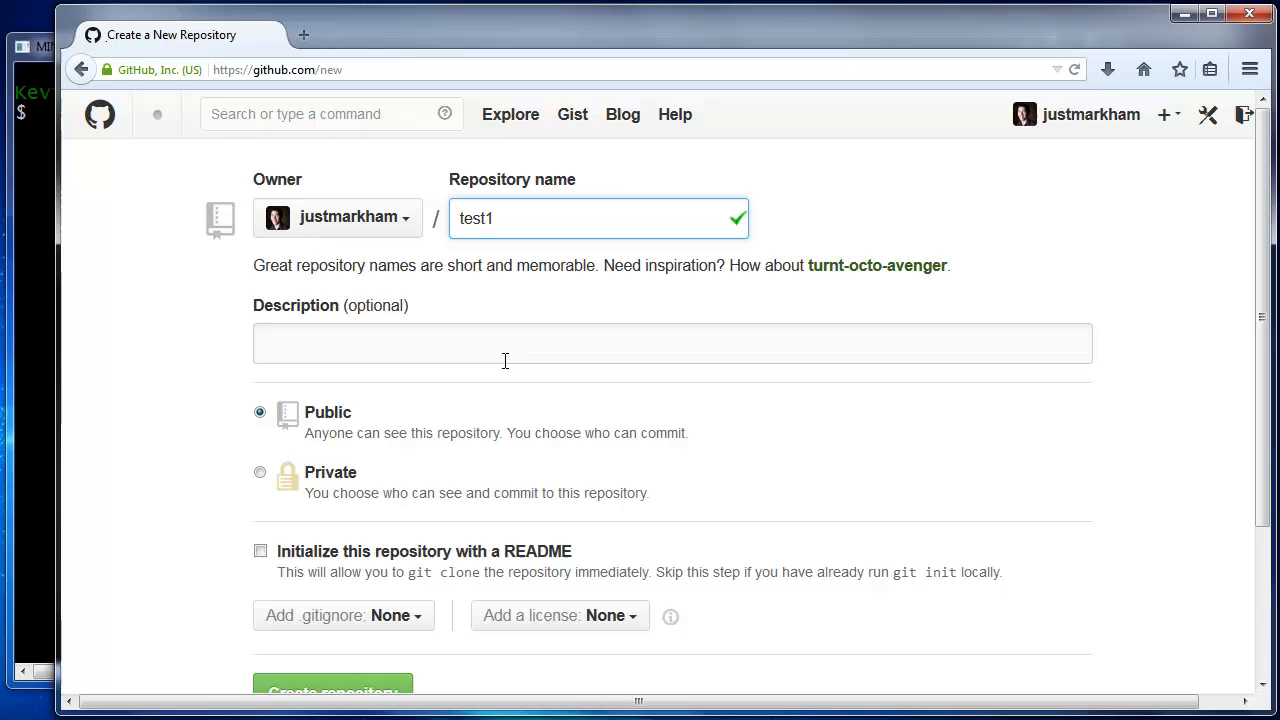
mouse_move(501, 397)
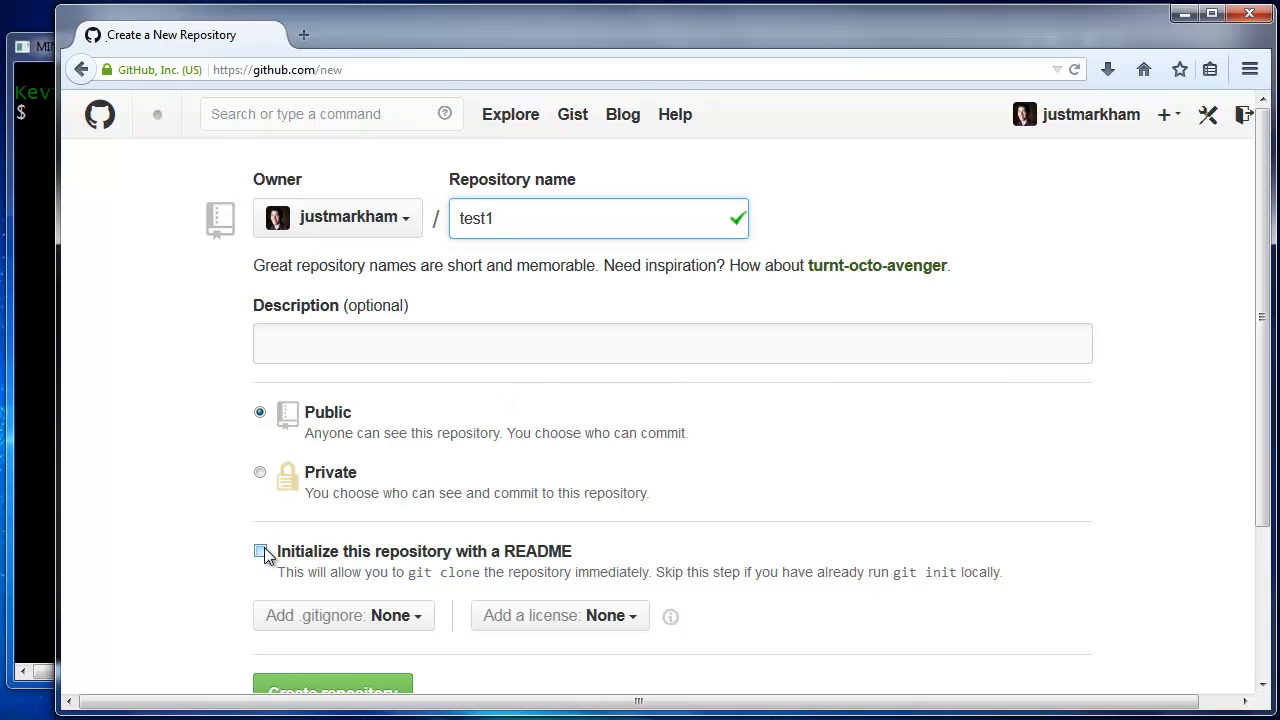
click(260, 551)
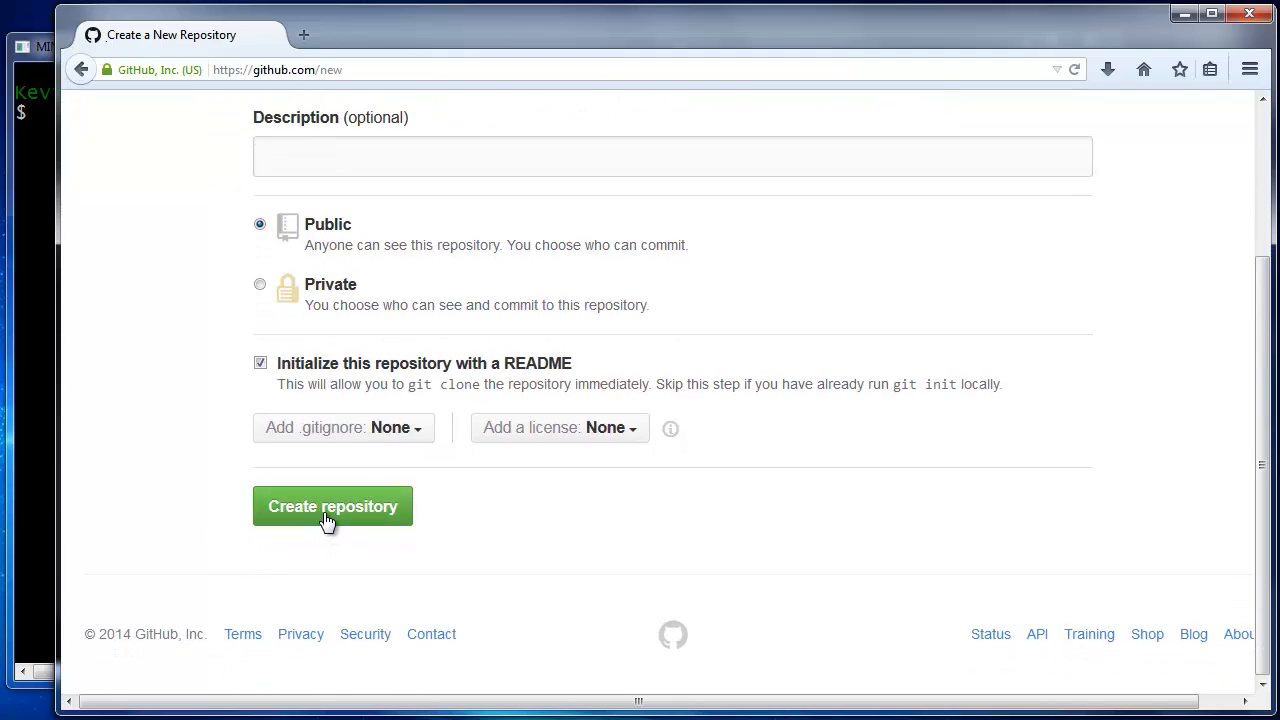
click(332, 506)
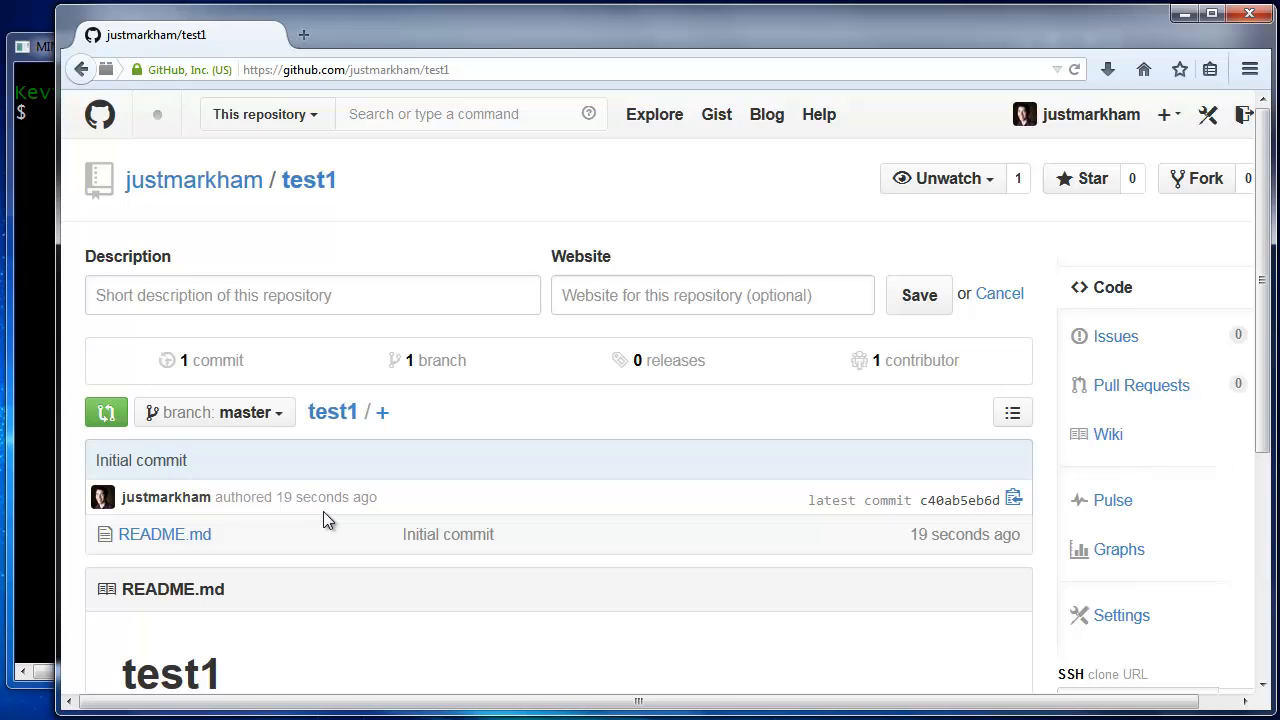
mouse_move(270, 470)
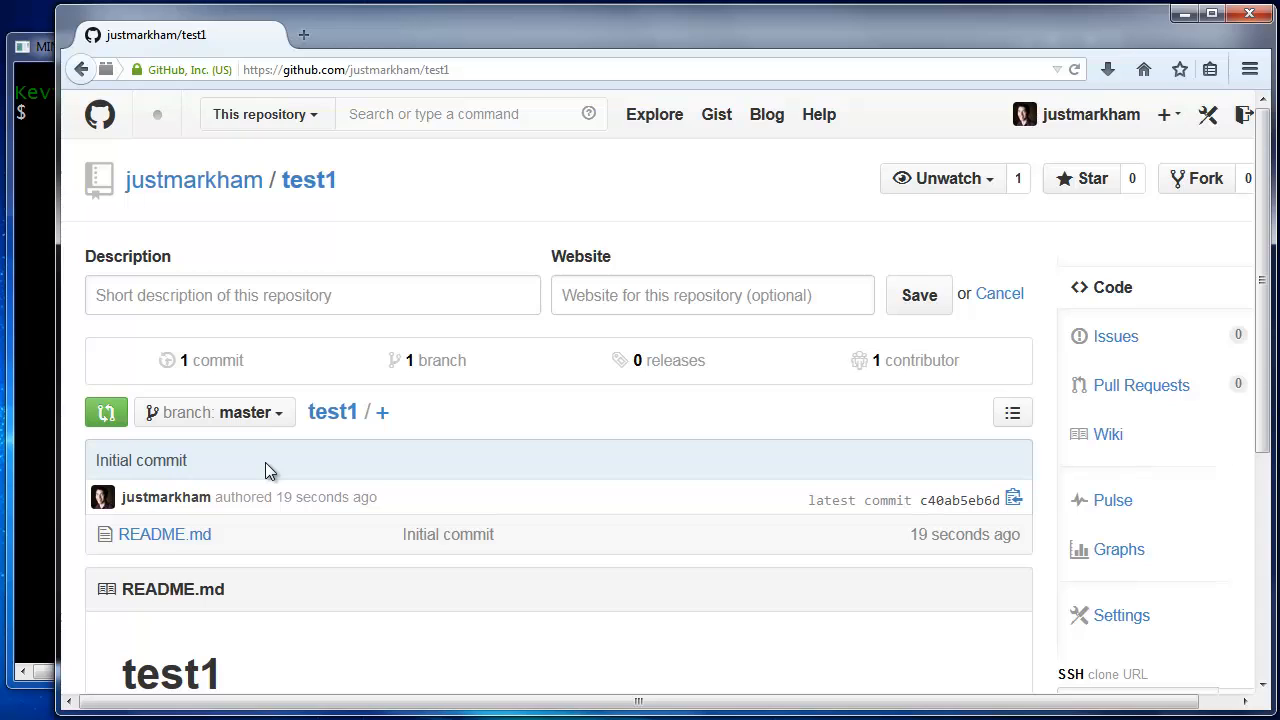
mouse_move(45, 295)
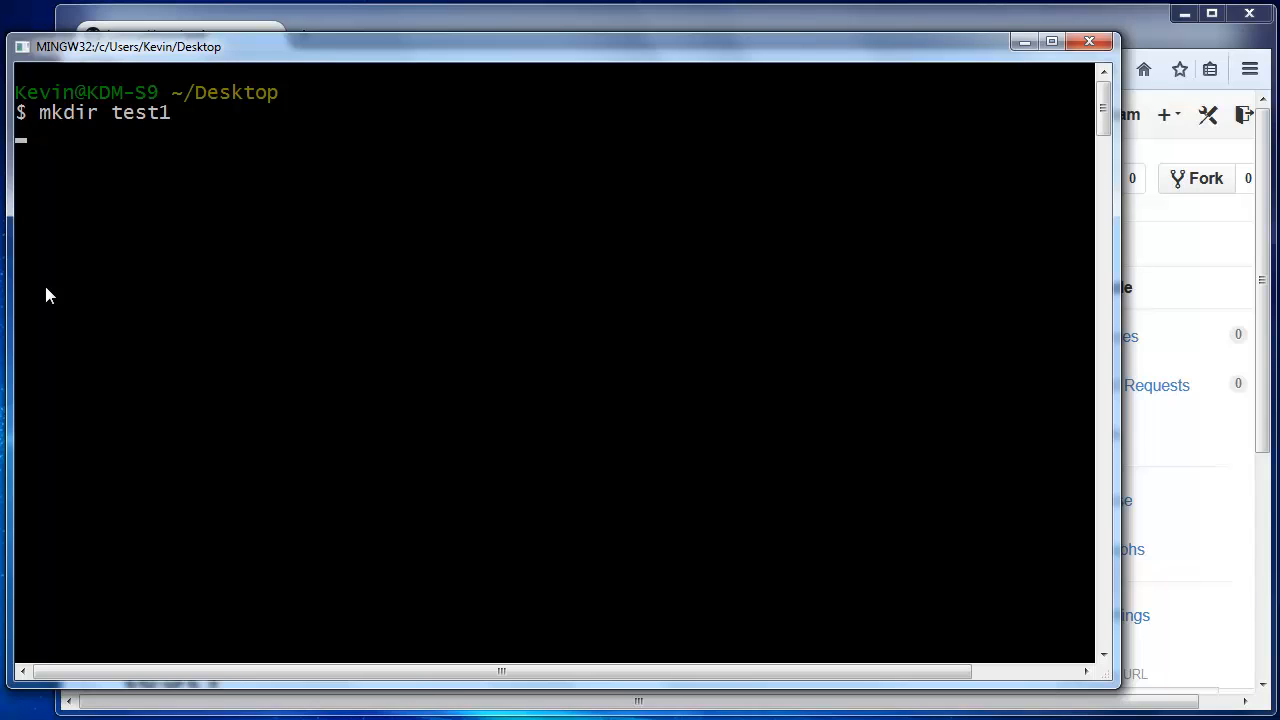
Make a test1 folder on the Desktop, move into it, and initialize Git there.
key(Return)
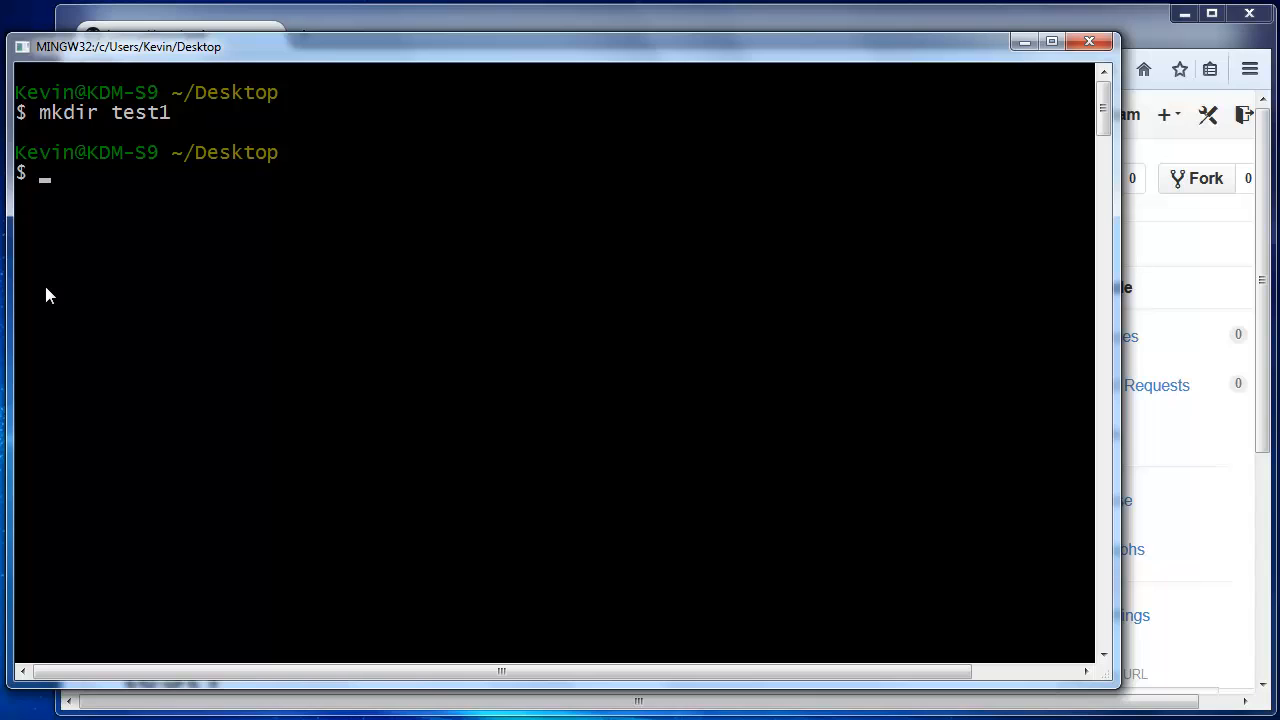
text(cd test1)
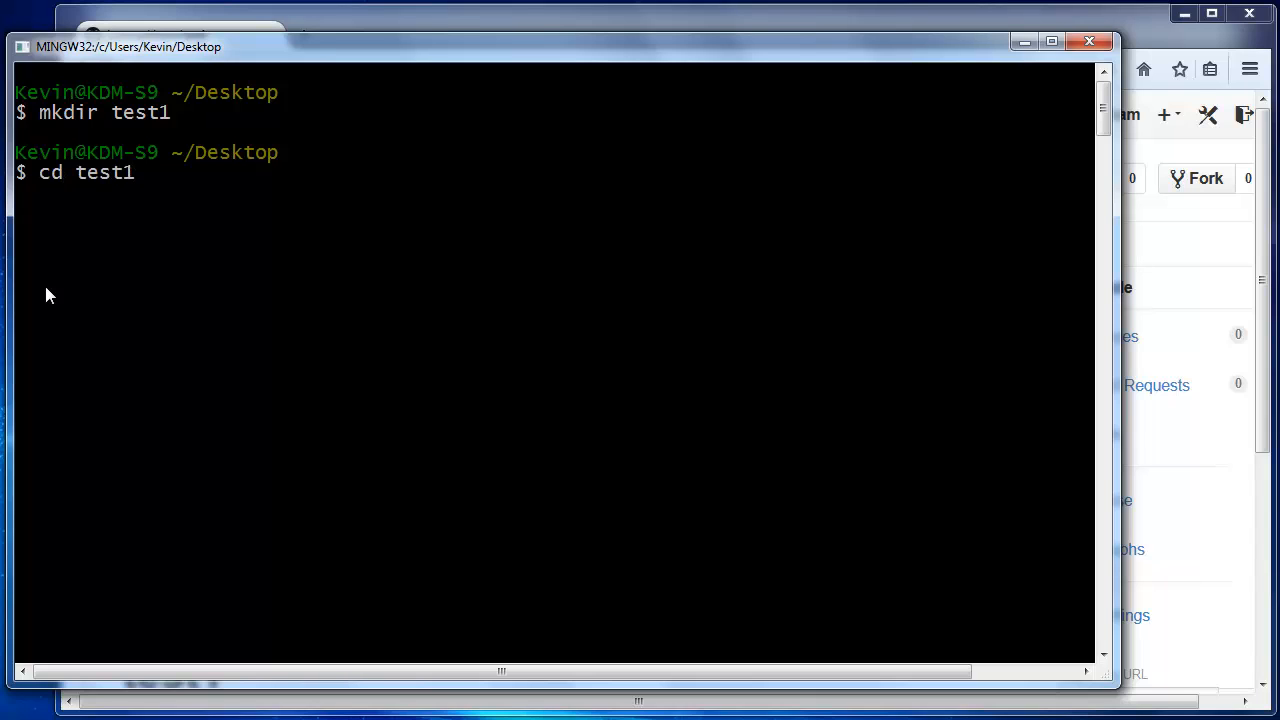
key(Return)
text(git init)
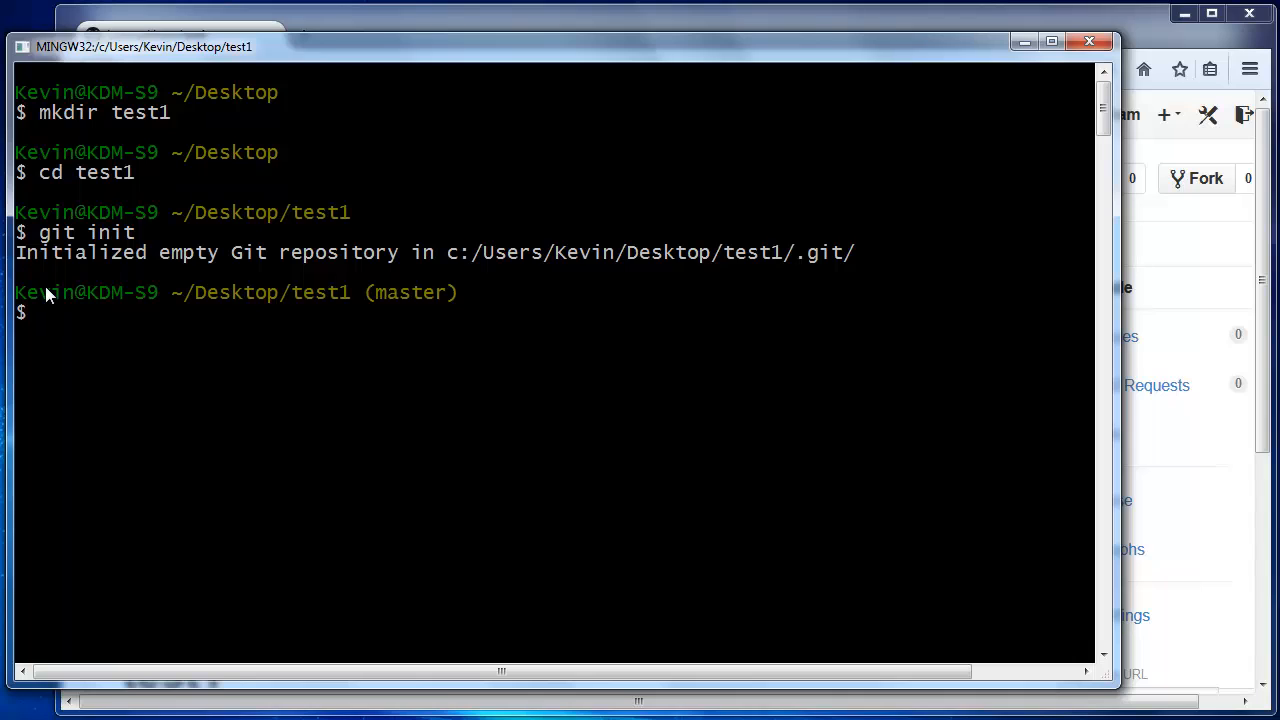
Add GitHub test1's SSH address as the origin remote with git remote add.
text(git remote add)
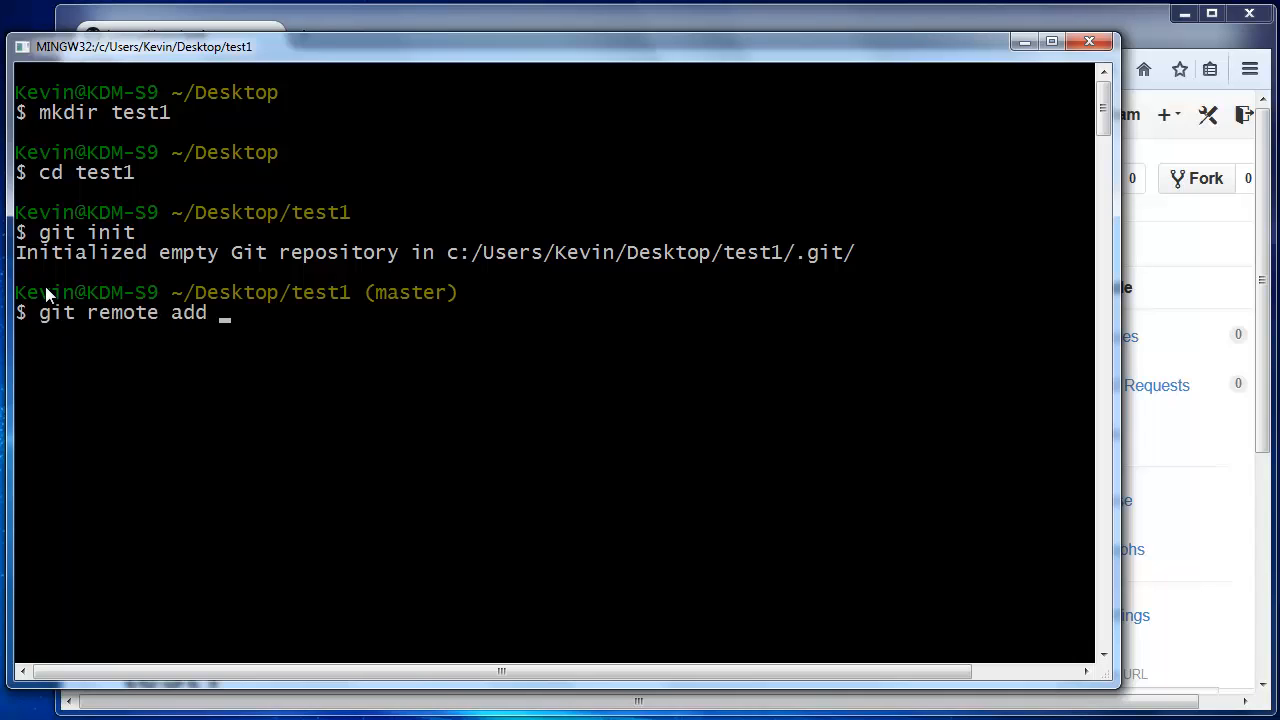
text(origin)
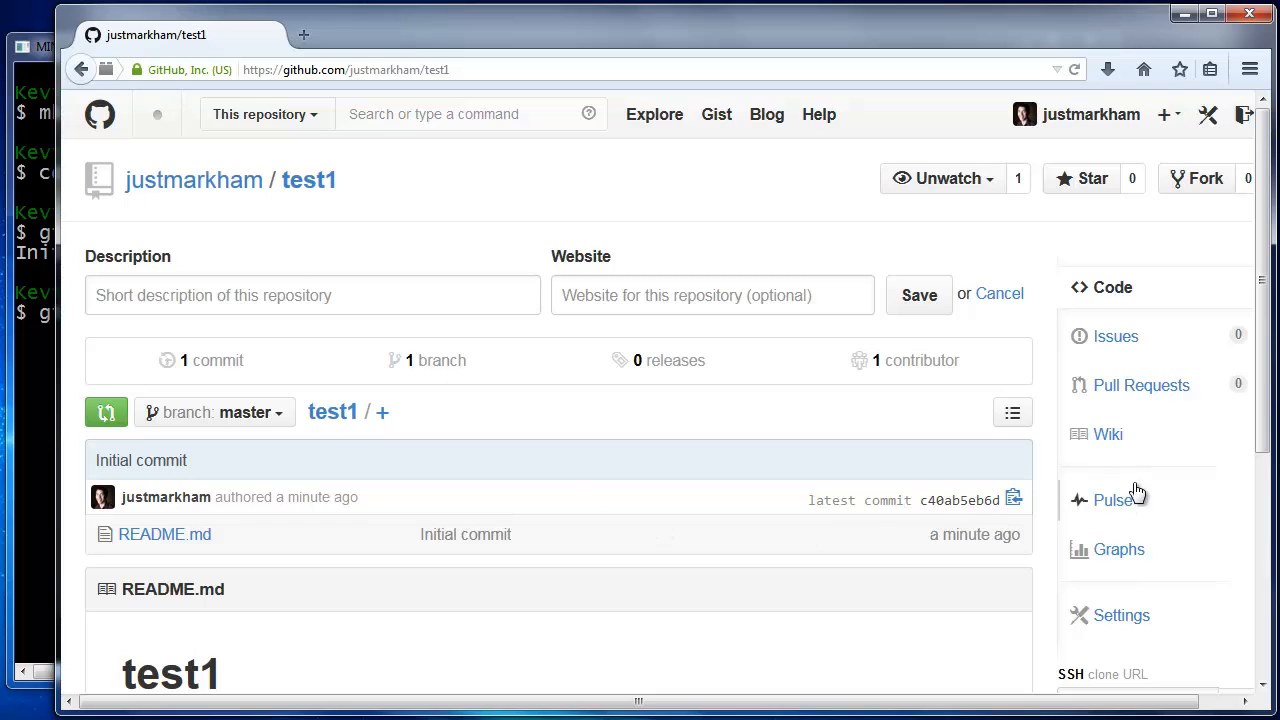
scroll(down, 3)
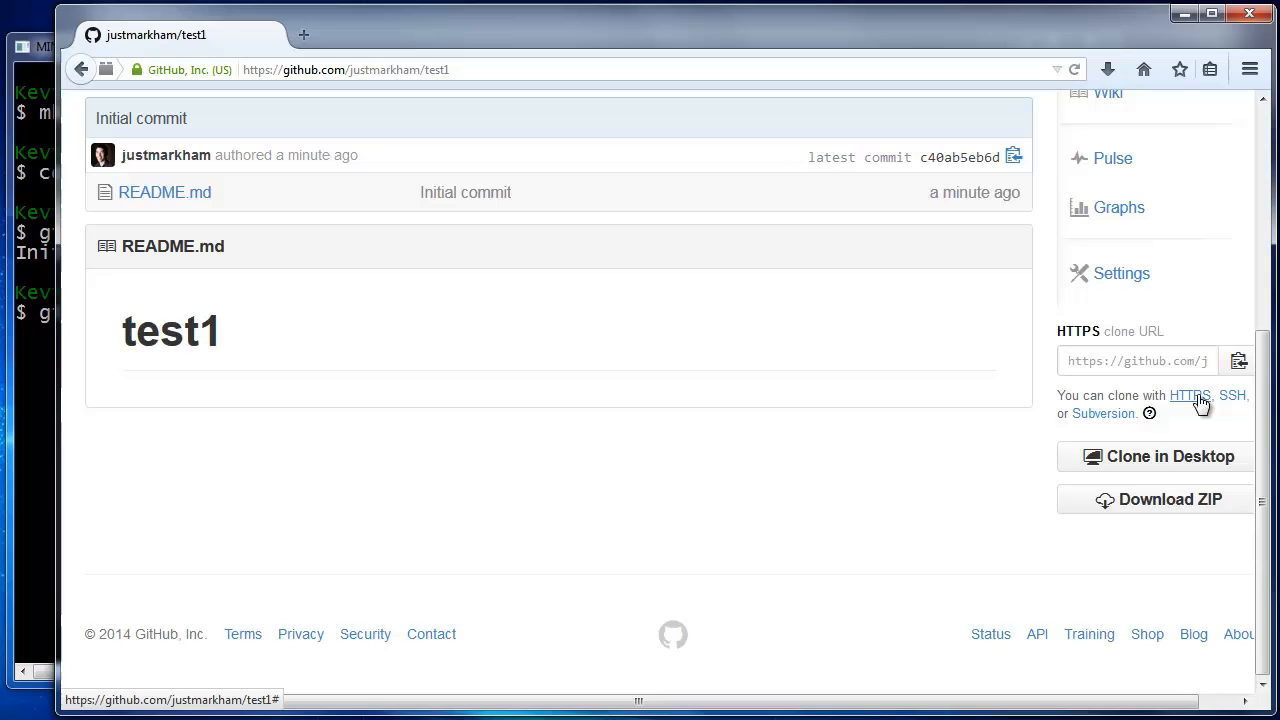
click(1232, 395)
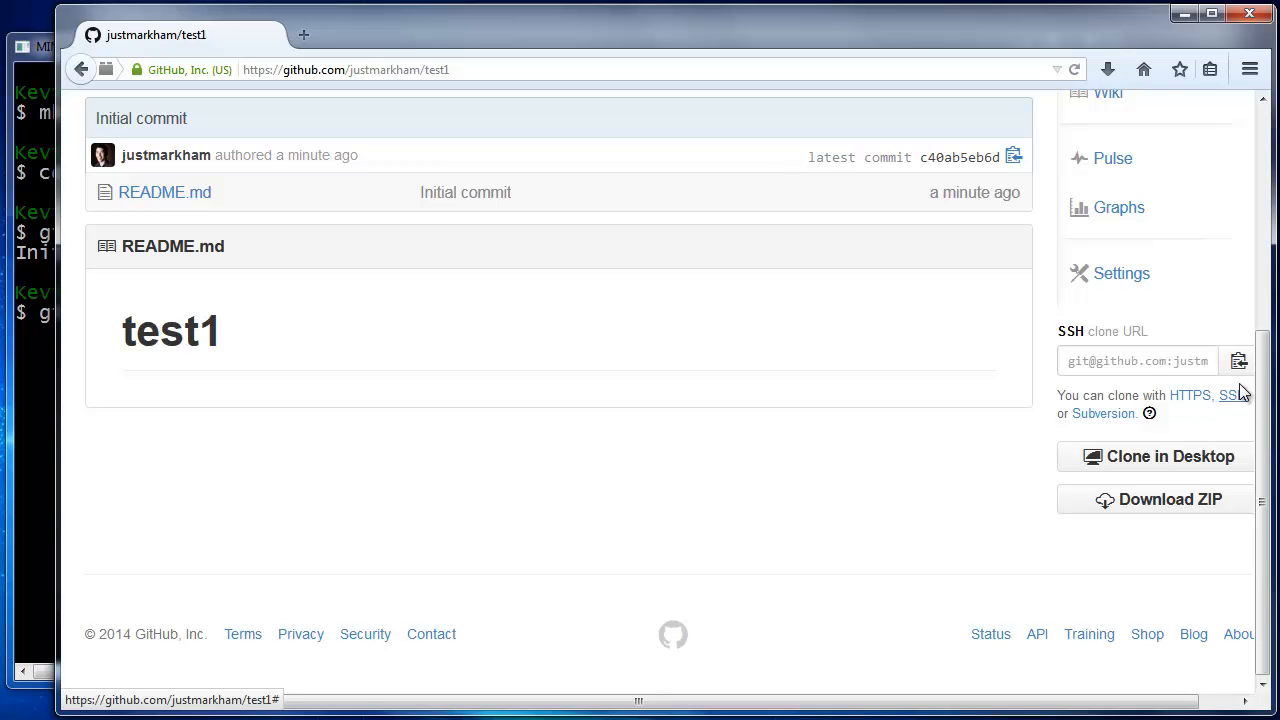
mouse_move(1165, 345)
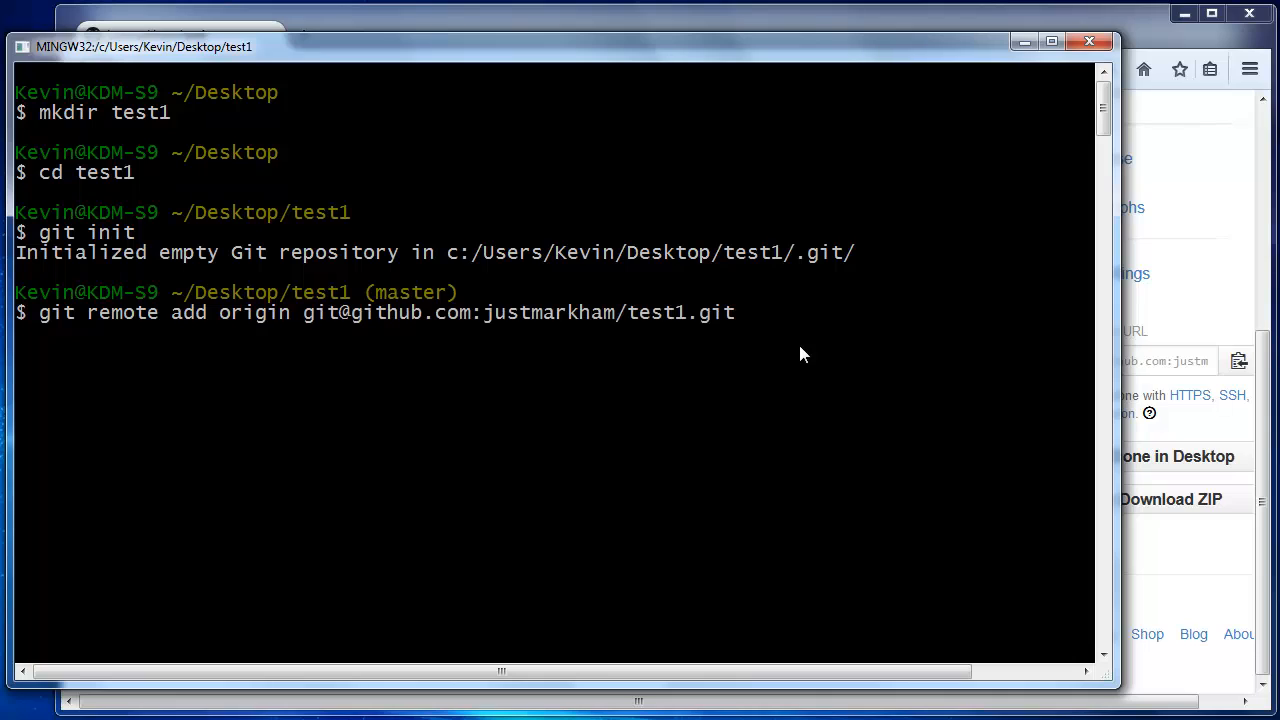
key(Return)
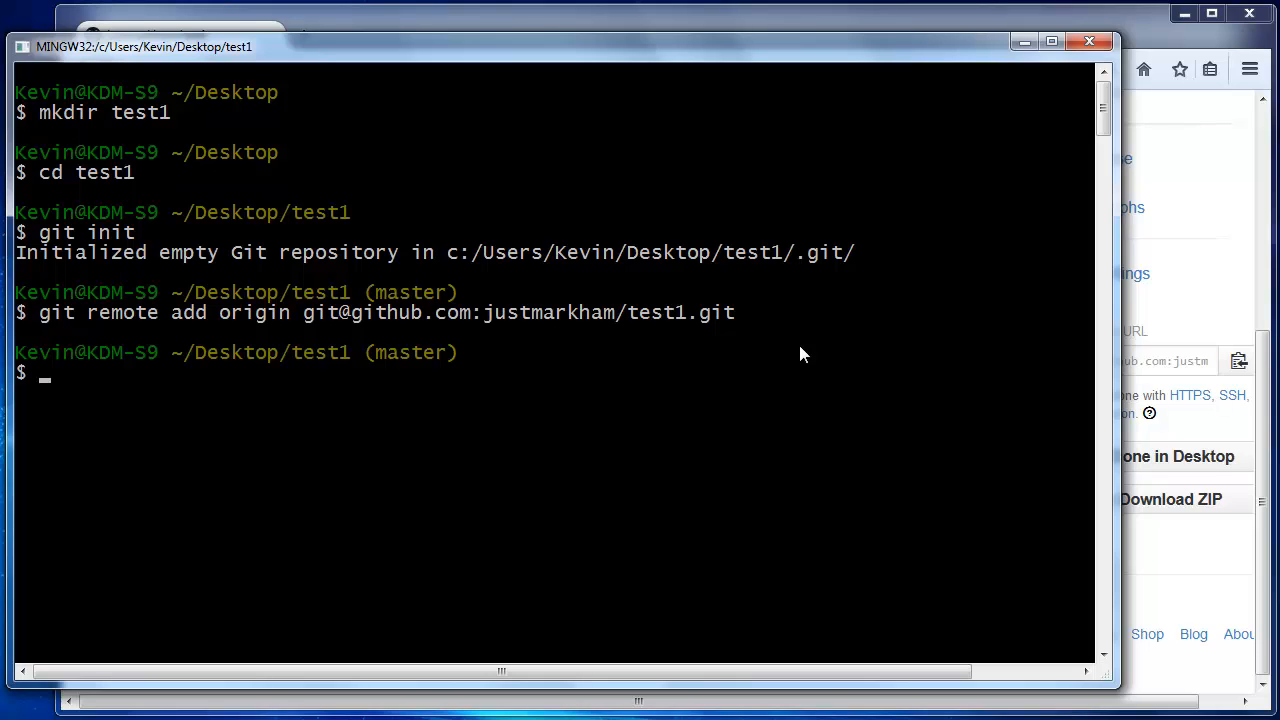
Copy ../test.txt into the test1 repository and check git status.
text(cp)
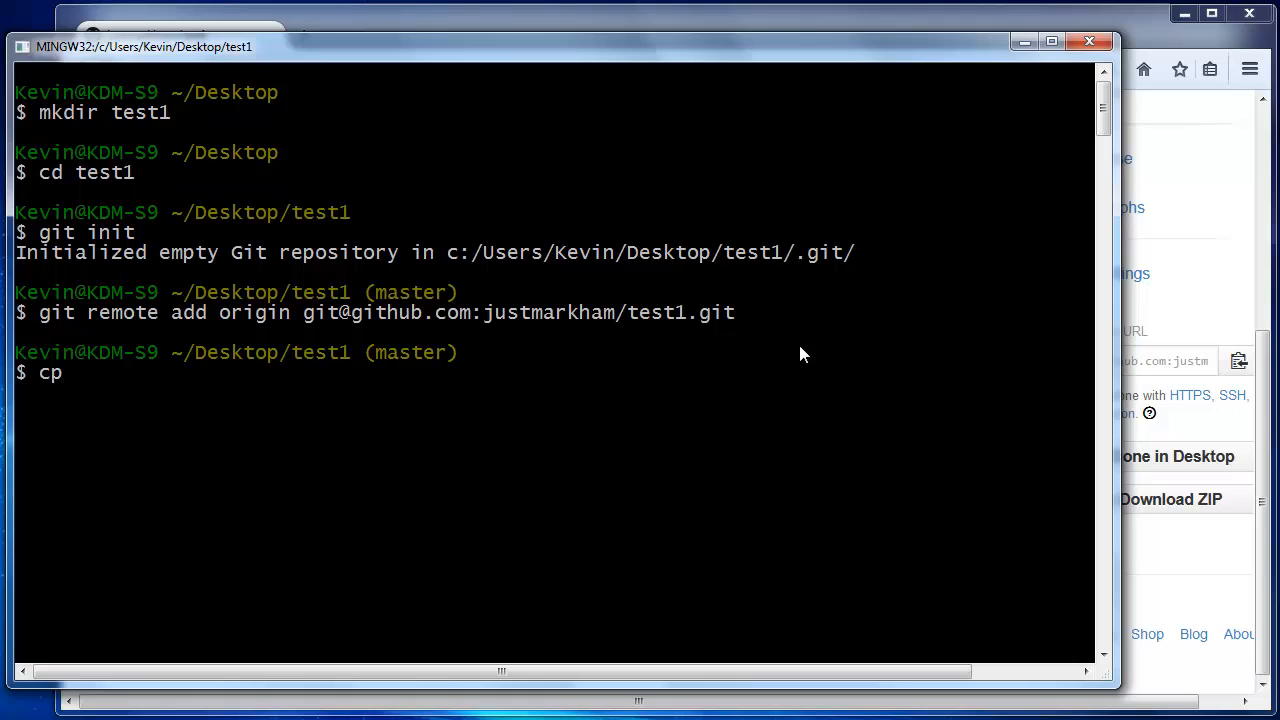
text(../test.)
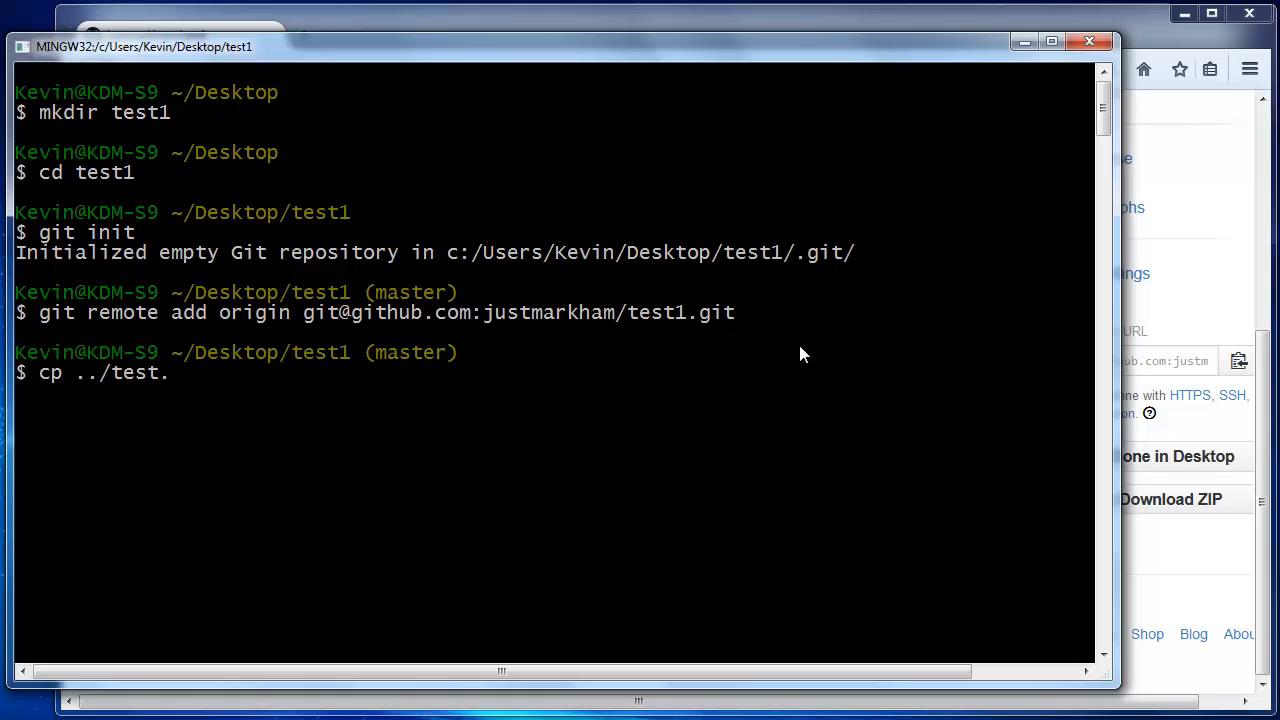
text(txt test.t)
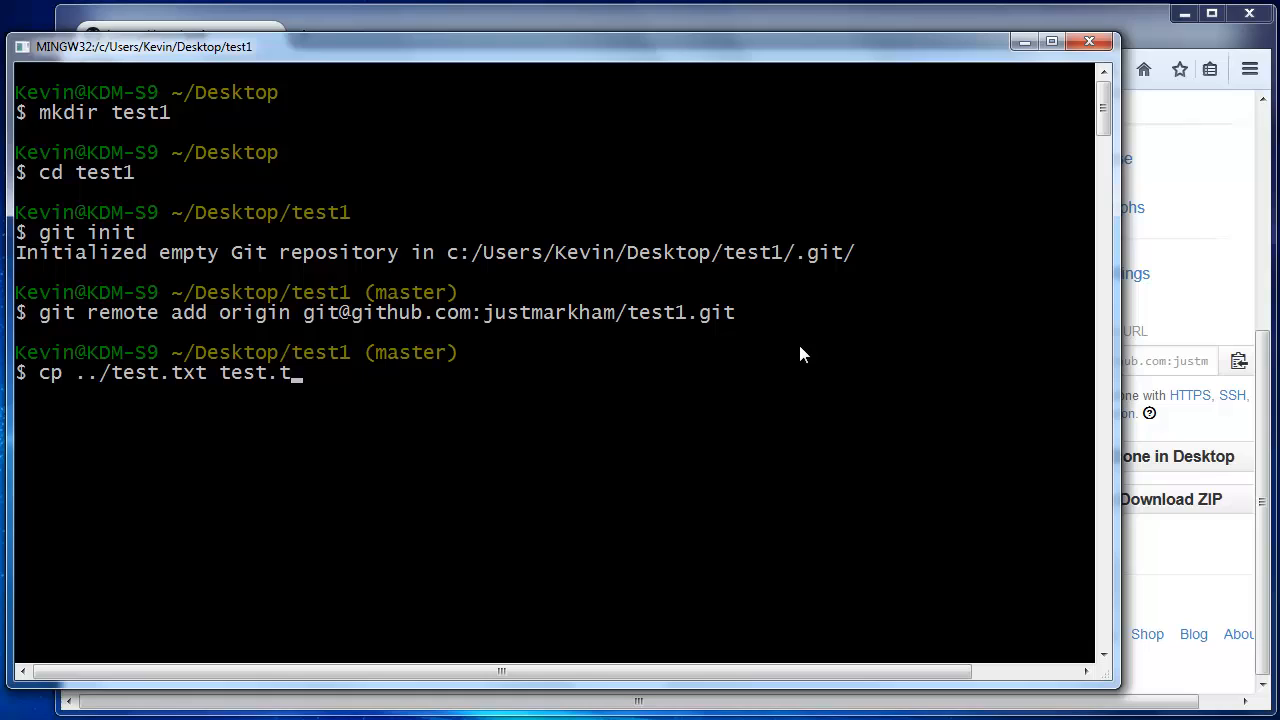
key(Return)
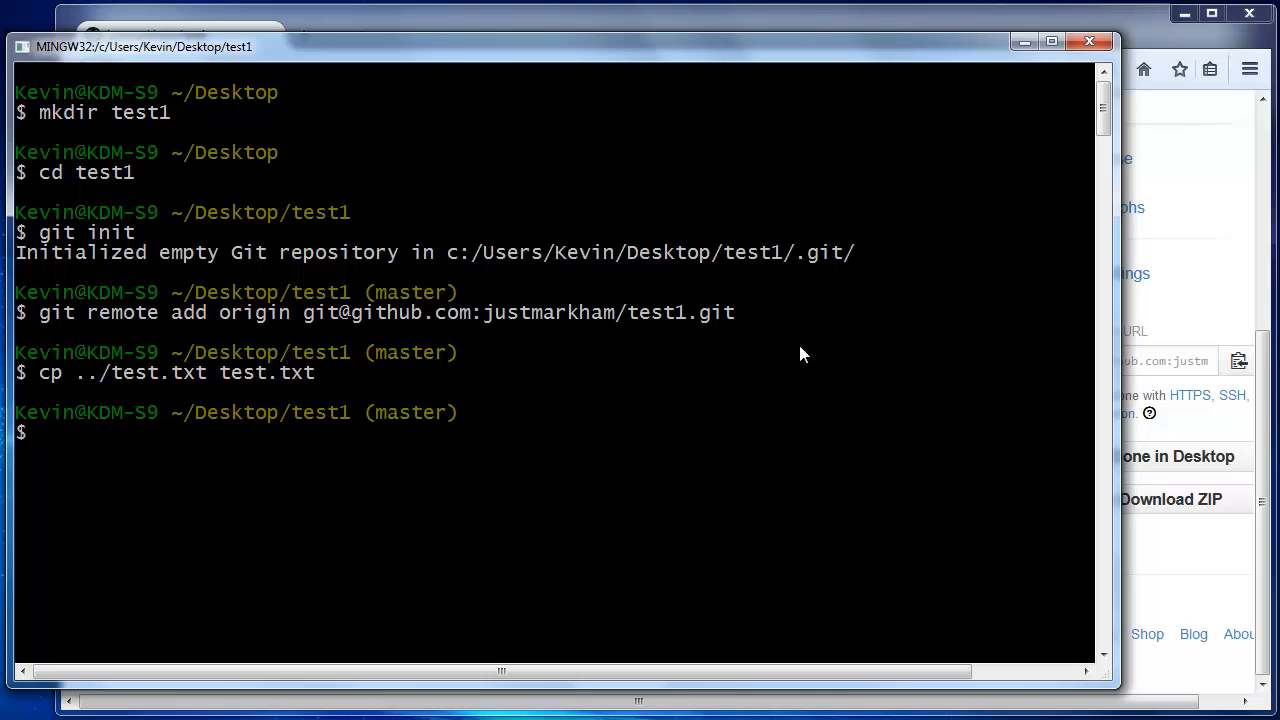
text(git stat)
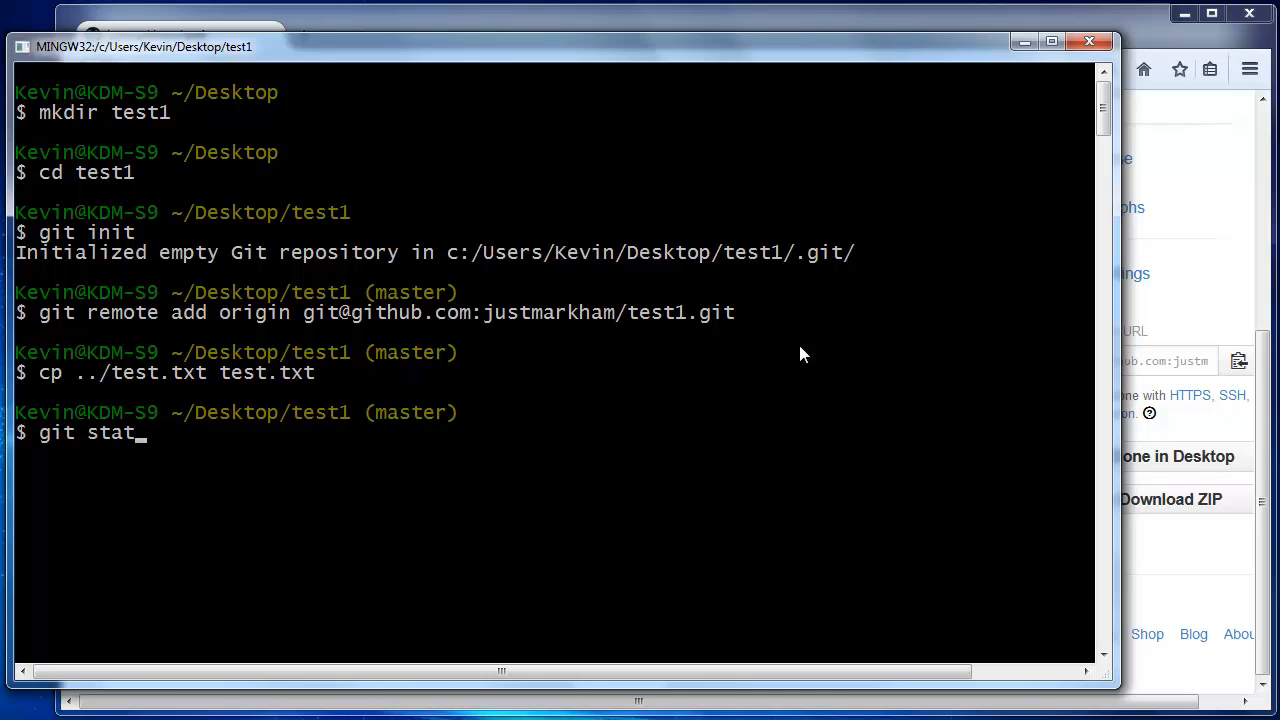
key(Return)
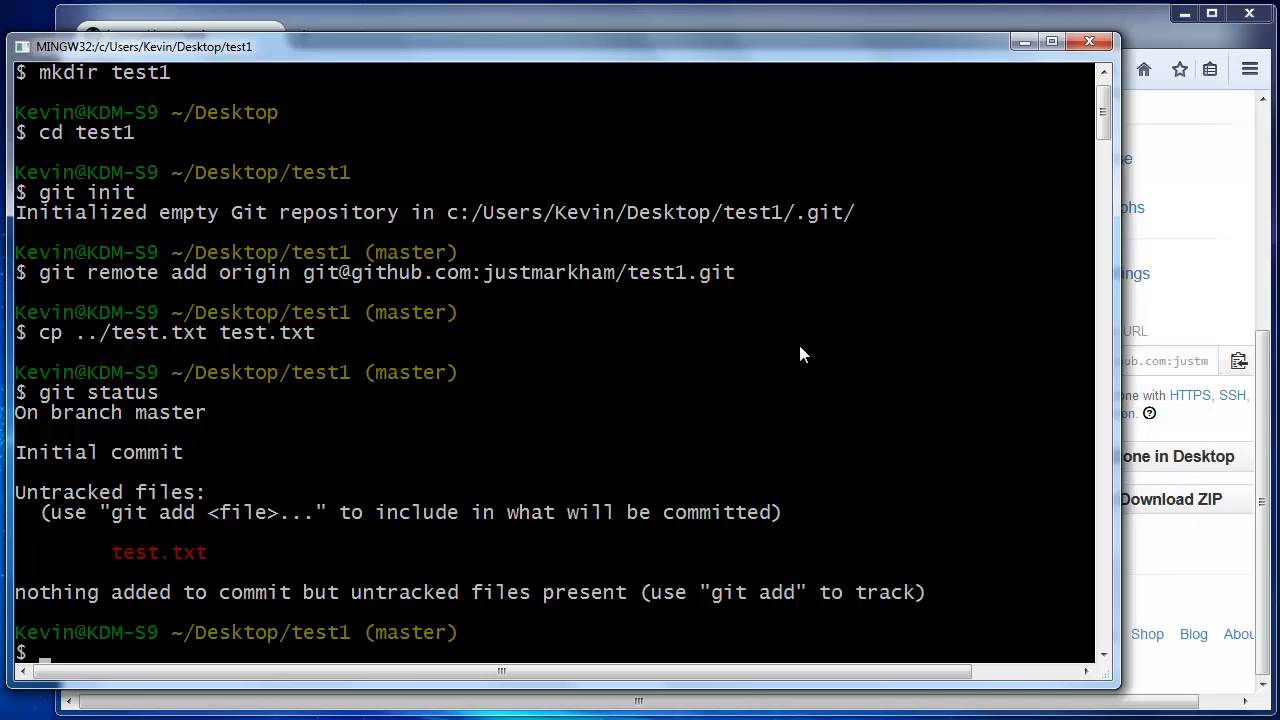
Stage all files with git add and start the commit message 'add test.txt'.
text(git ad)
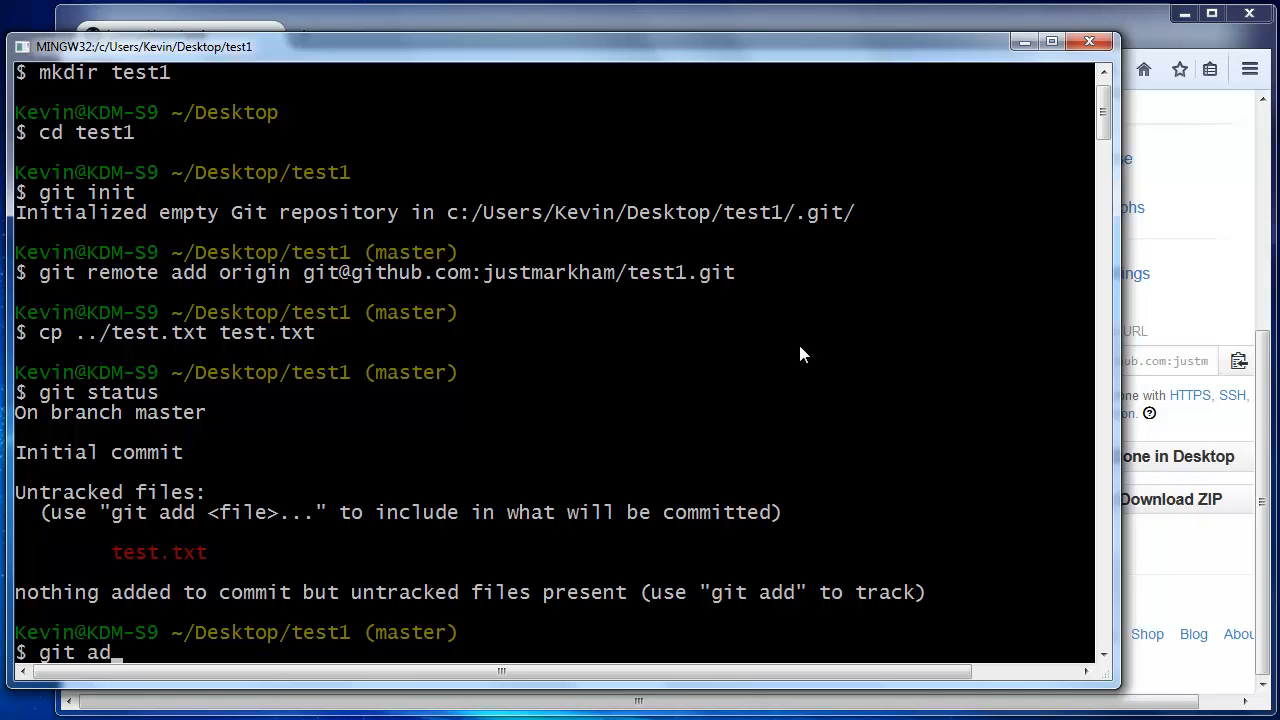
key(Return)
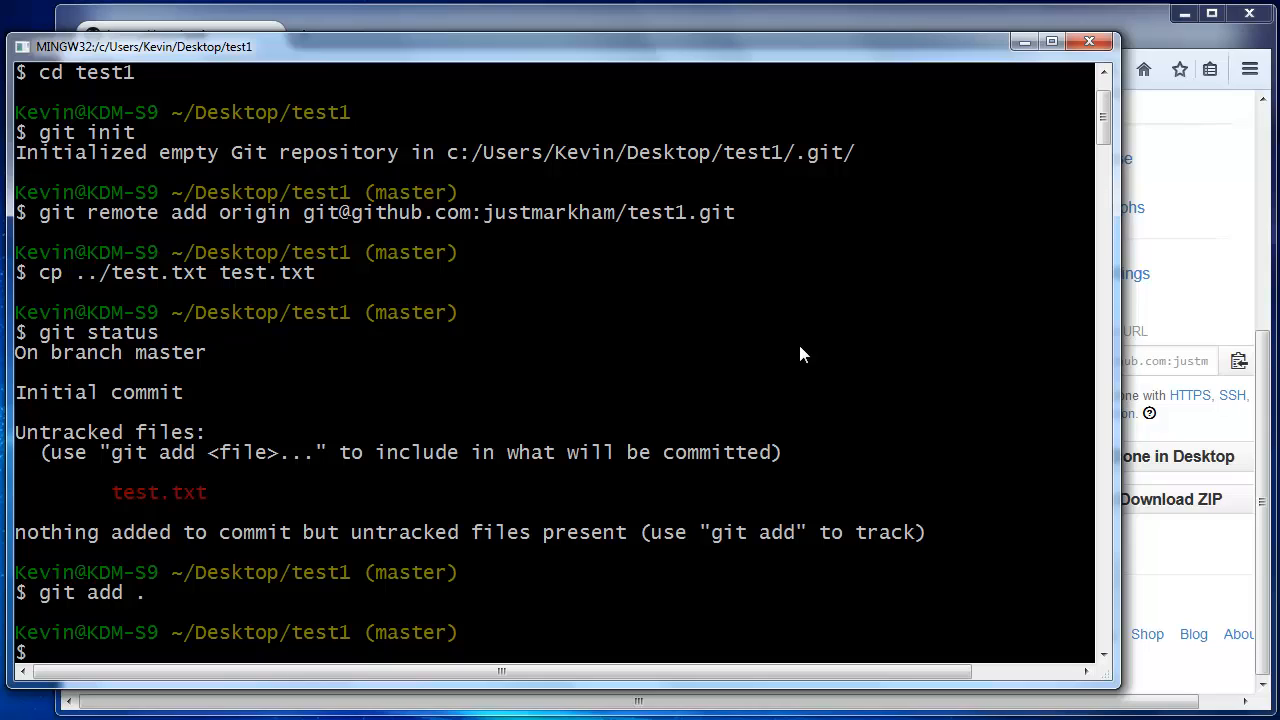
text(git commit)
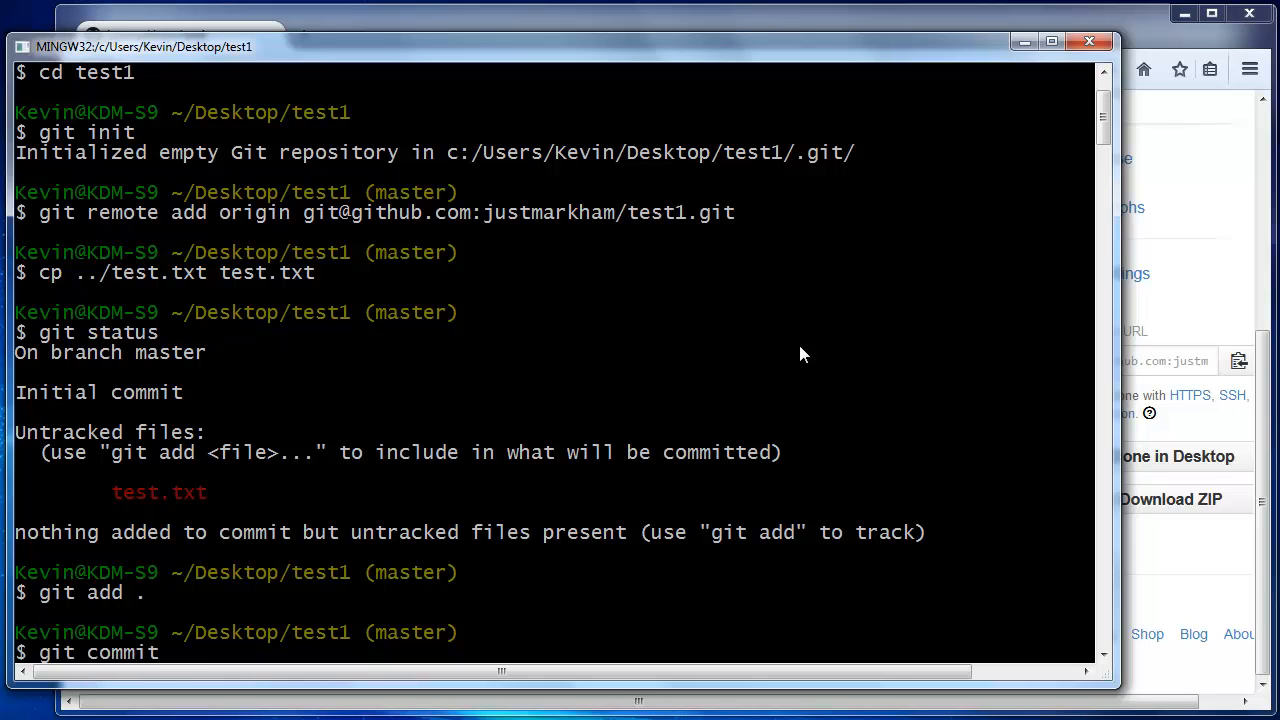
text(-m "add test.te)
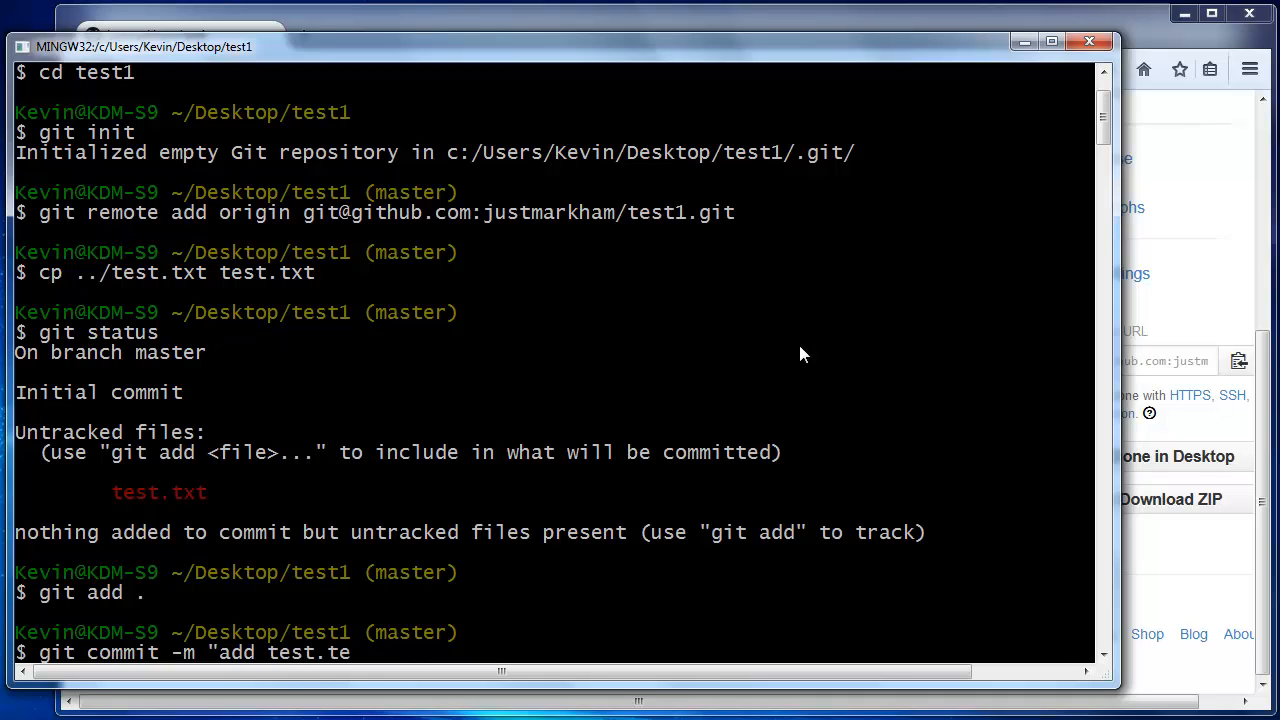
Commit test.txt as 'add test.txt', then attempt git push origin master.
text(xt)
key(Return)
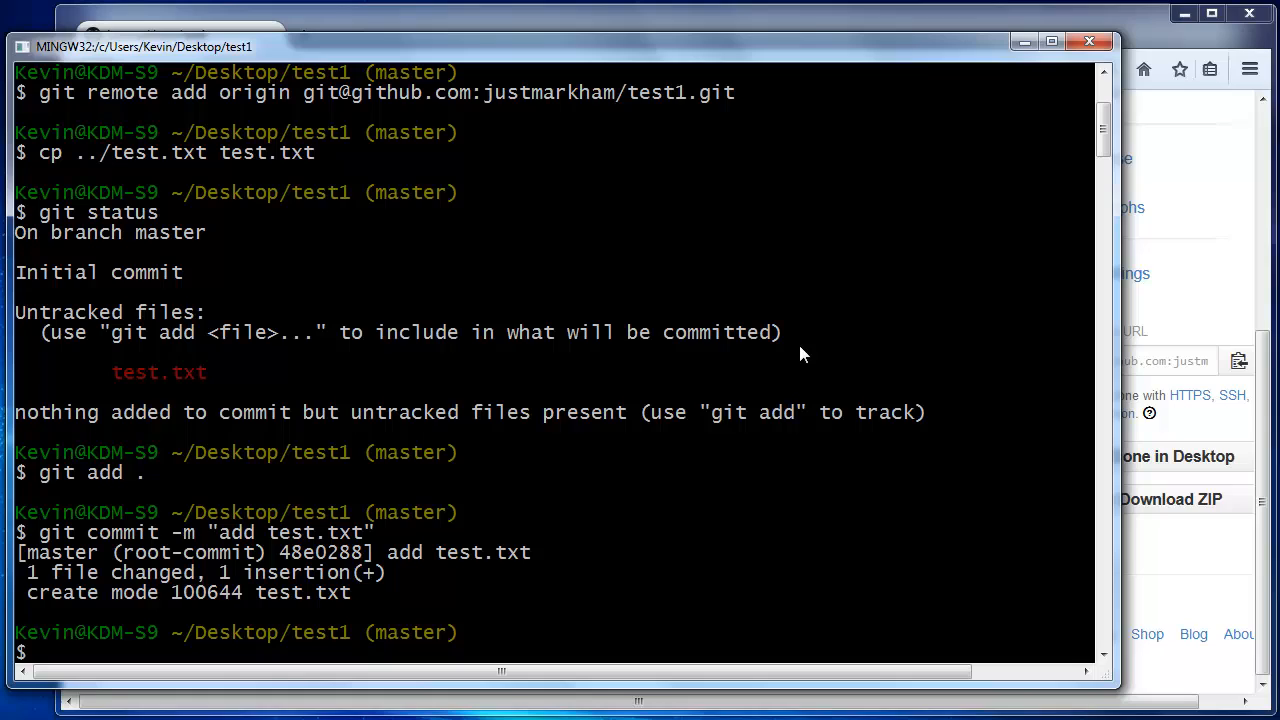
text(git push)
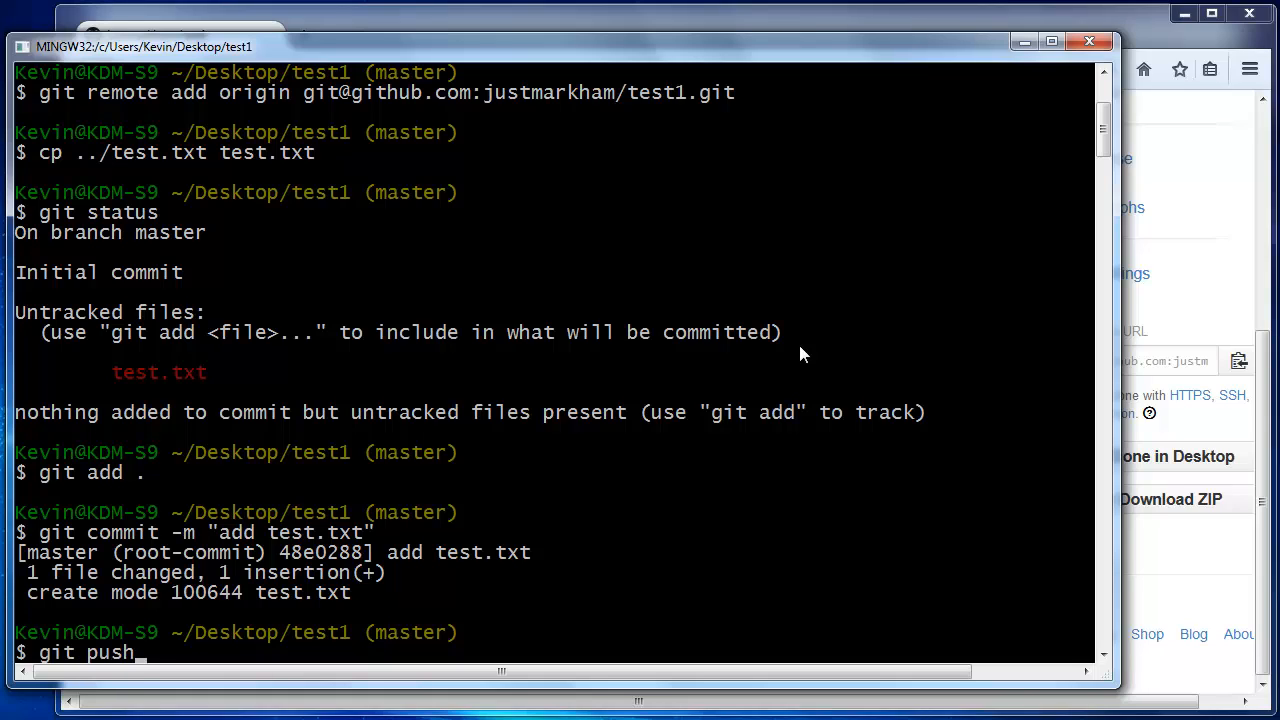
text(origin master)
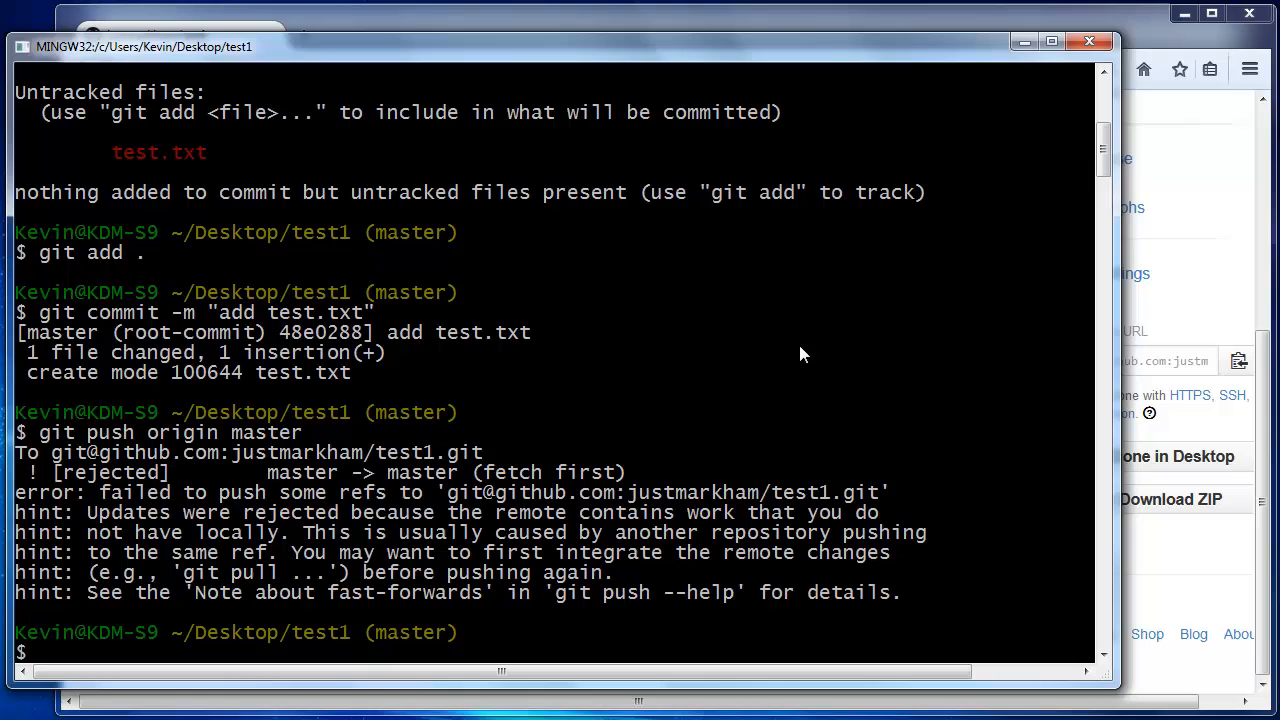
mouse_move(1135, 207)
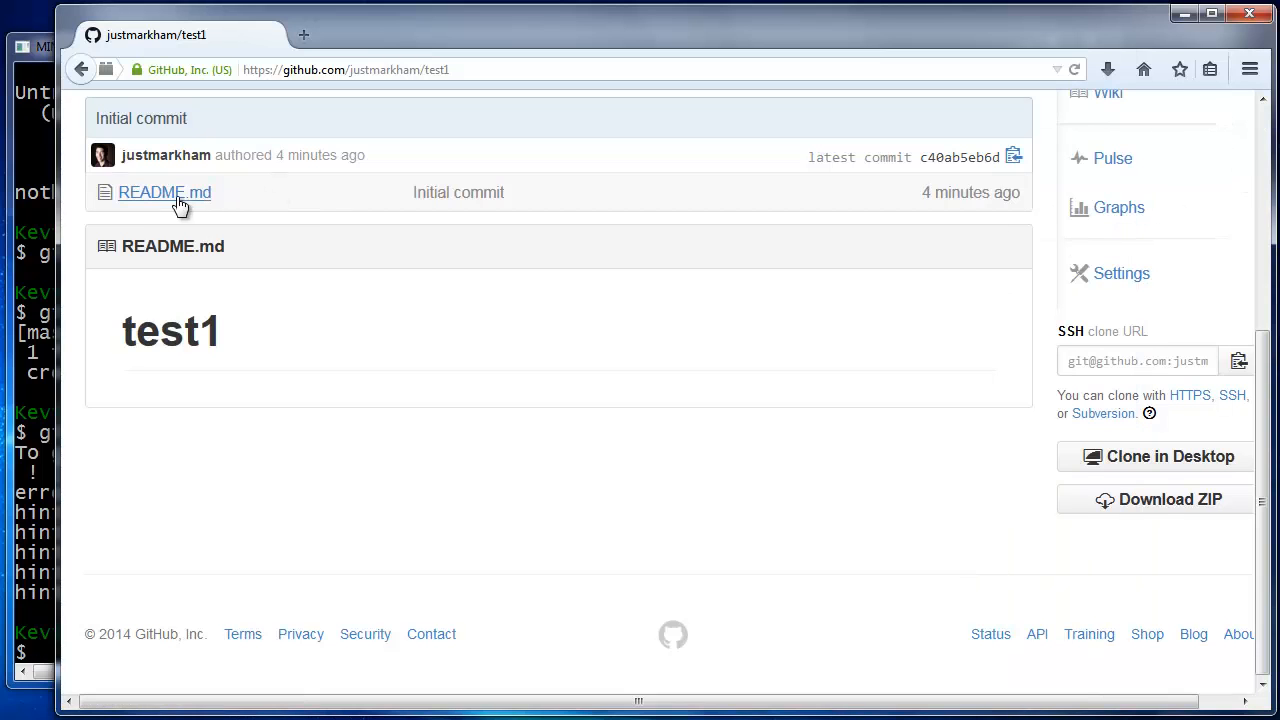
View test1's commit history on GitHub, showing only the Initial commit.
scroll(up, 3)
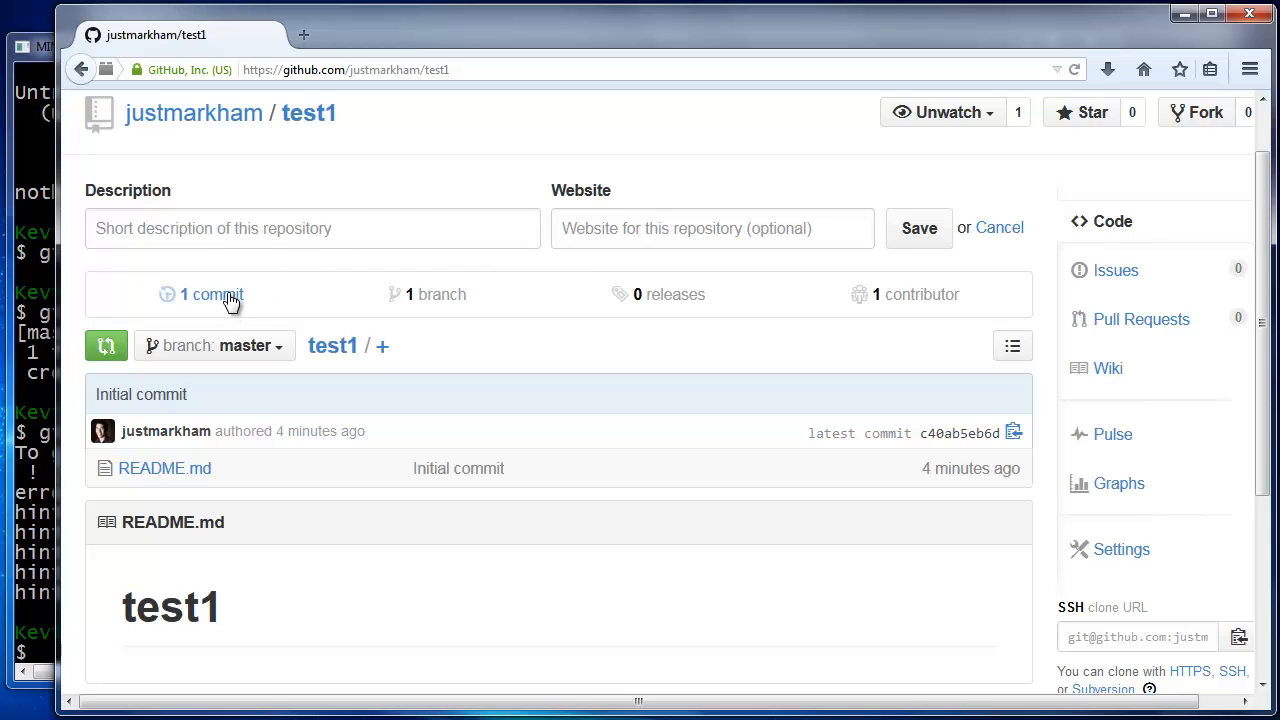
click(211, 294)
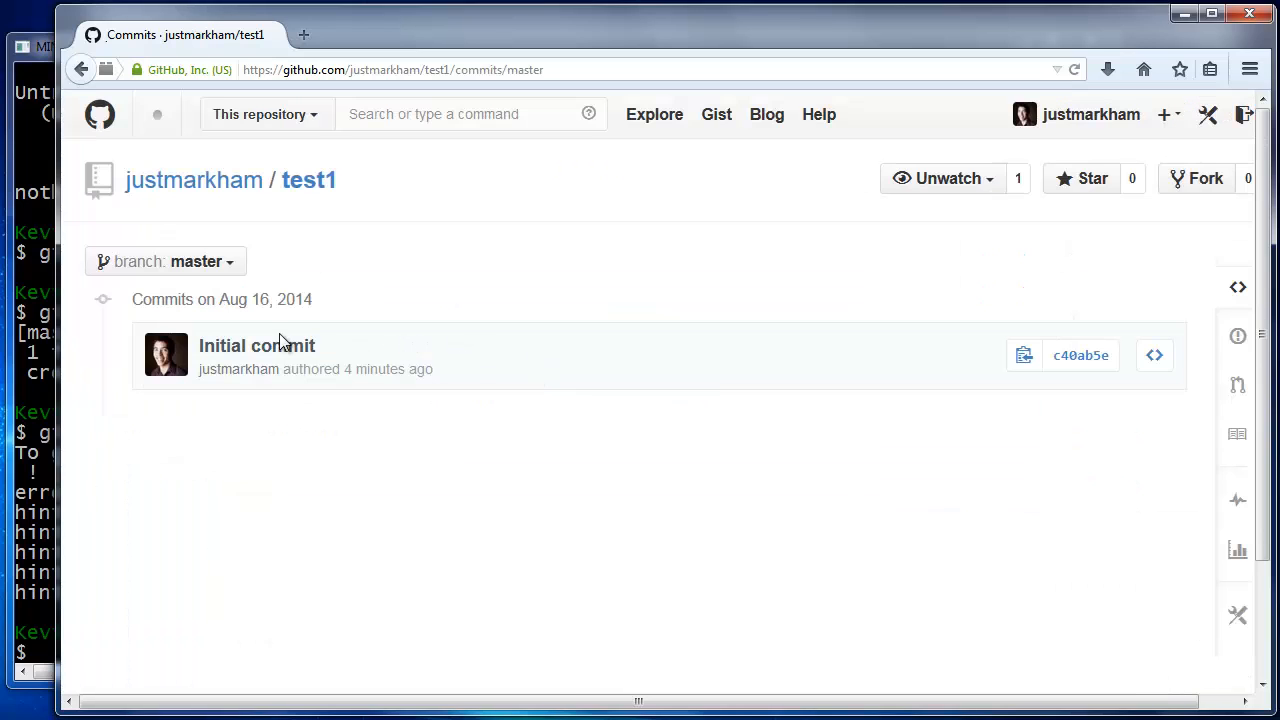
mouse_move(256, 345)
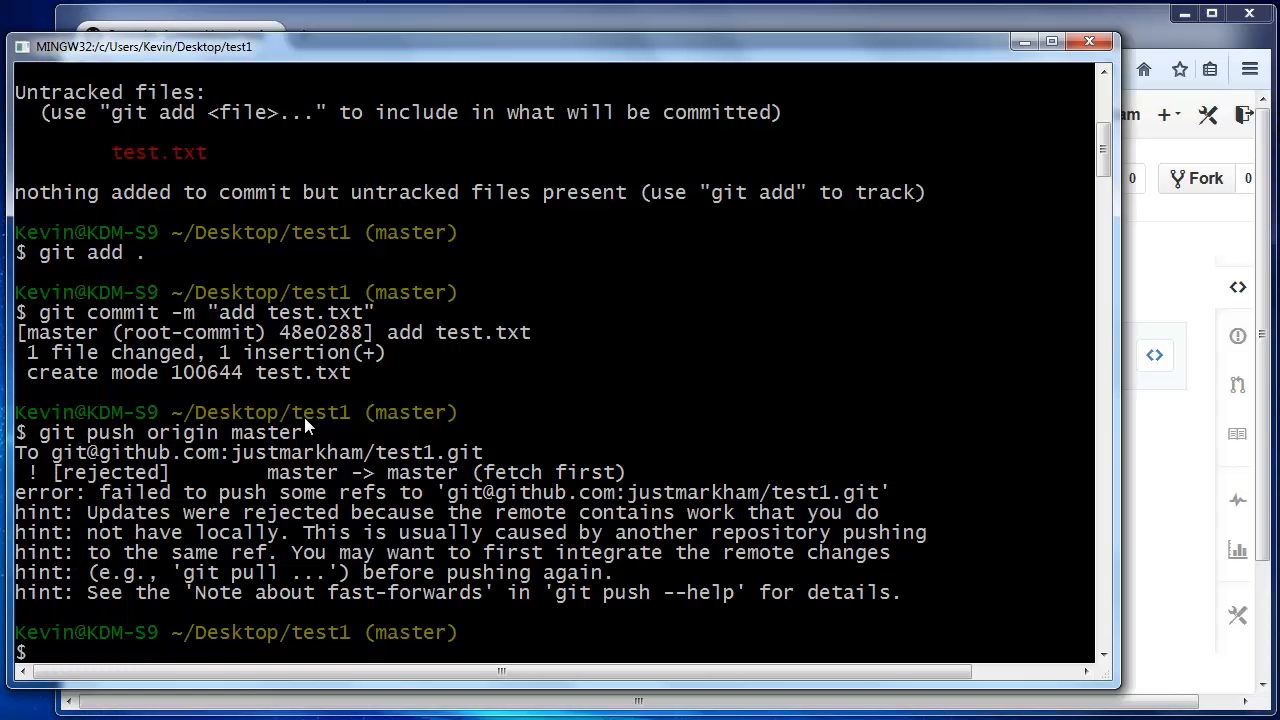
Pull origin master to merge README.md, then push master to GitHub.
text(git pull)
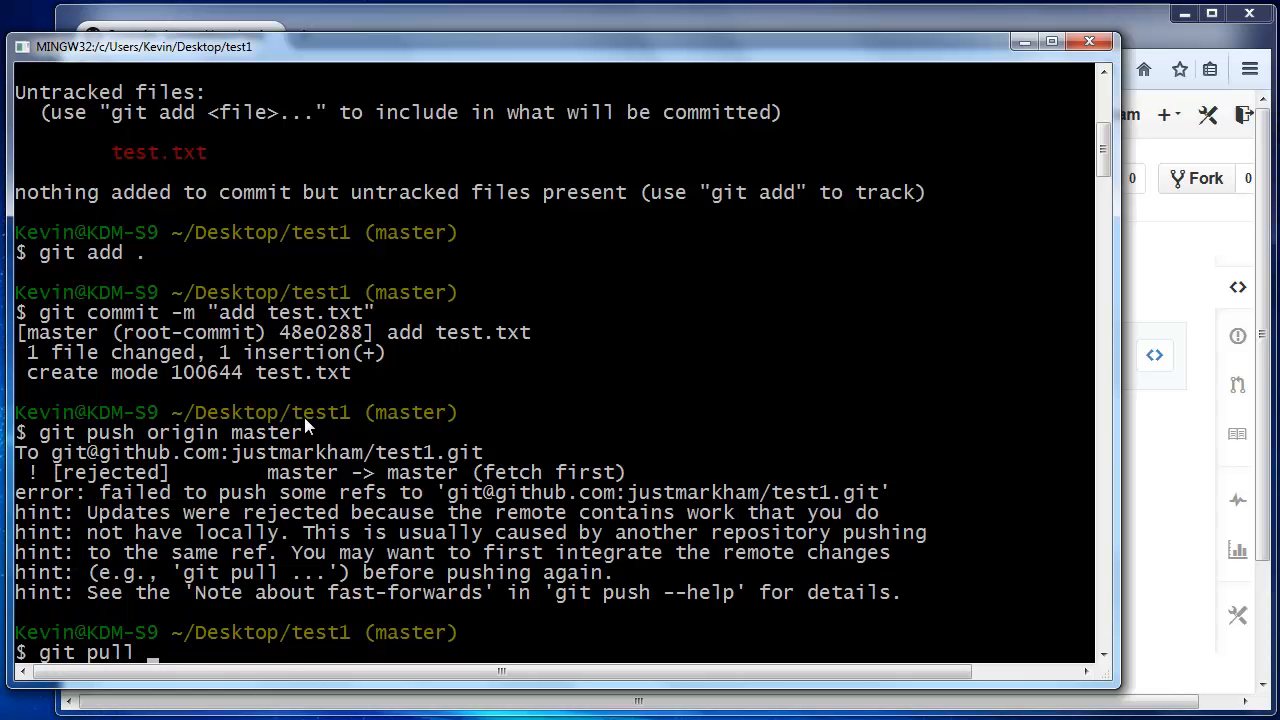
text(origin master)
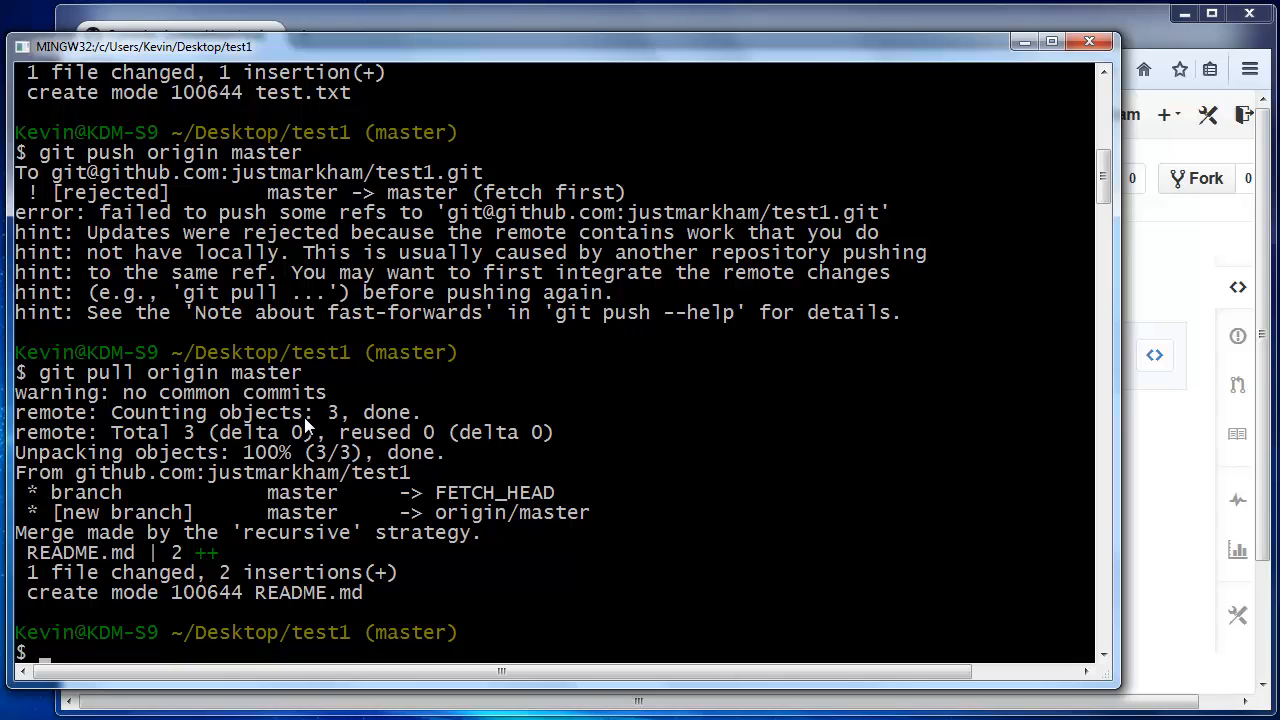
text(git push ori)
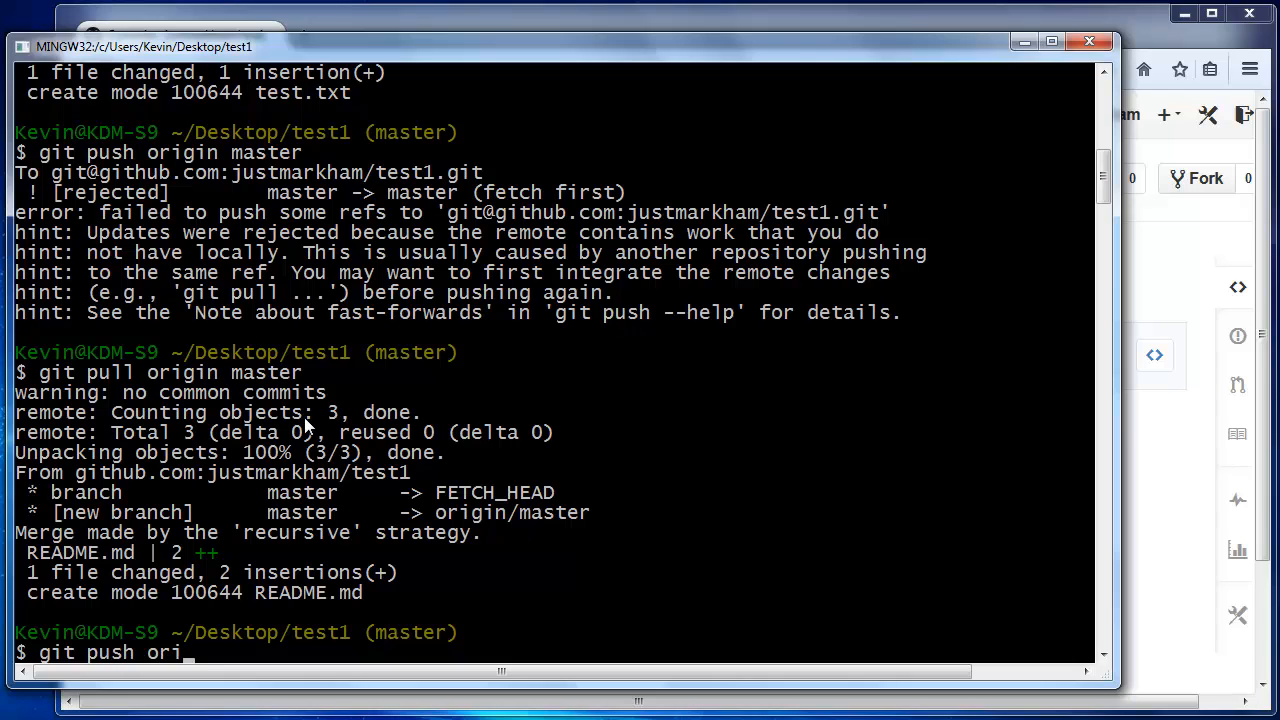
text(gin master)
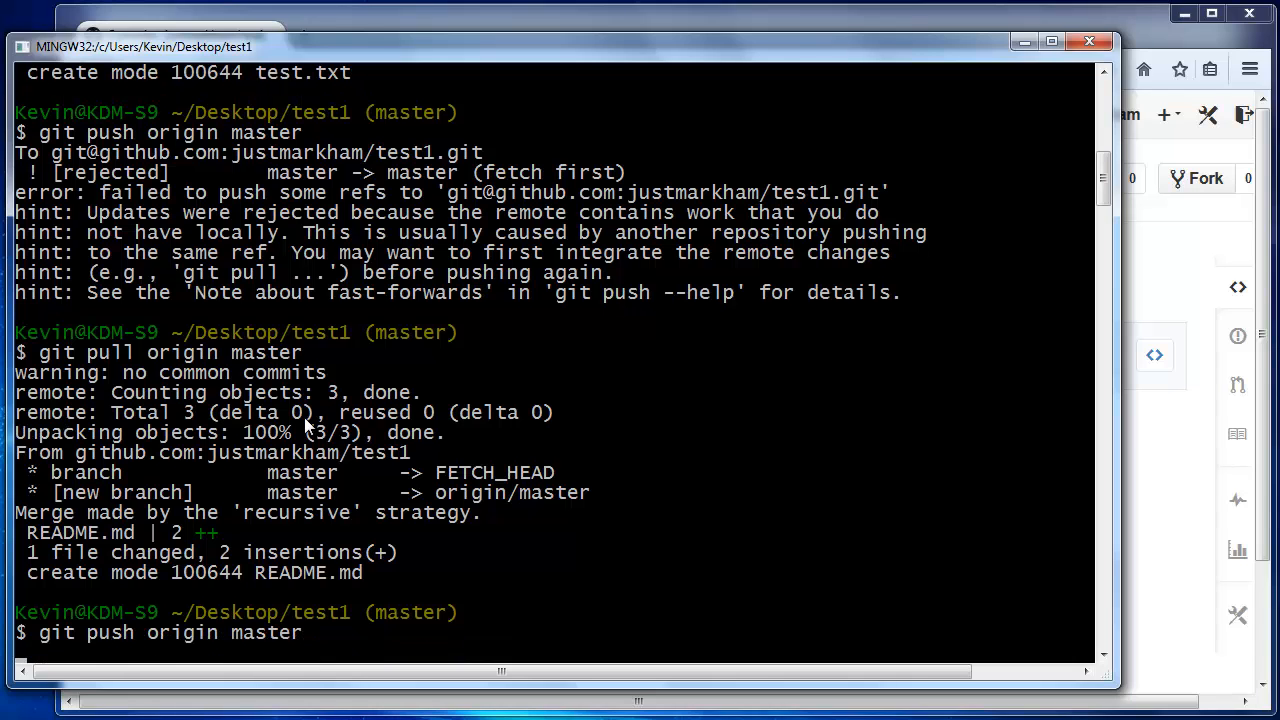
key(Return)
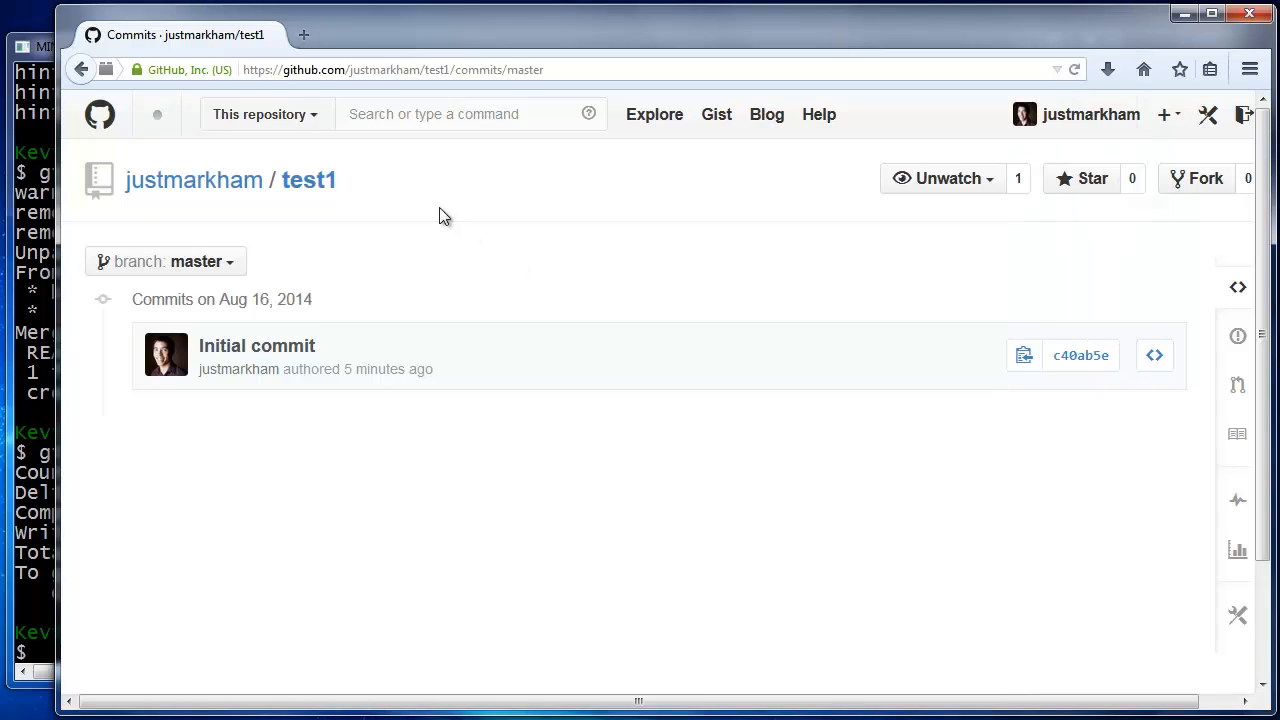
Return to test1's file list and view test.txt's contents, 'This is my test file'.
click(309, 180)
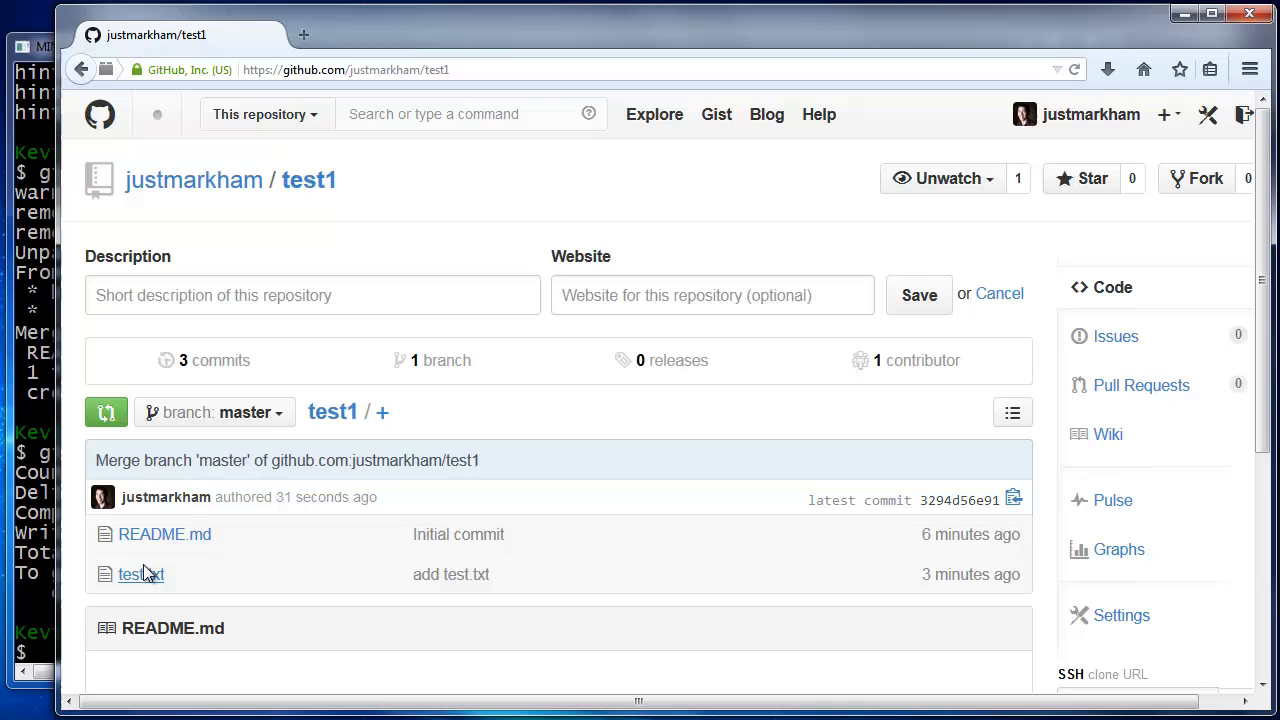
click(140, 574)
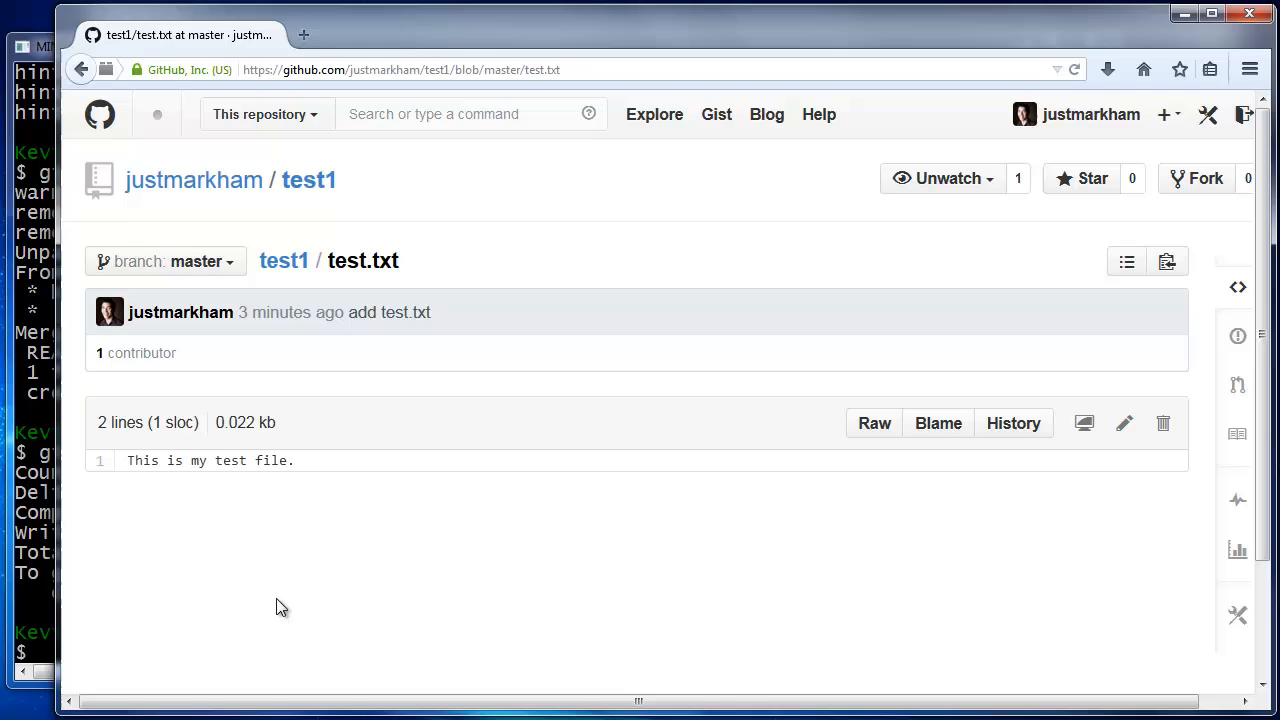
mouse_move(413, 644)
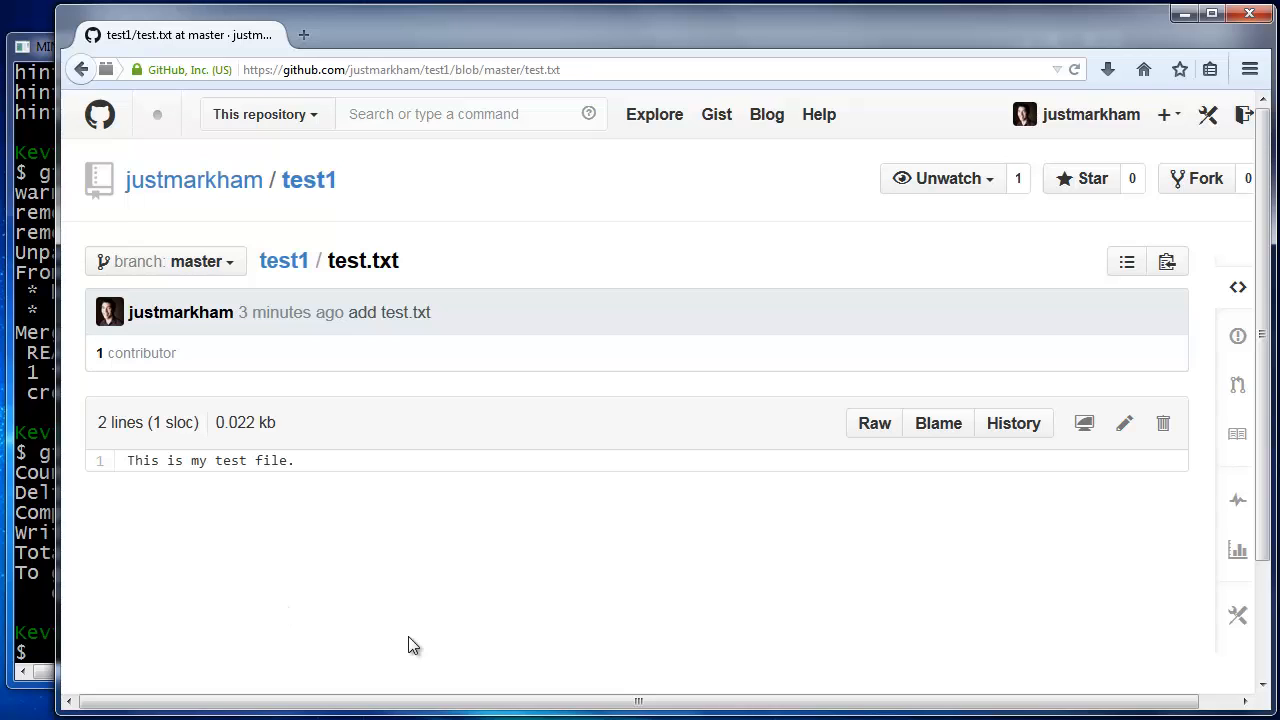
mouse_move(1037, 261)
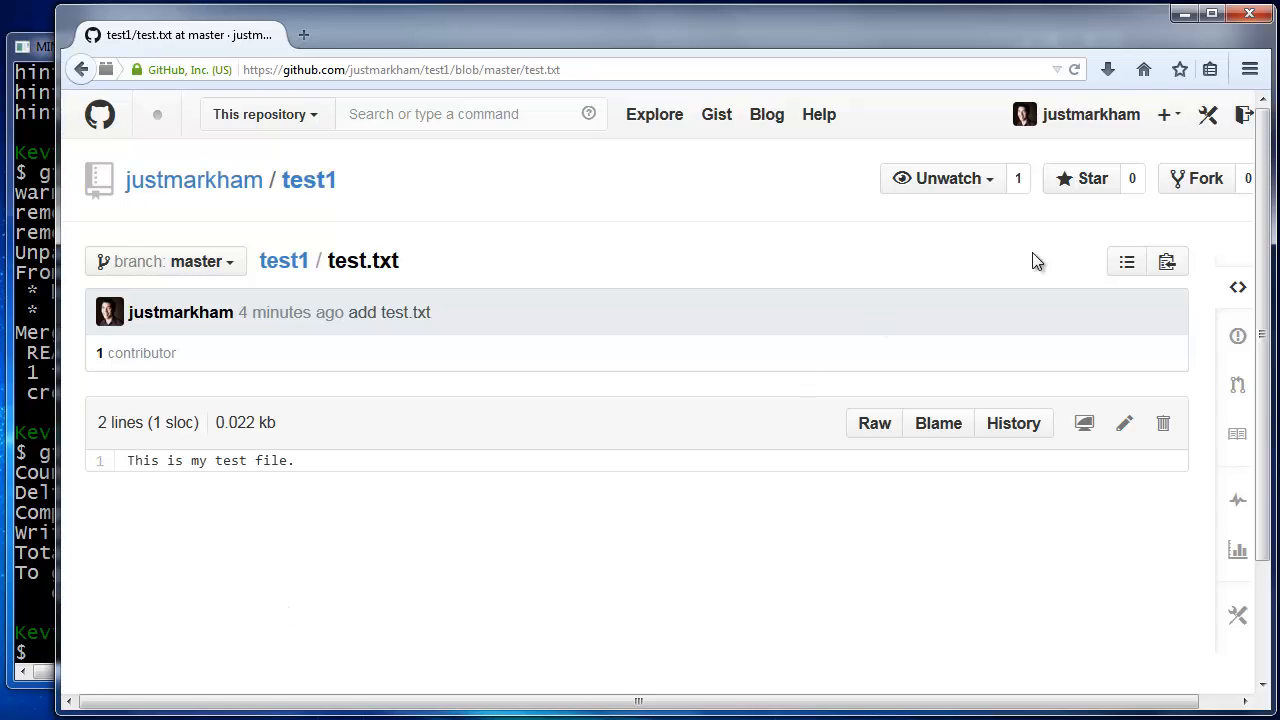
Create a public GitHub repository named test2, initialized with a README.
click(1163, 114)
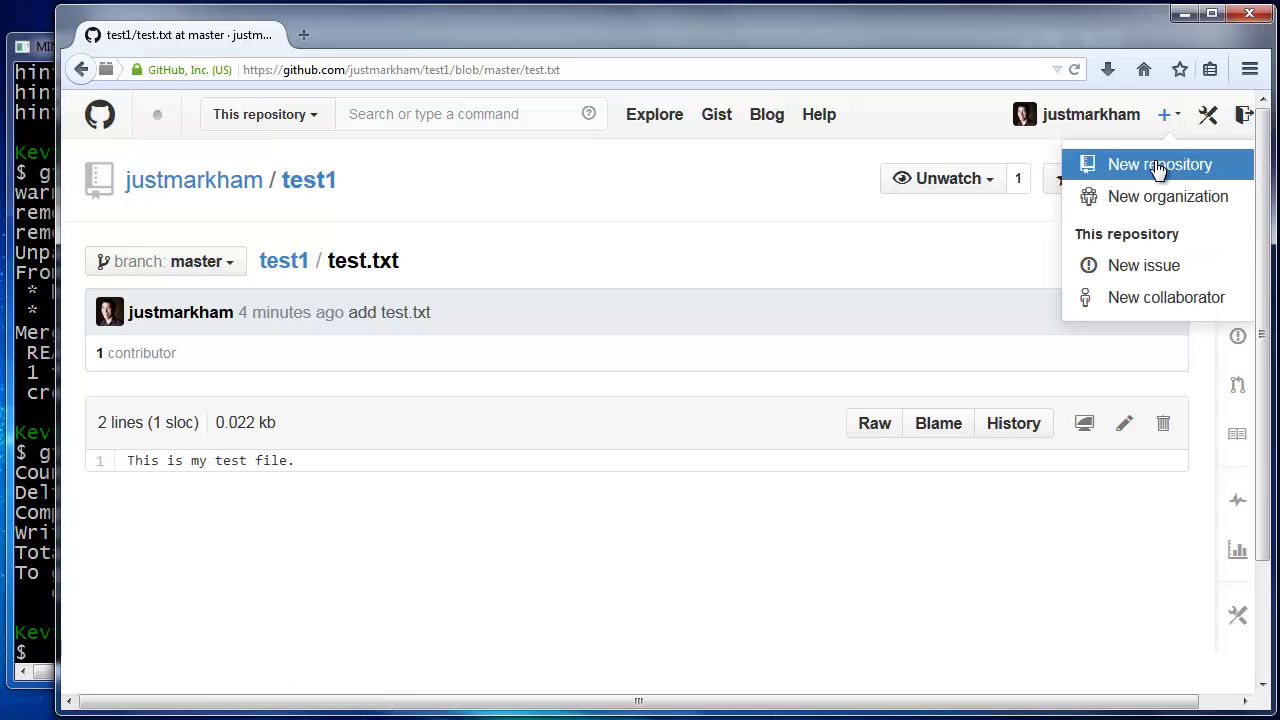
click(1159, 164)
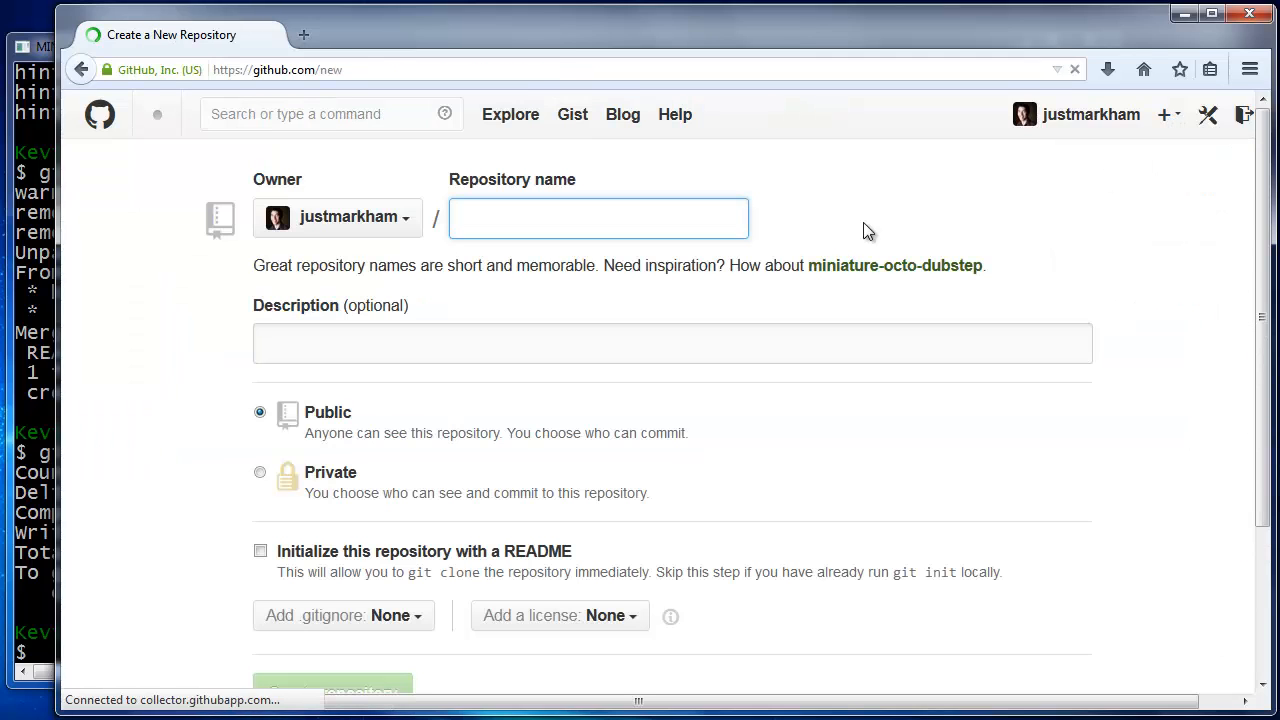
text(test2)
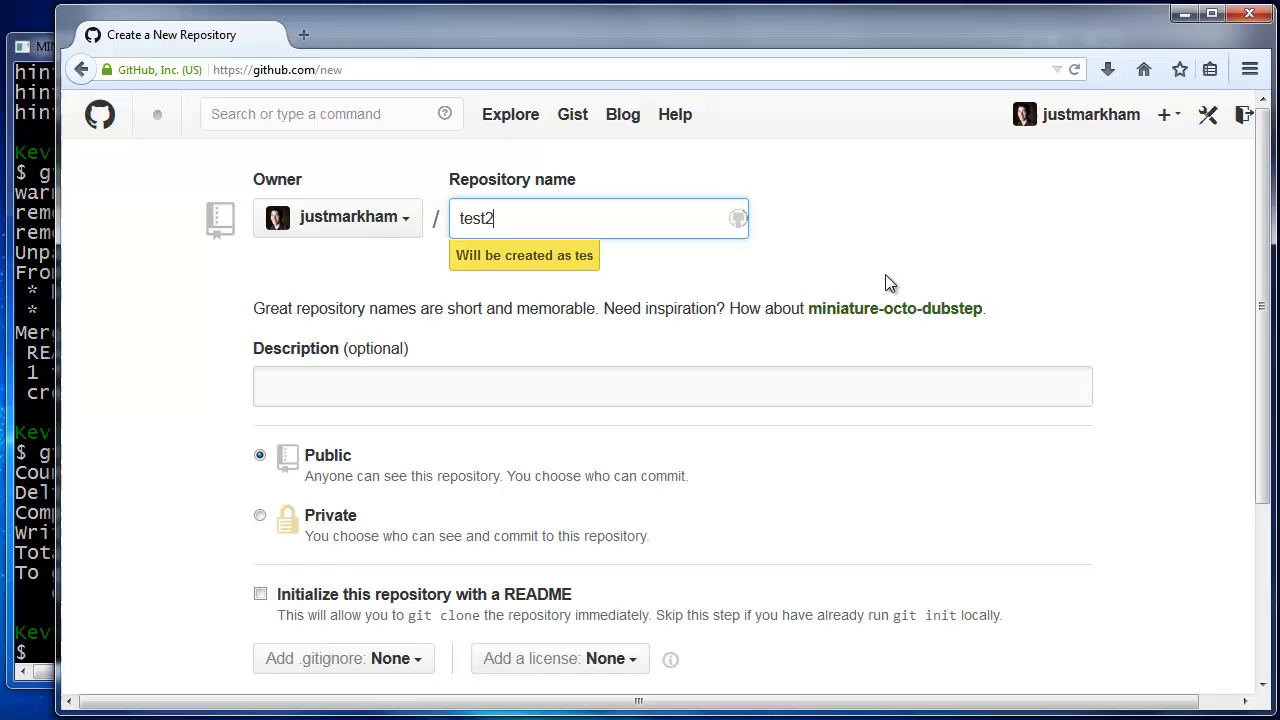
scroll(down, 3)
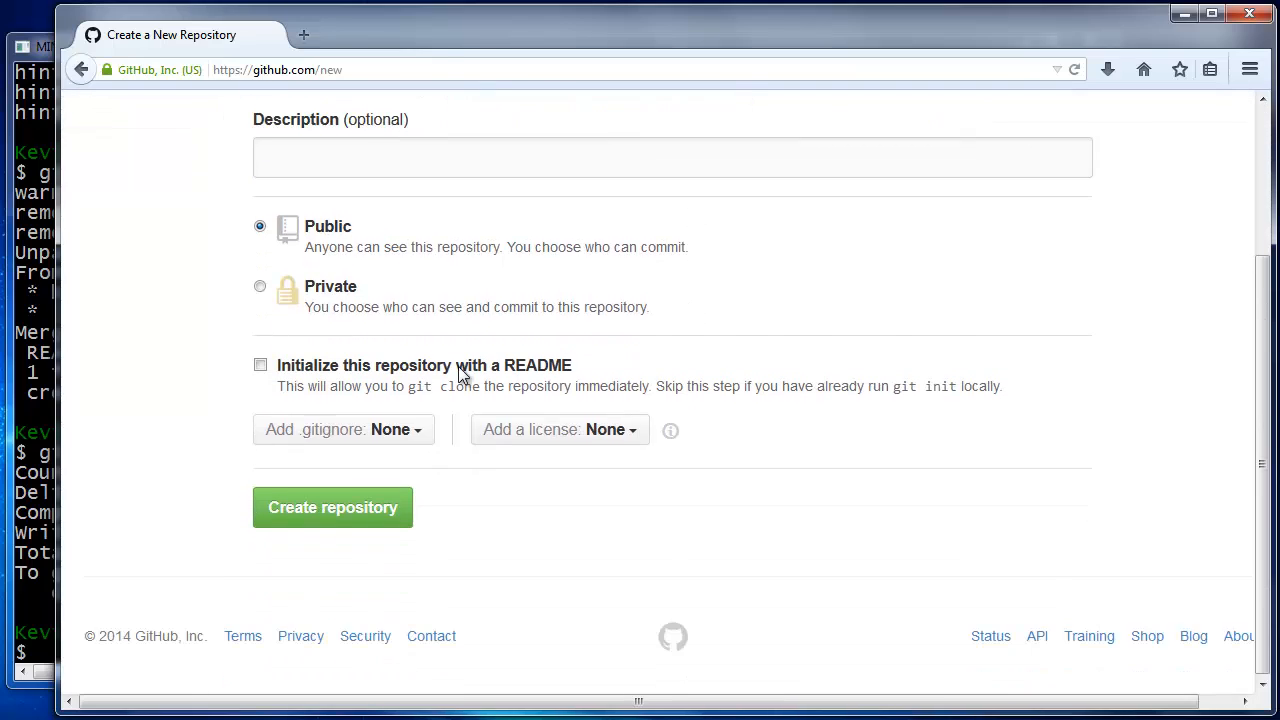
click(260, 363)
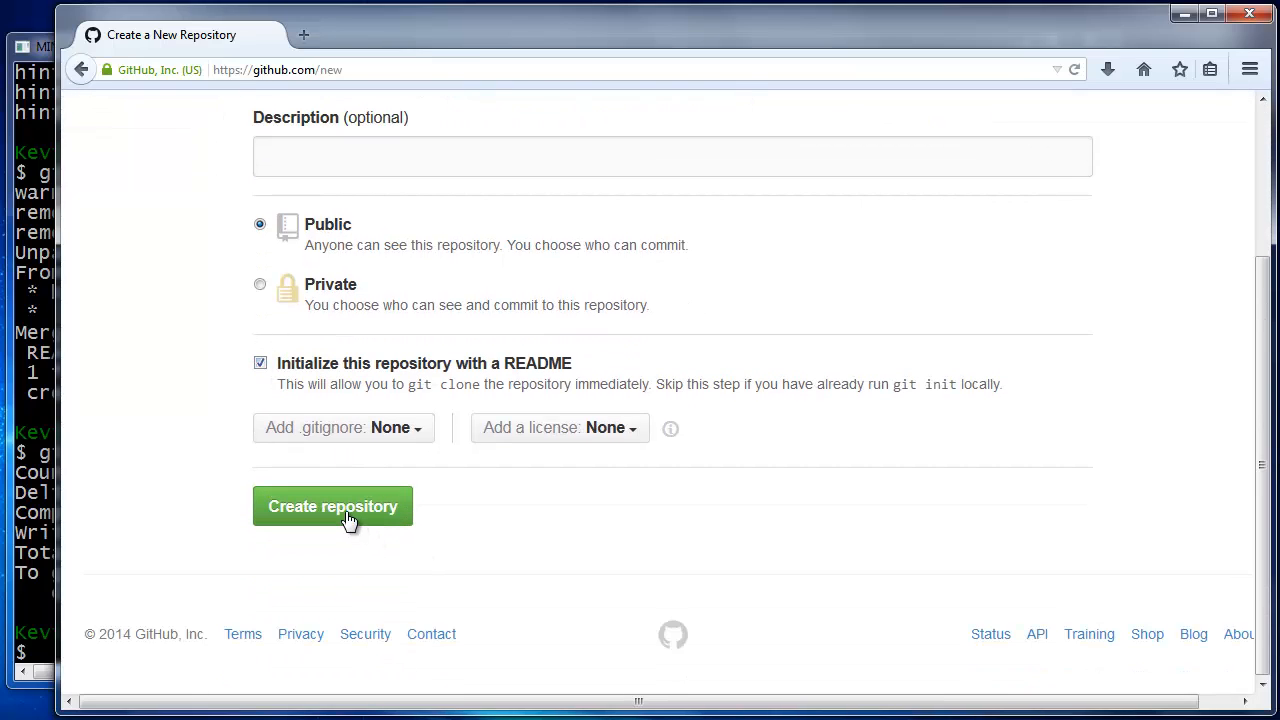
click(332, 506)
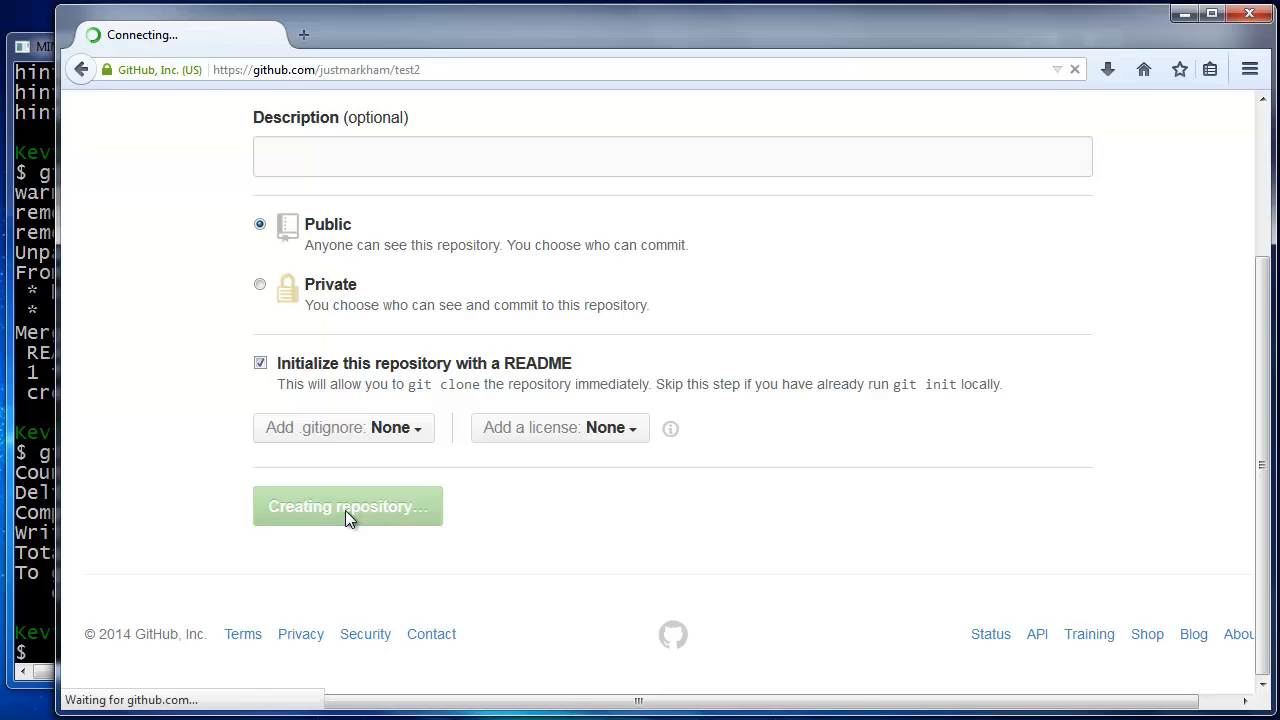
click(348, 506)
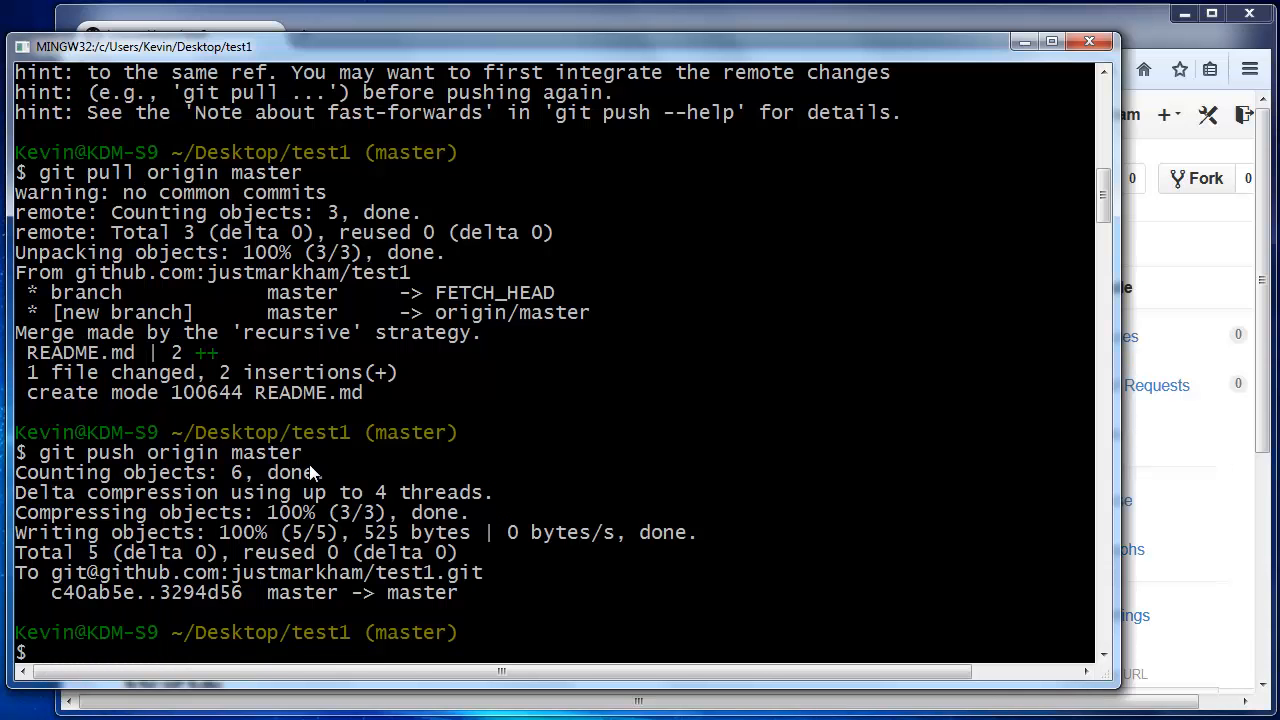
Move up to the Desktop, clone the test2 repository, and enter its folder.
text(cd ..)
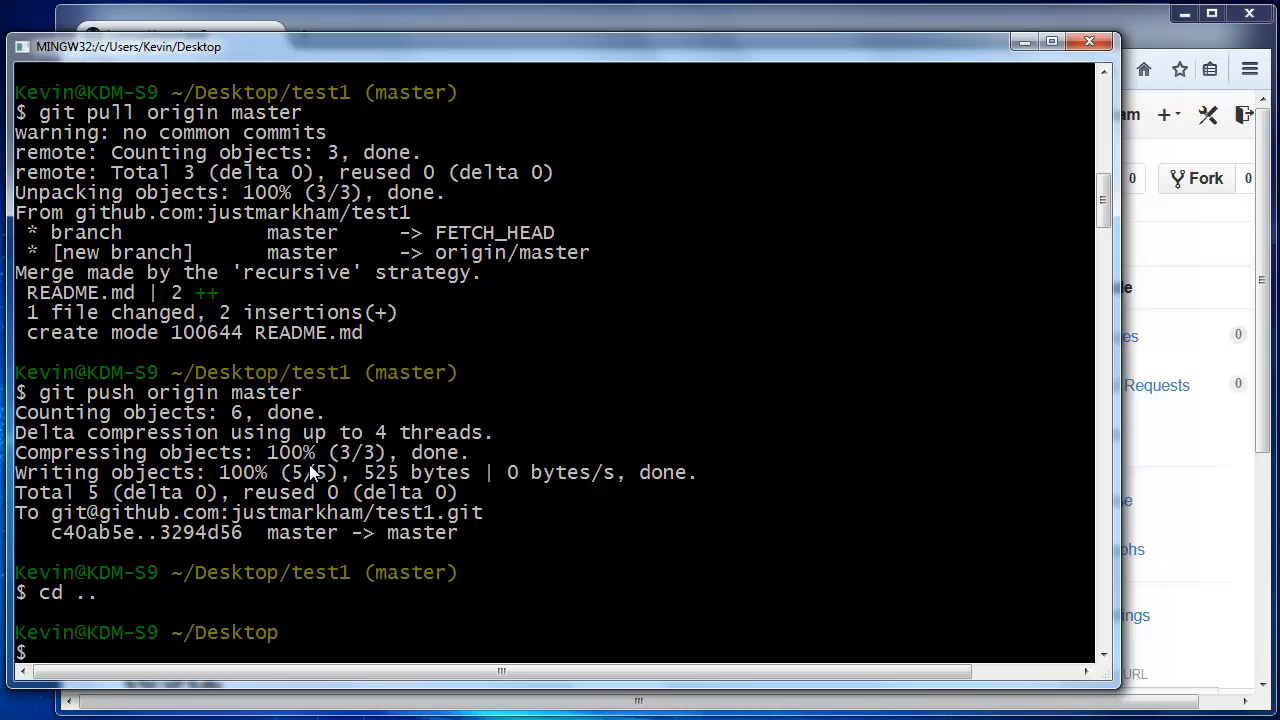
text(git clone)
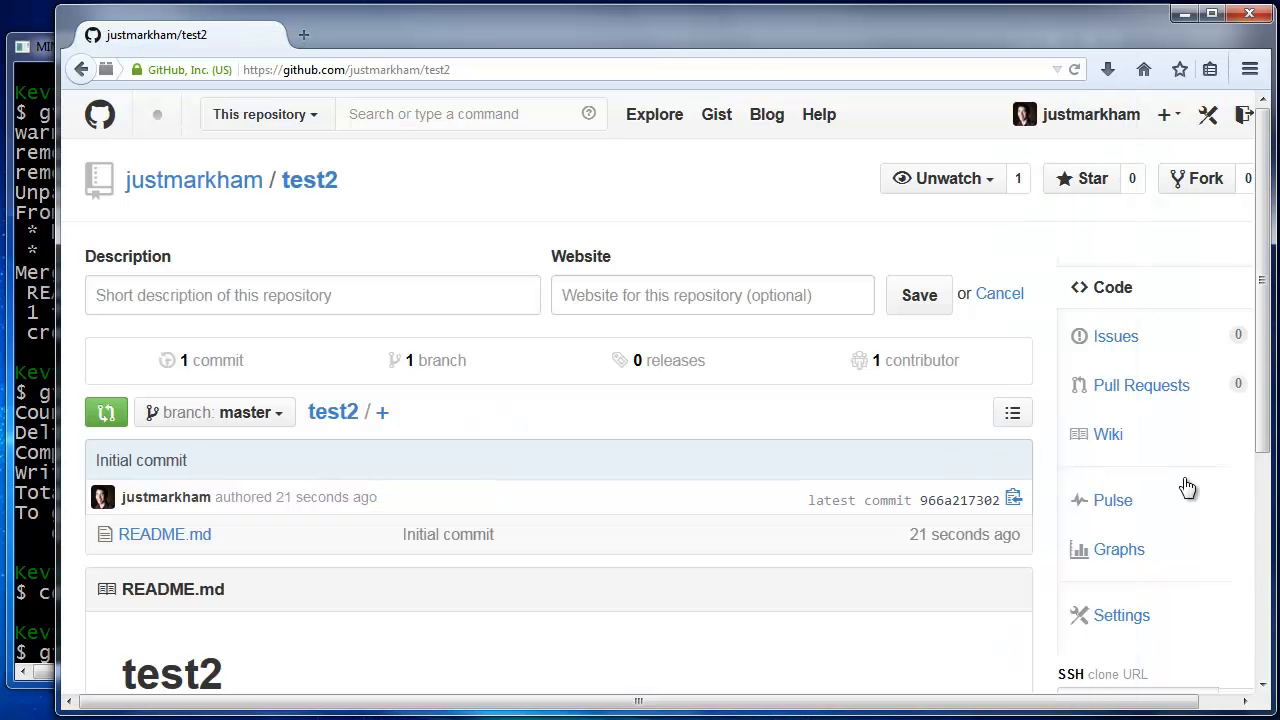
scroll(down, 3)
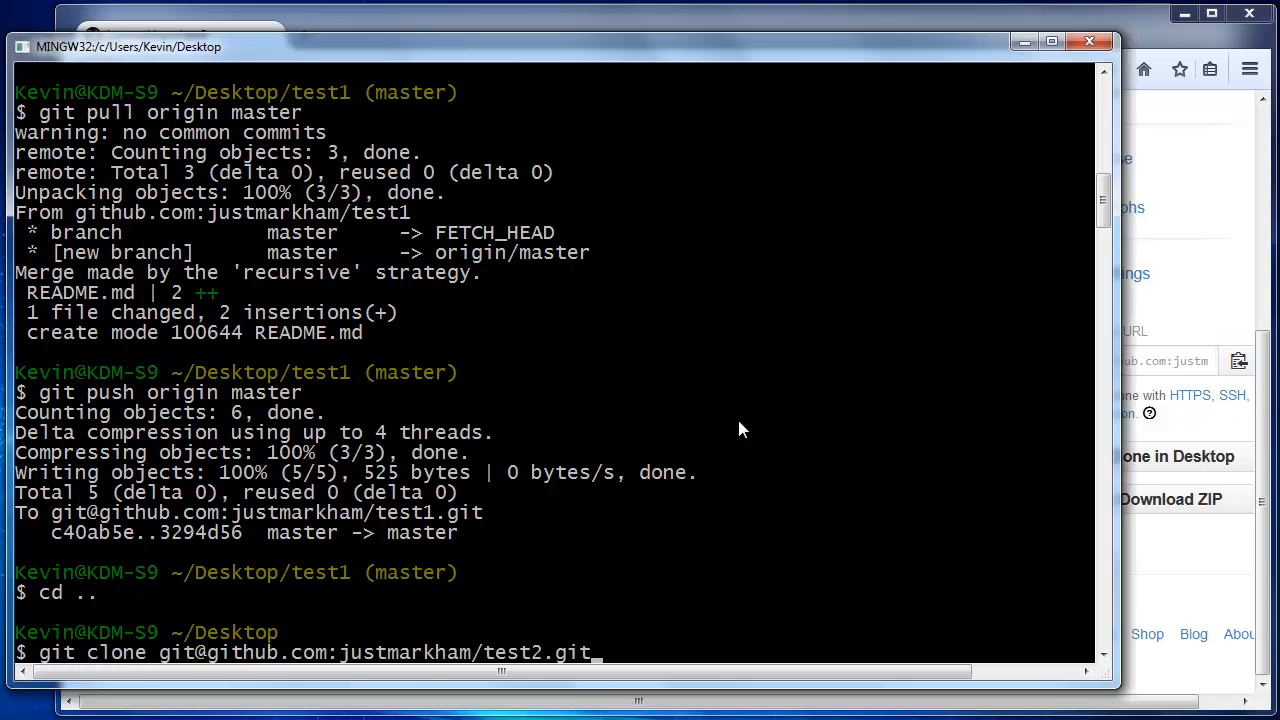
key(Return)
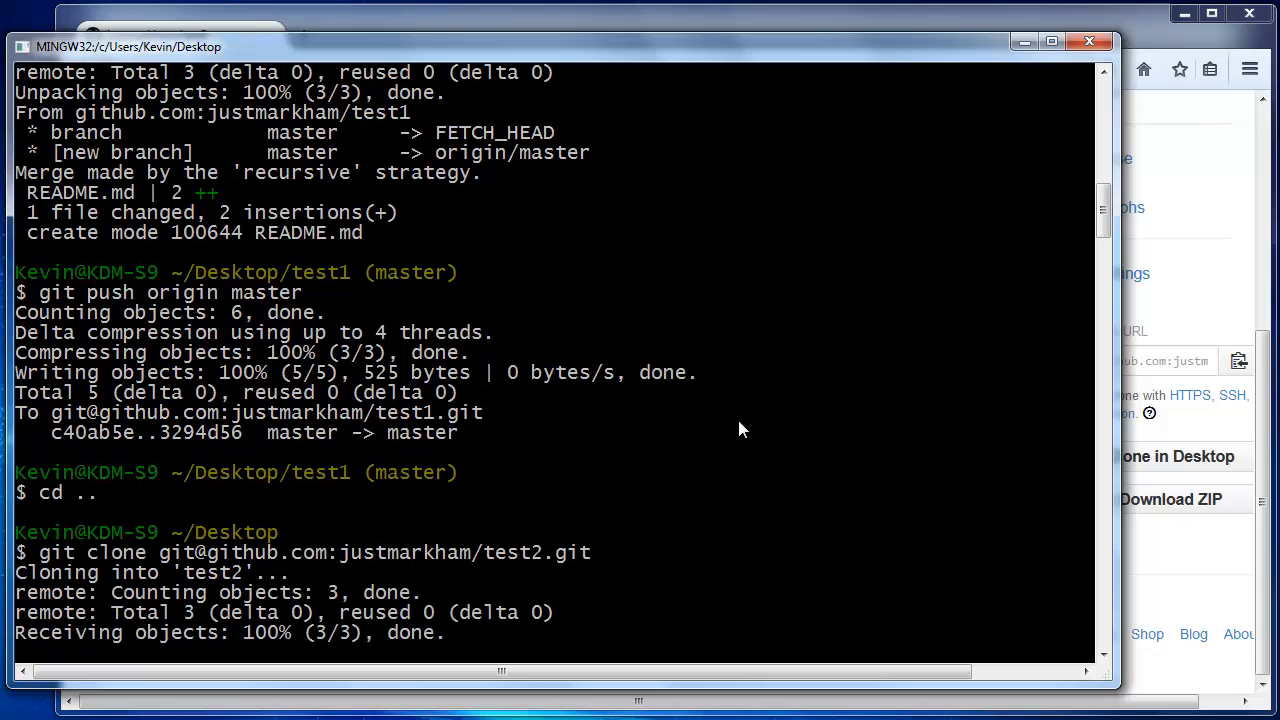
scroll(down, 3)
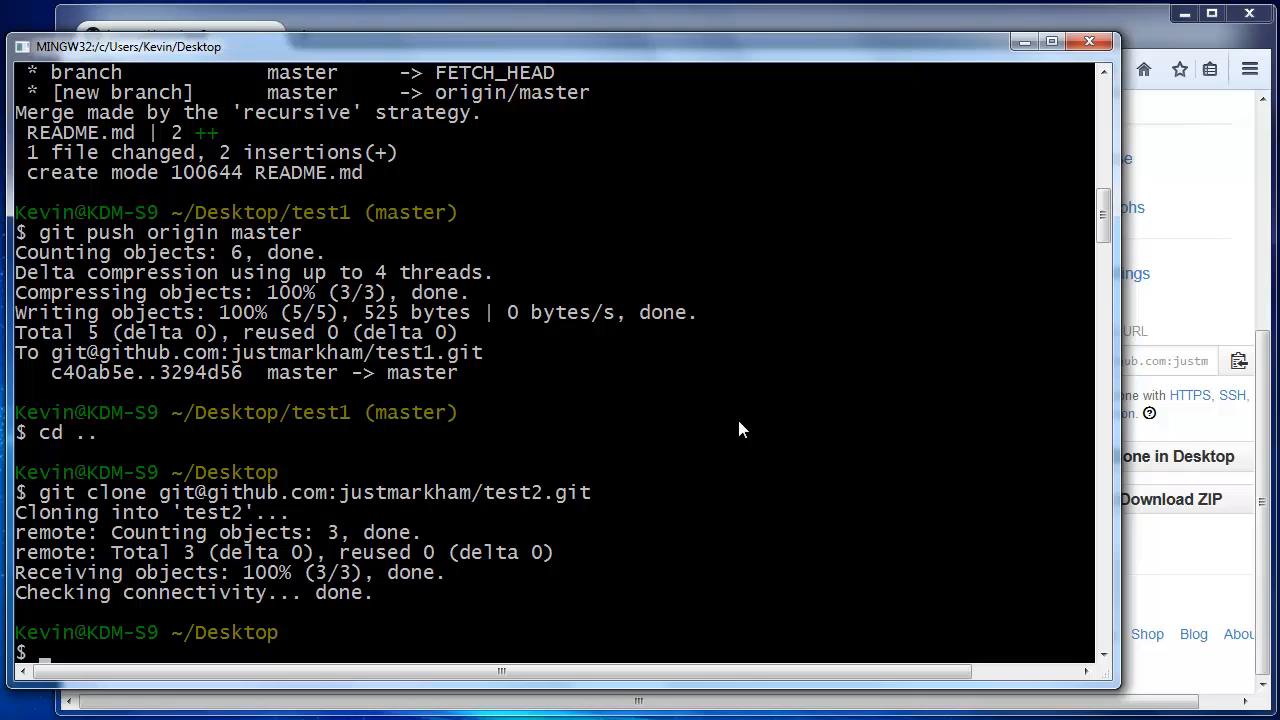
text(cd test2)
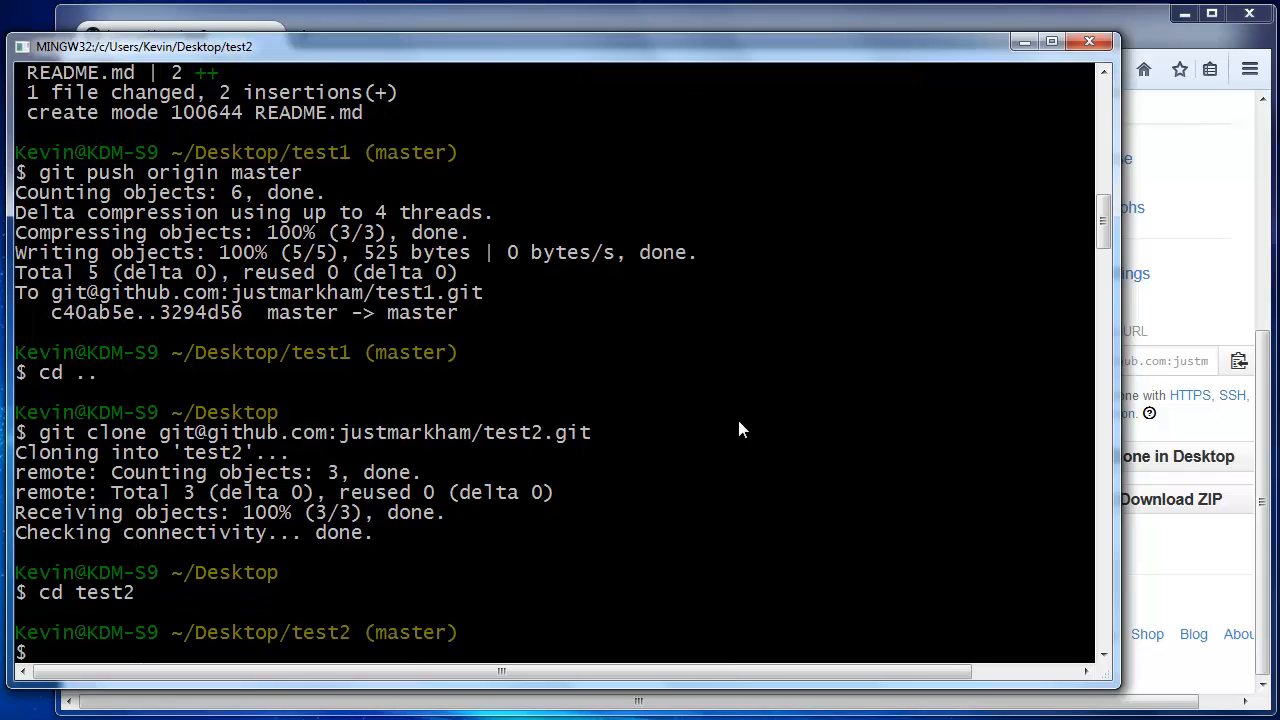
List the test2 repository's files and confirm its origin remote points to GitHub test2.
text(ls)
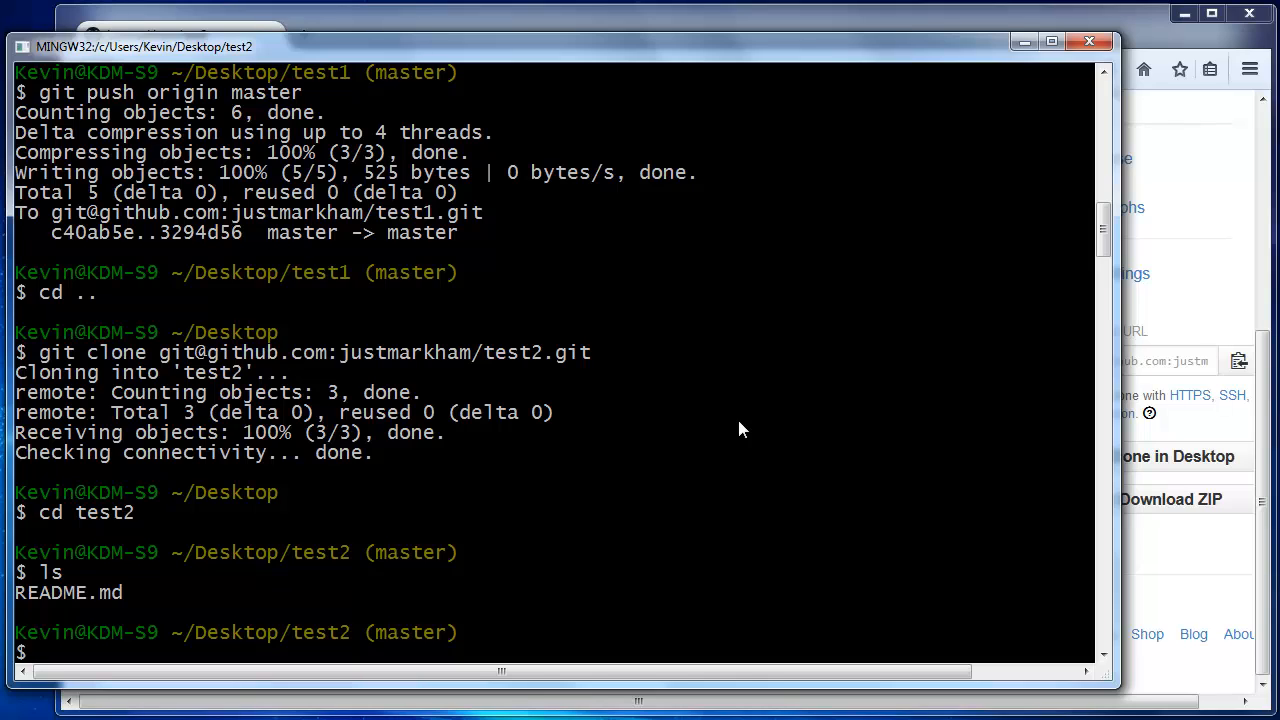
text(git remote -)
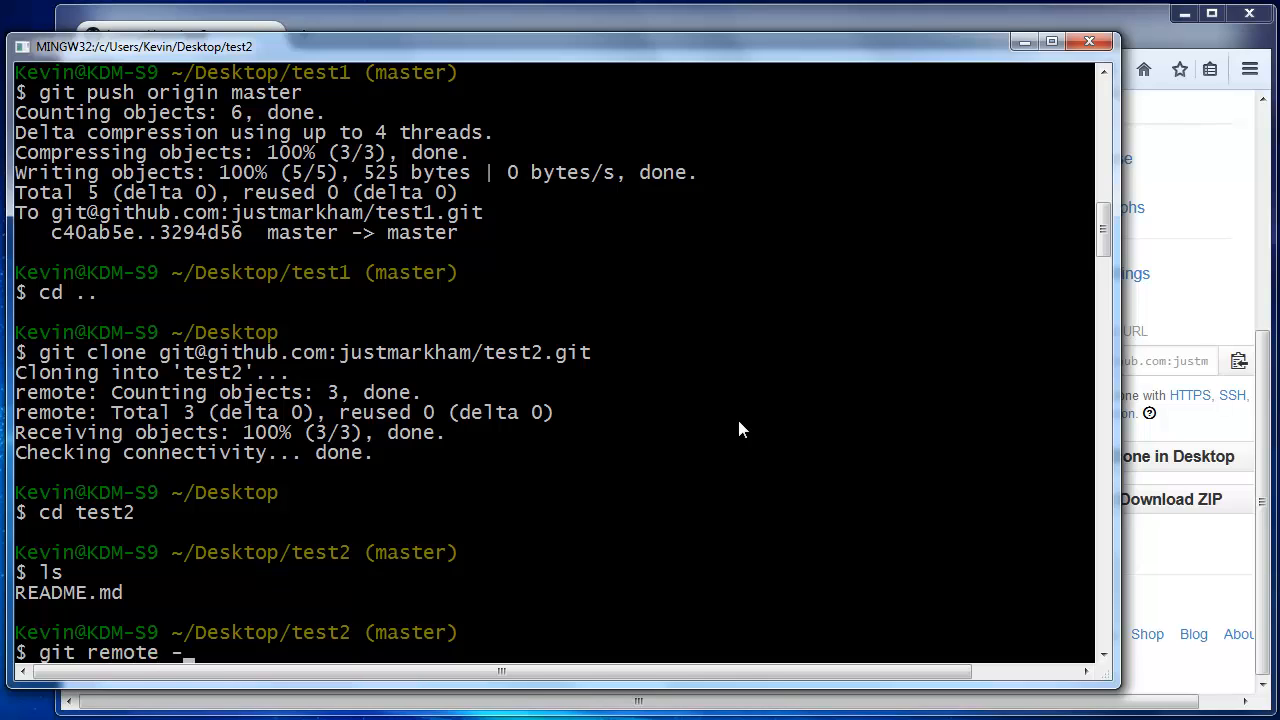
key(Return)
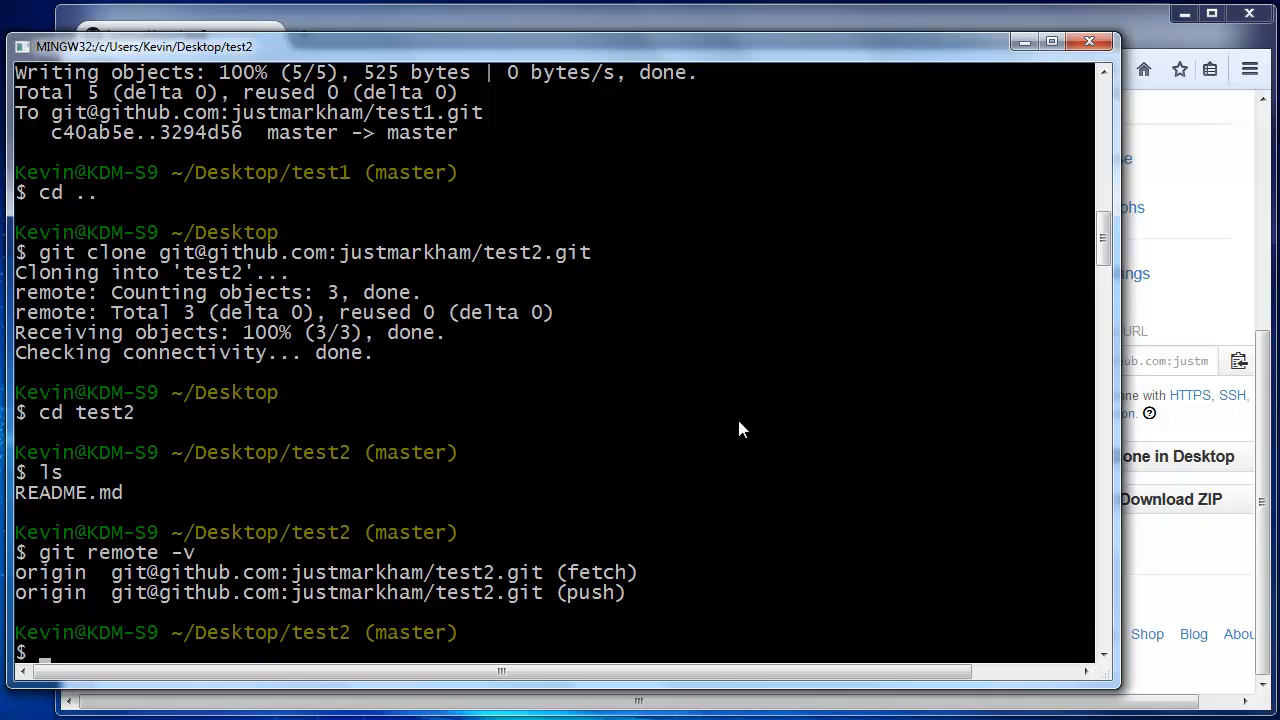
Copy test.txt from the parent Desktop folder into test2 with cp.
text(cp)
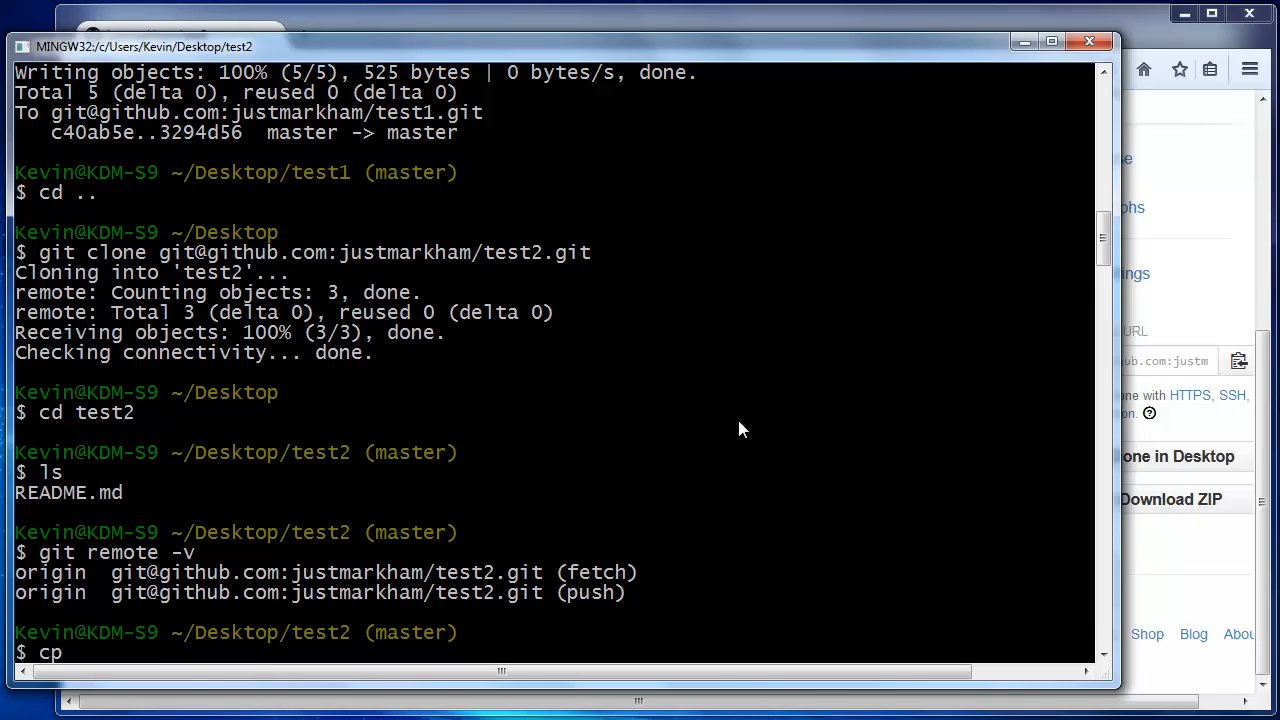
text(../)
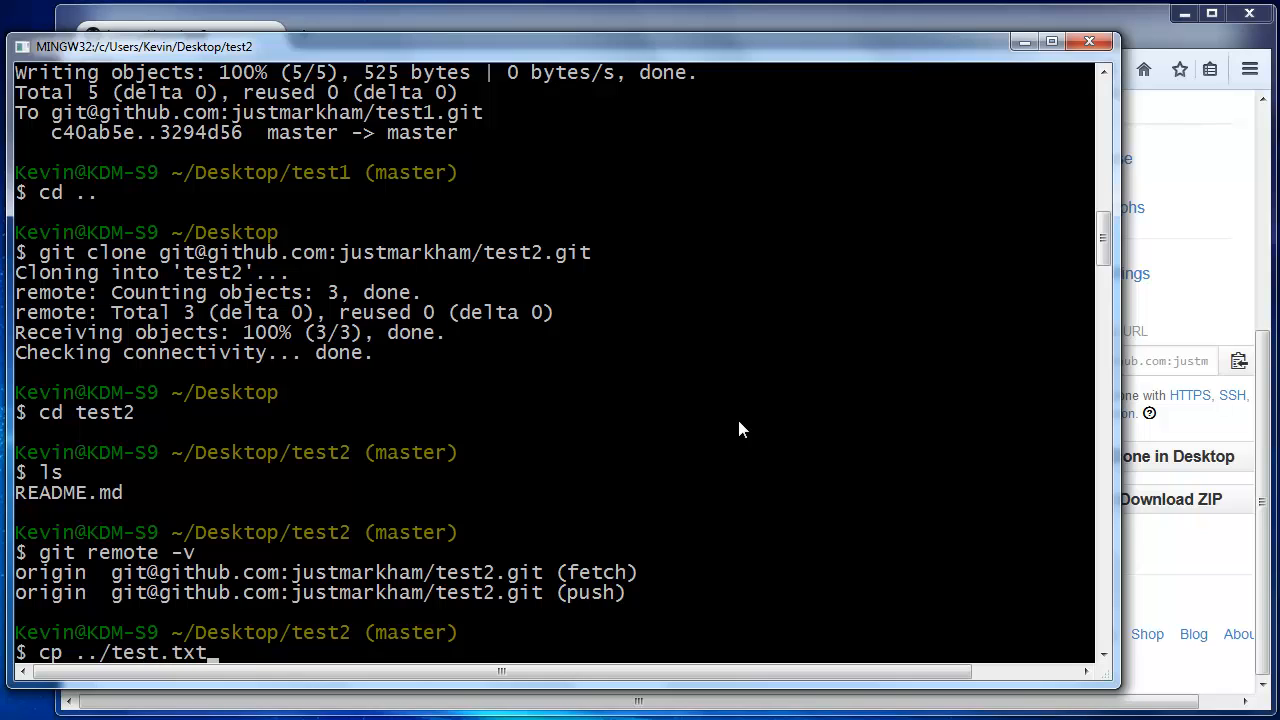
text(test.txt)
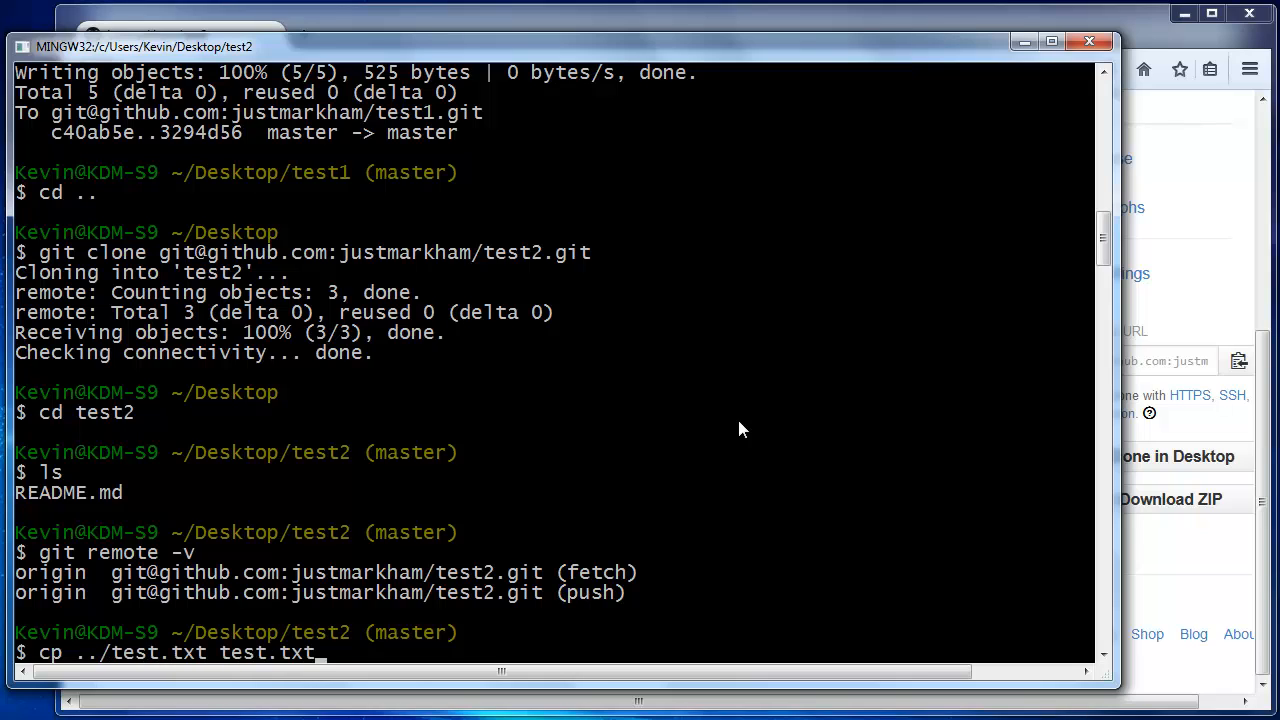
key(Return)
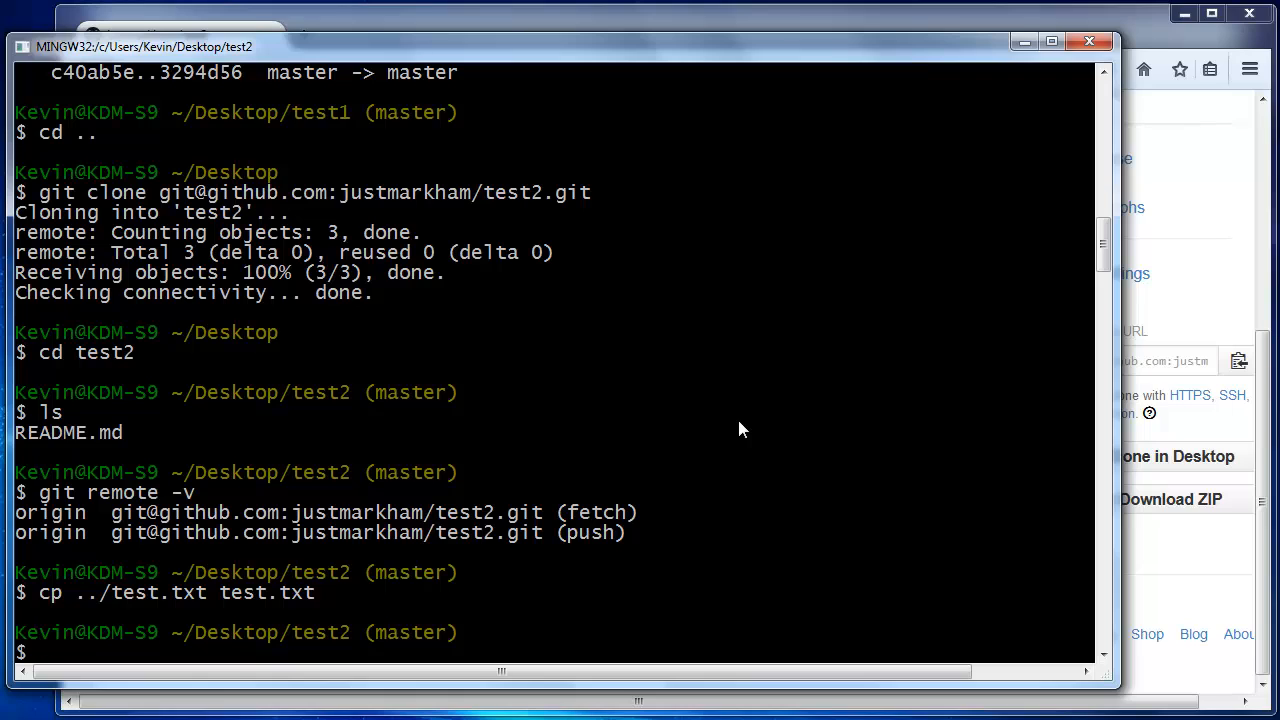
Stage all files and commit them with the message "add test.txt".
text(git add)
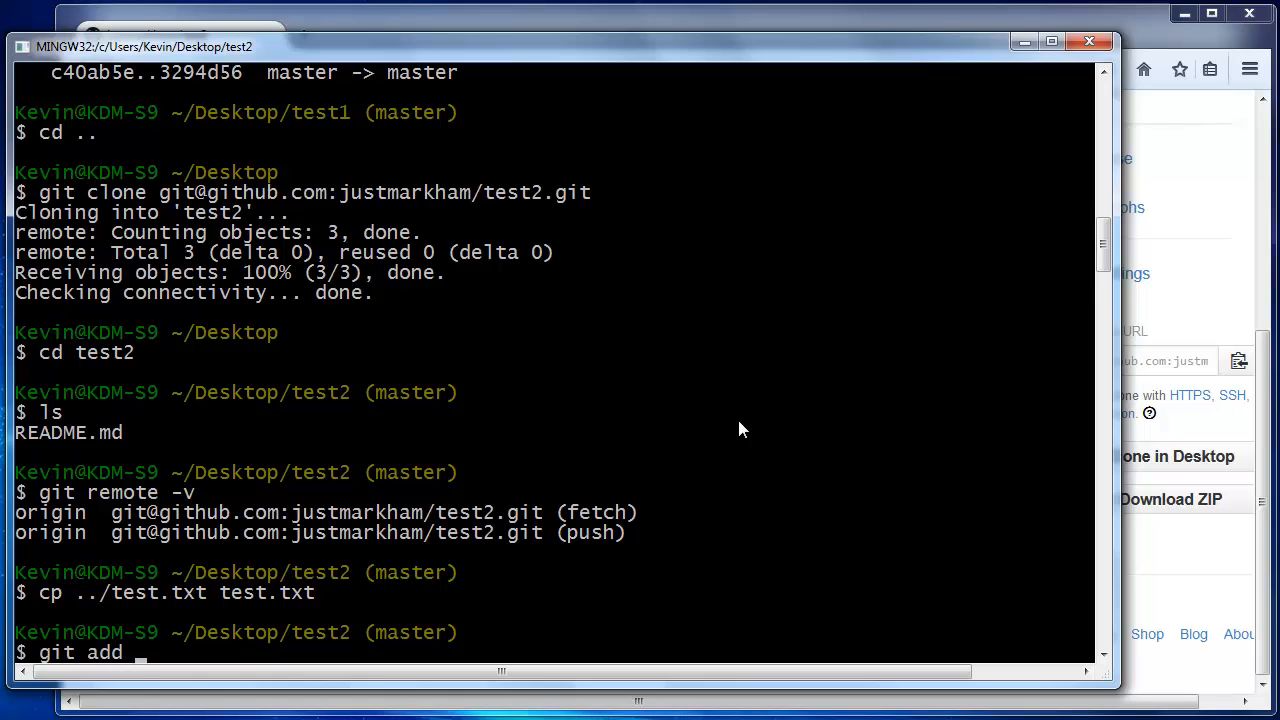
key(Return)
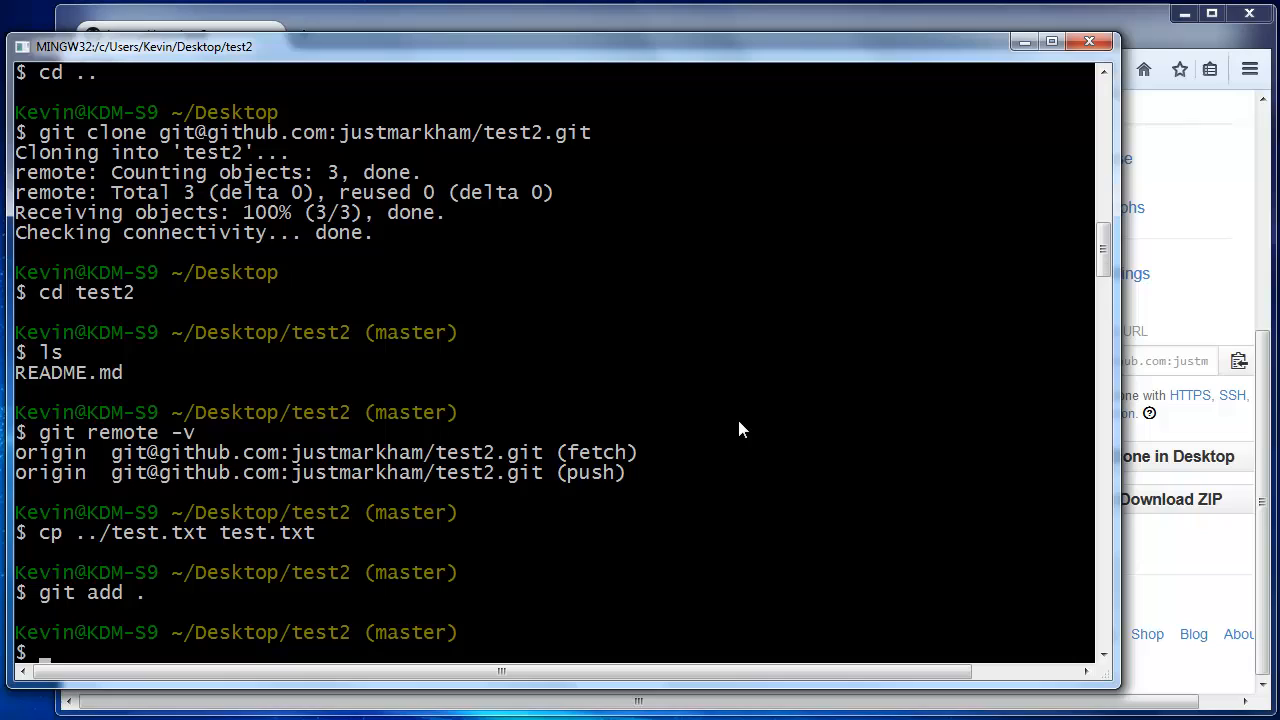
text(git com)
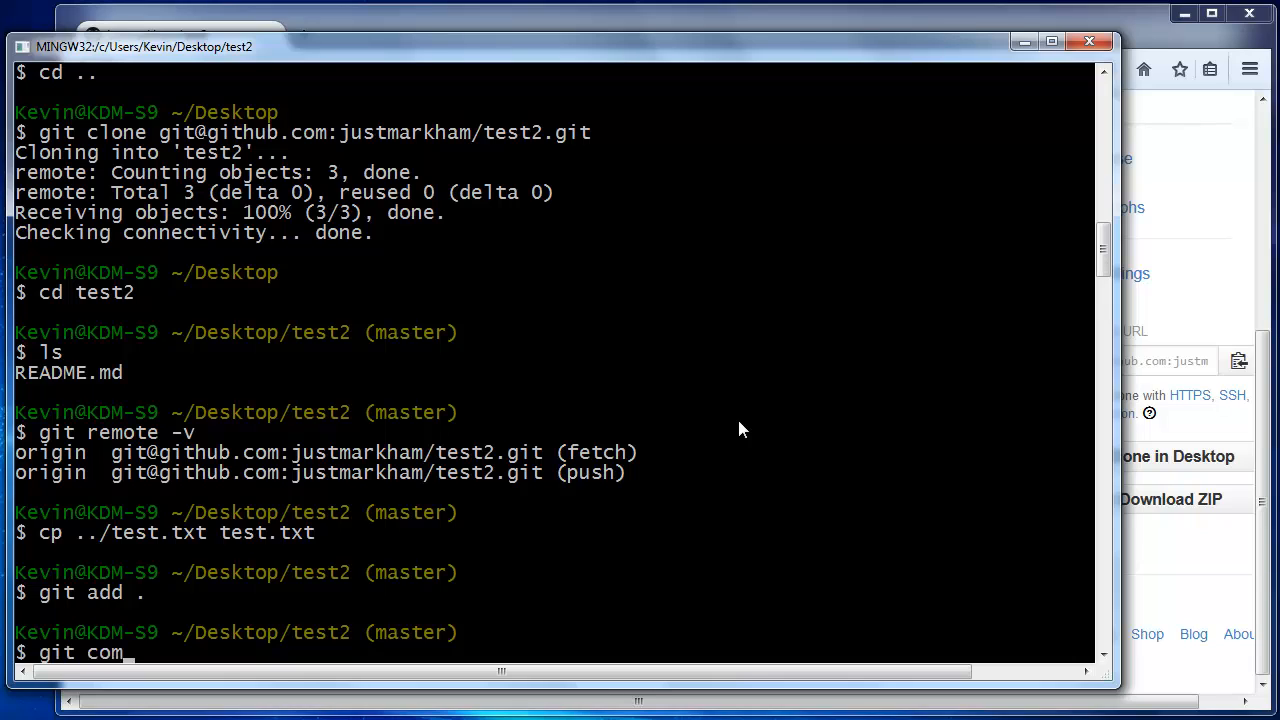
text(mit -m ")
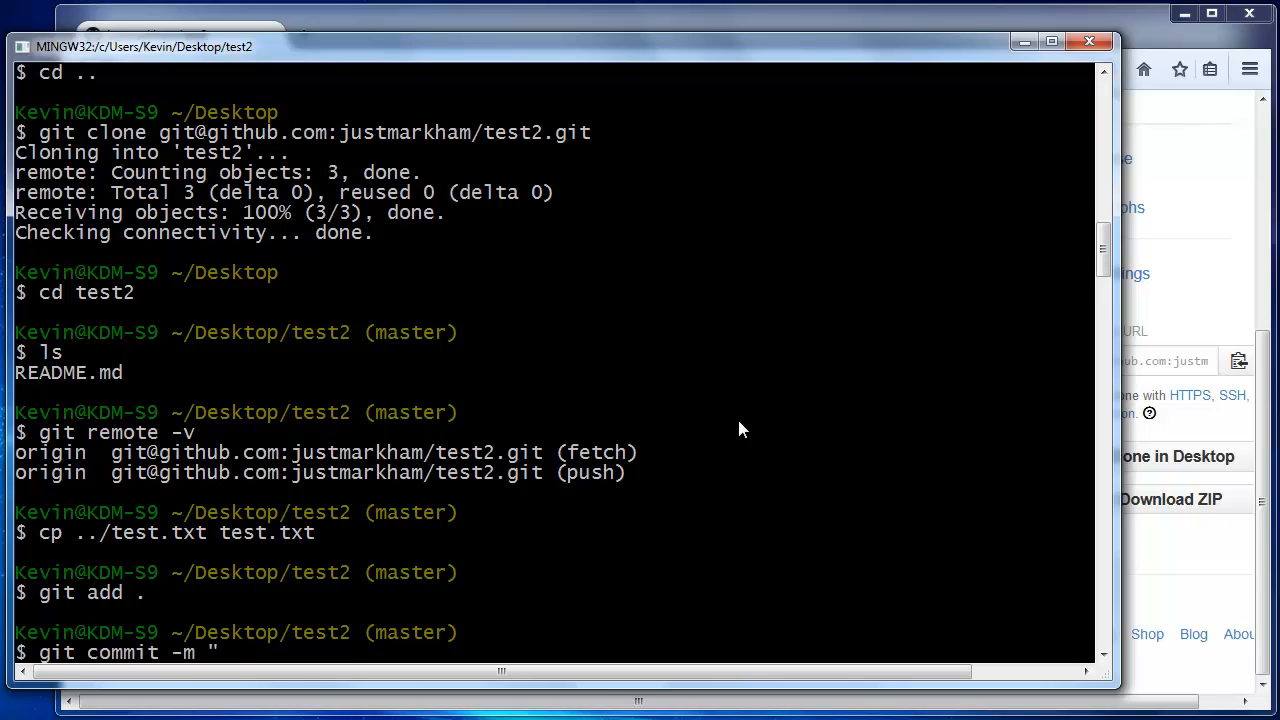
text(add test.t)
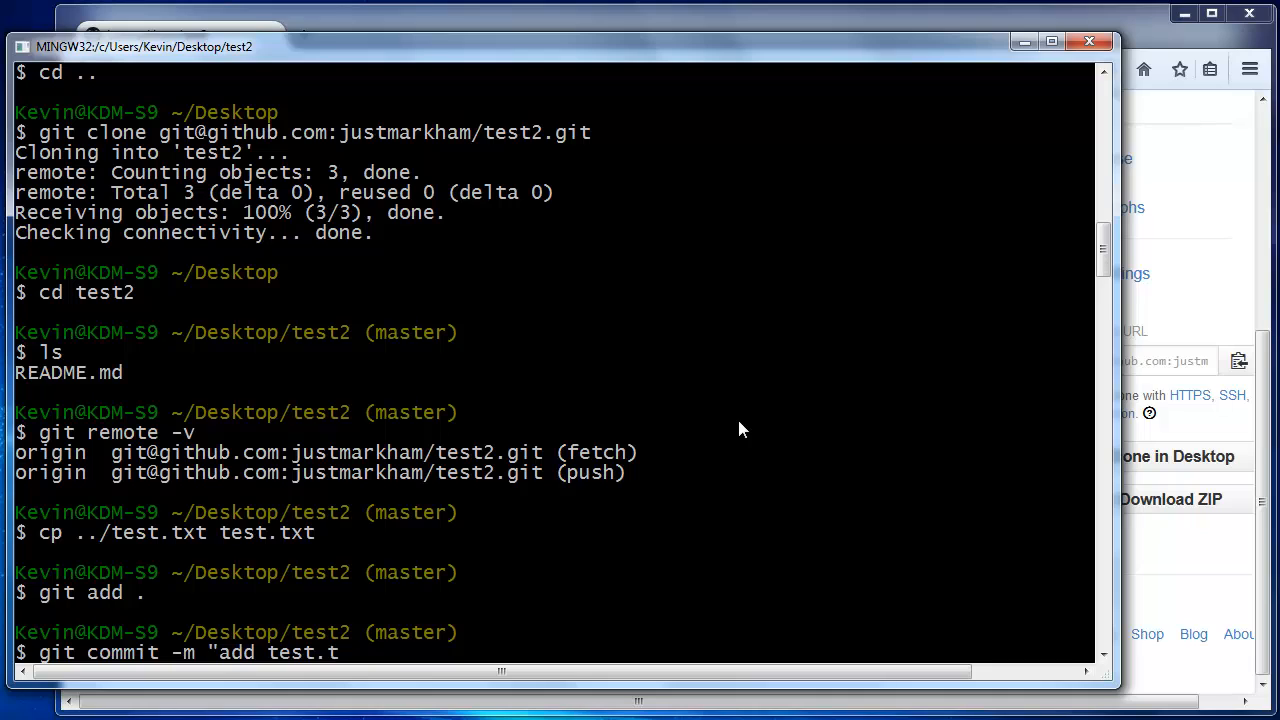
text(xt")
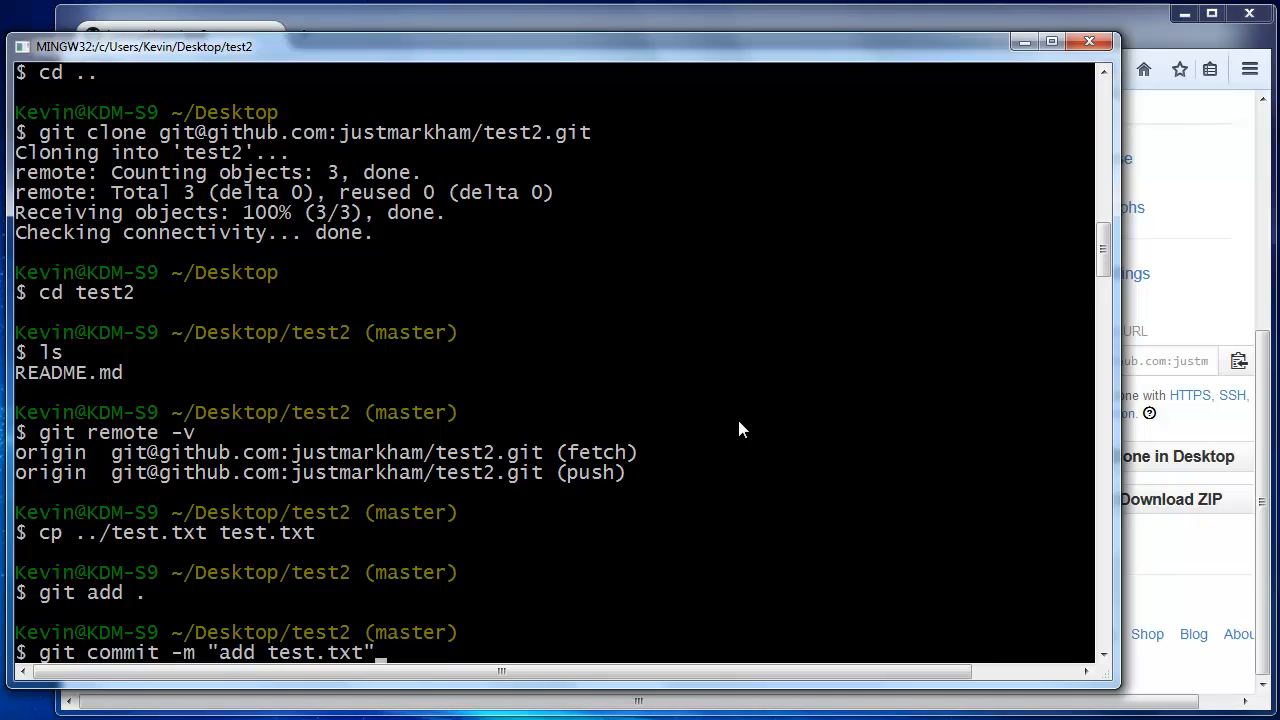
key(Return)
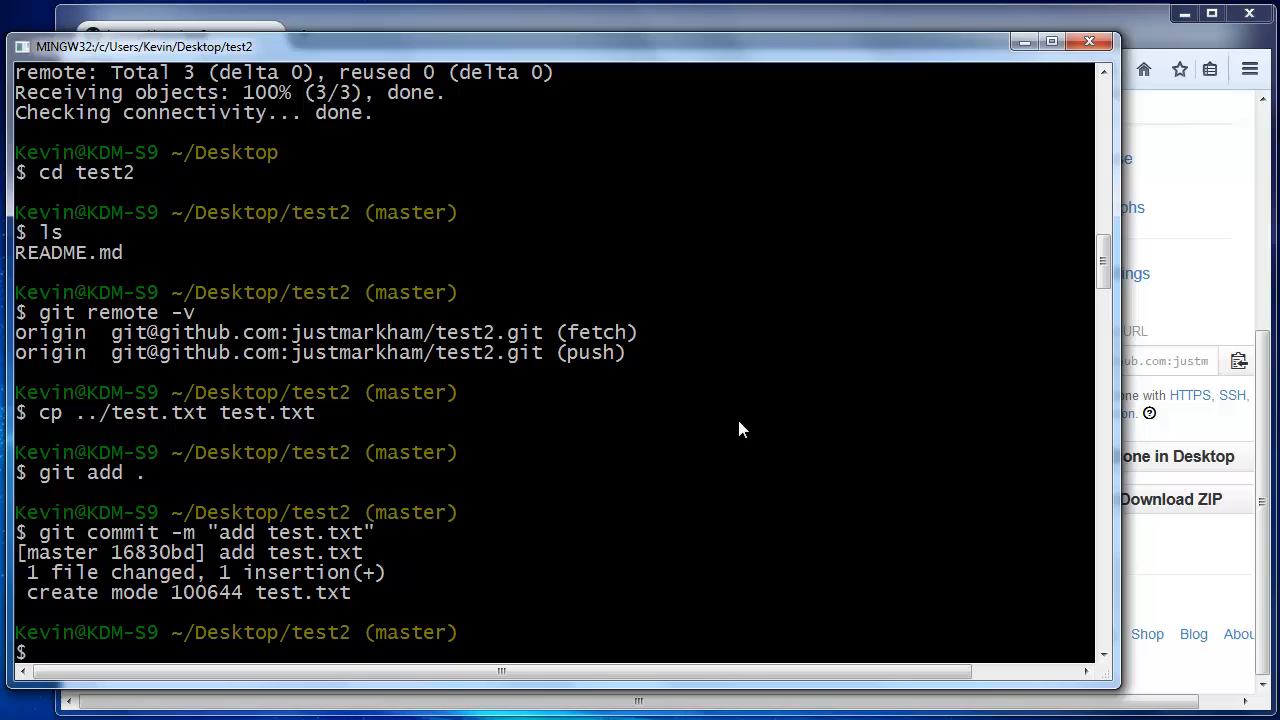
Enter git push origin master to send the commit to GitHub.
text(git)
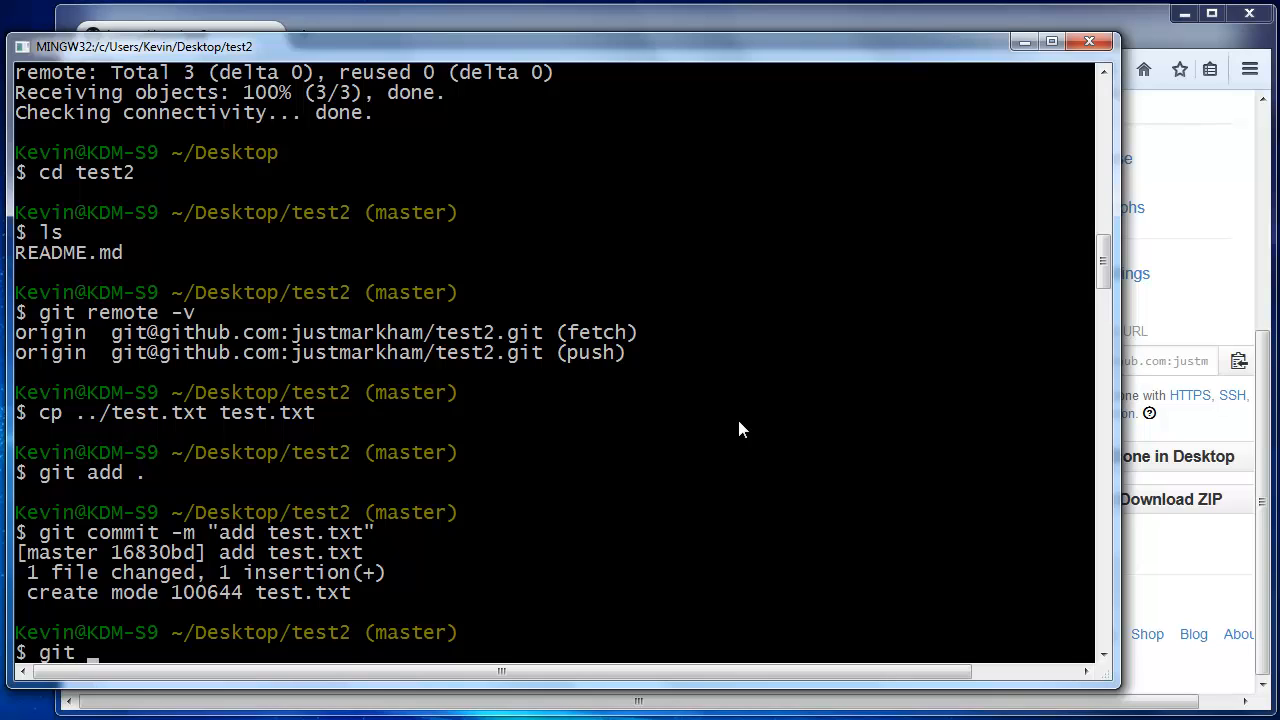
text(push origin mast)
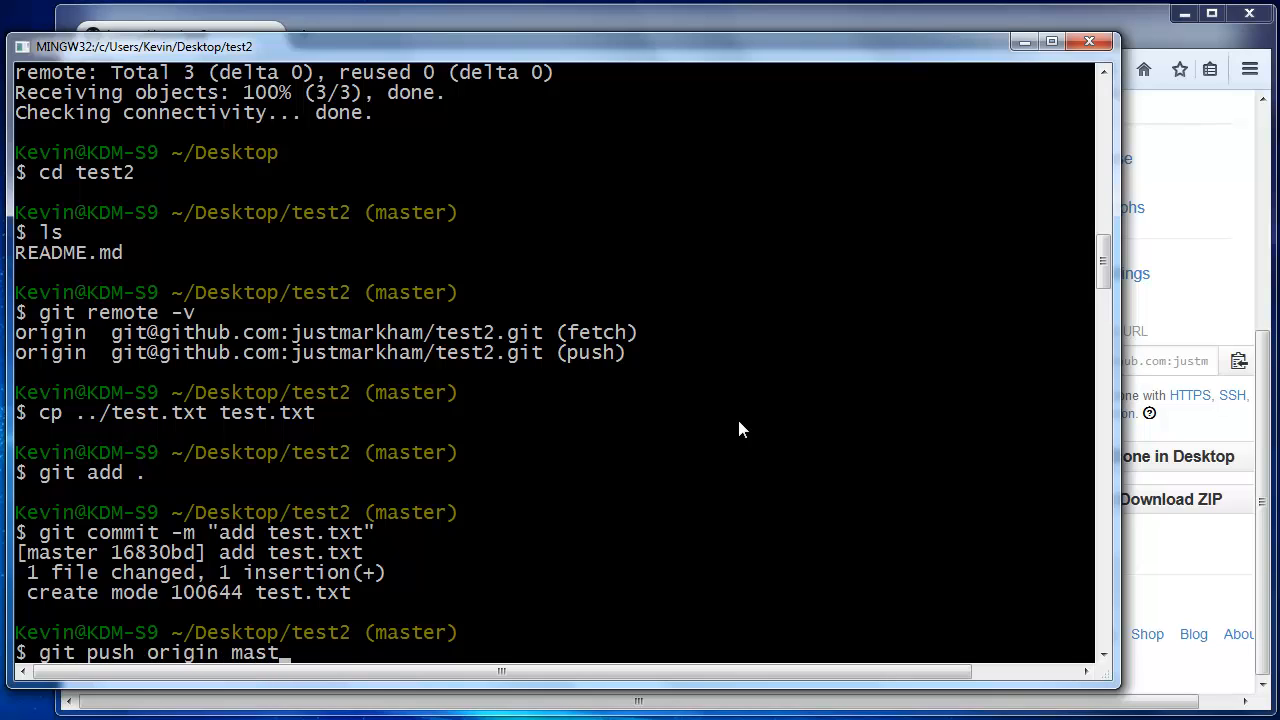
text(er)
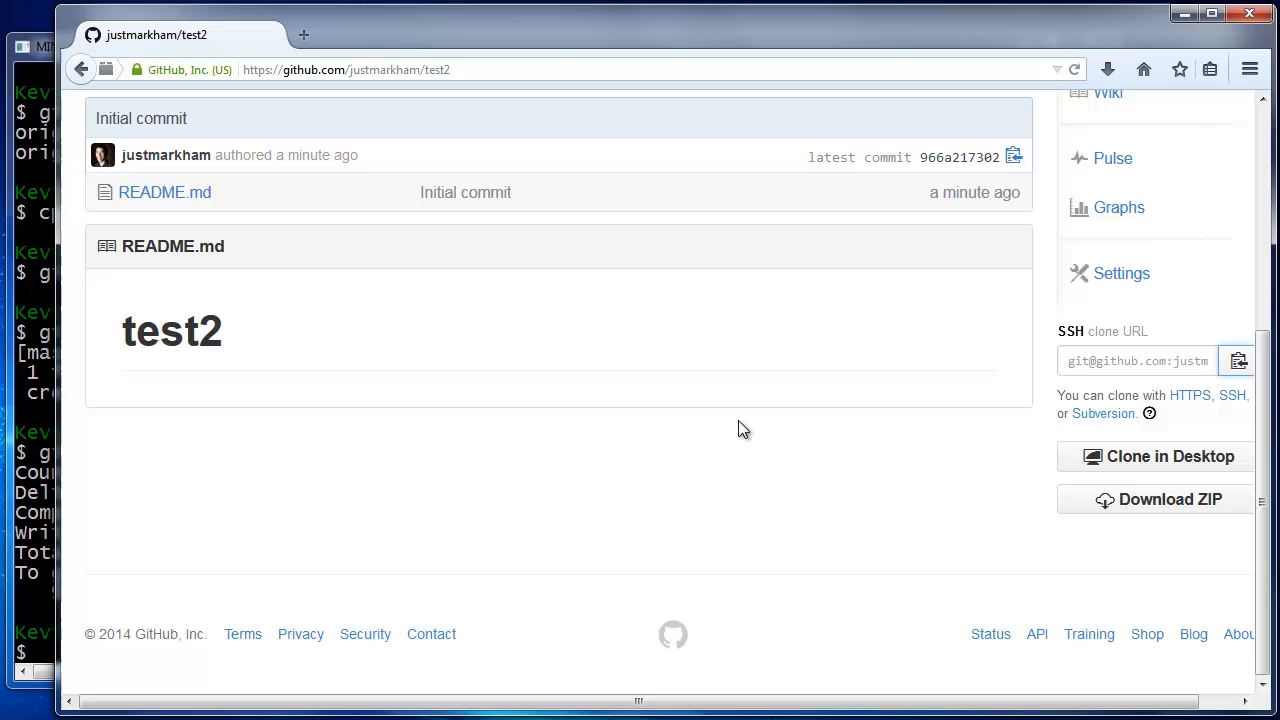
Reload the test2 repository page and view test.txt reading 'This is my test file'.
scroll(up, 3)
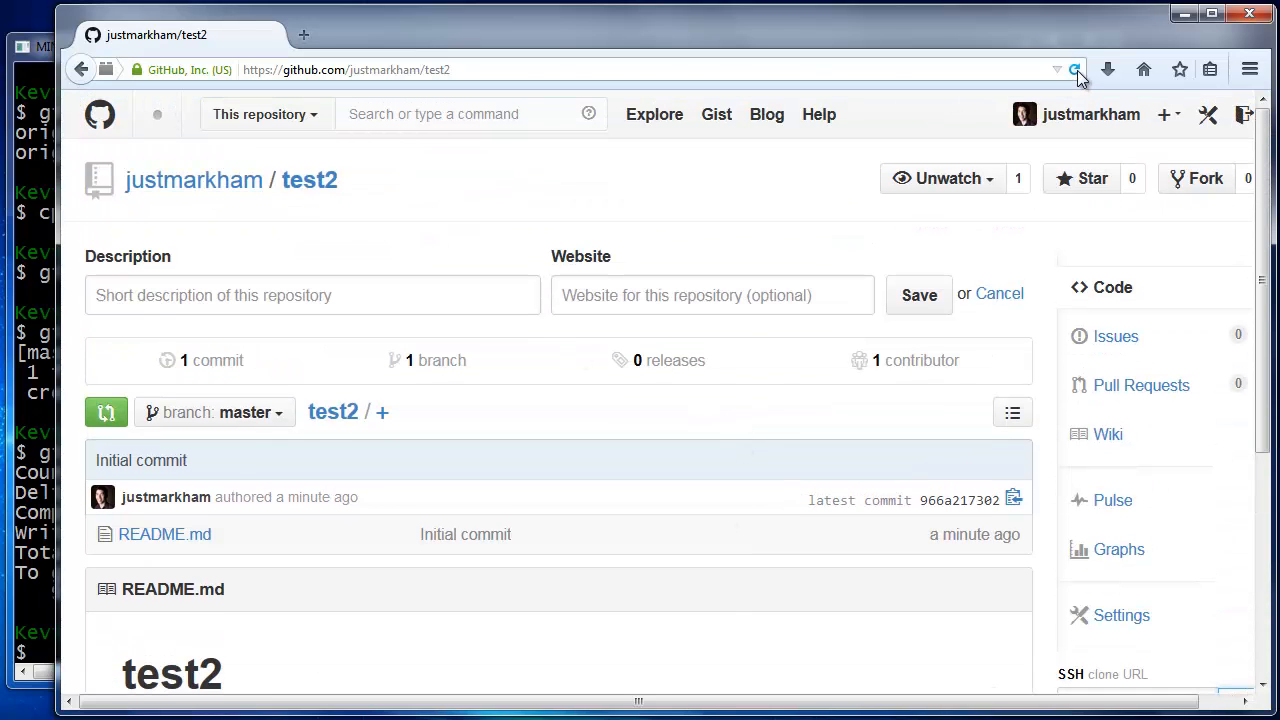
click(1075, 69)
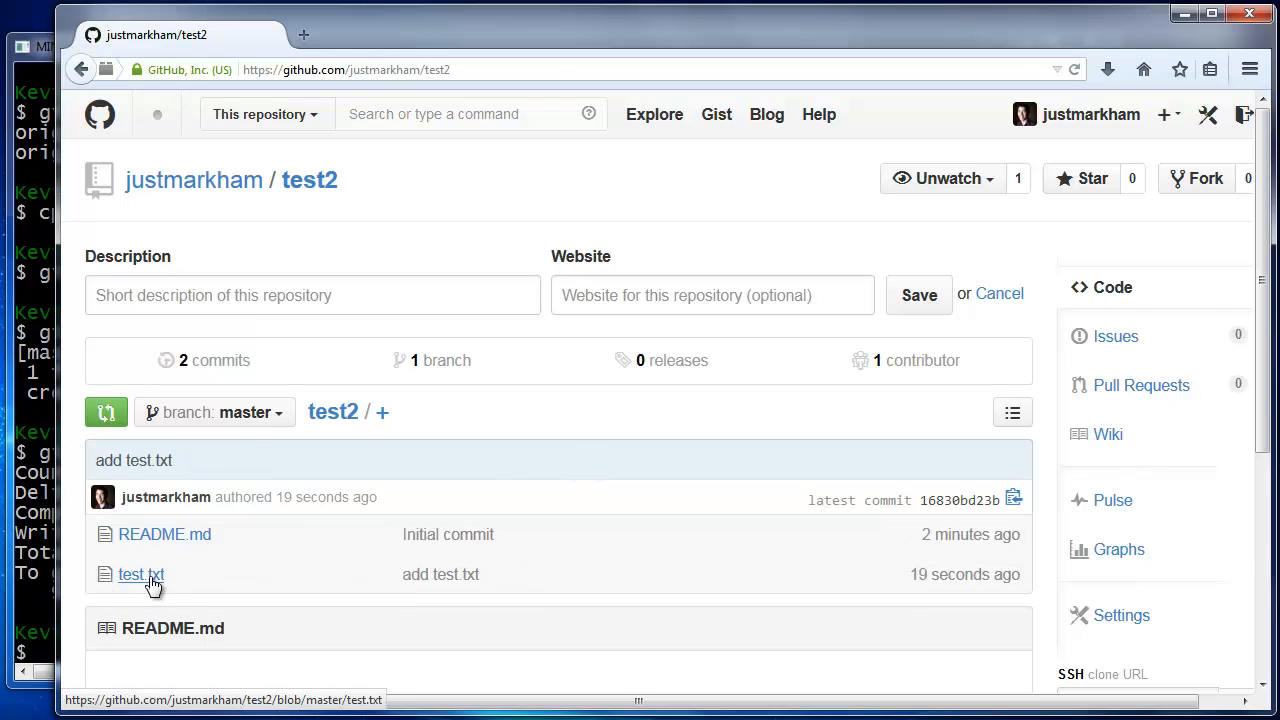
click(140, 574)
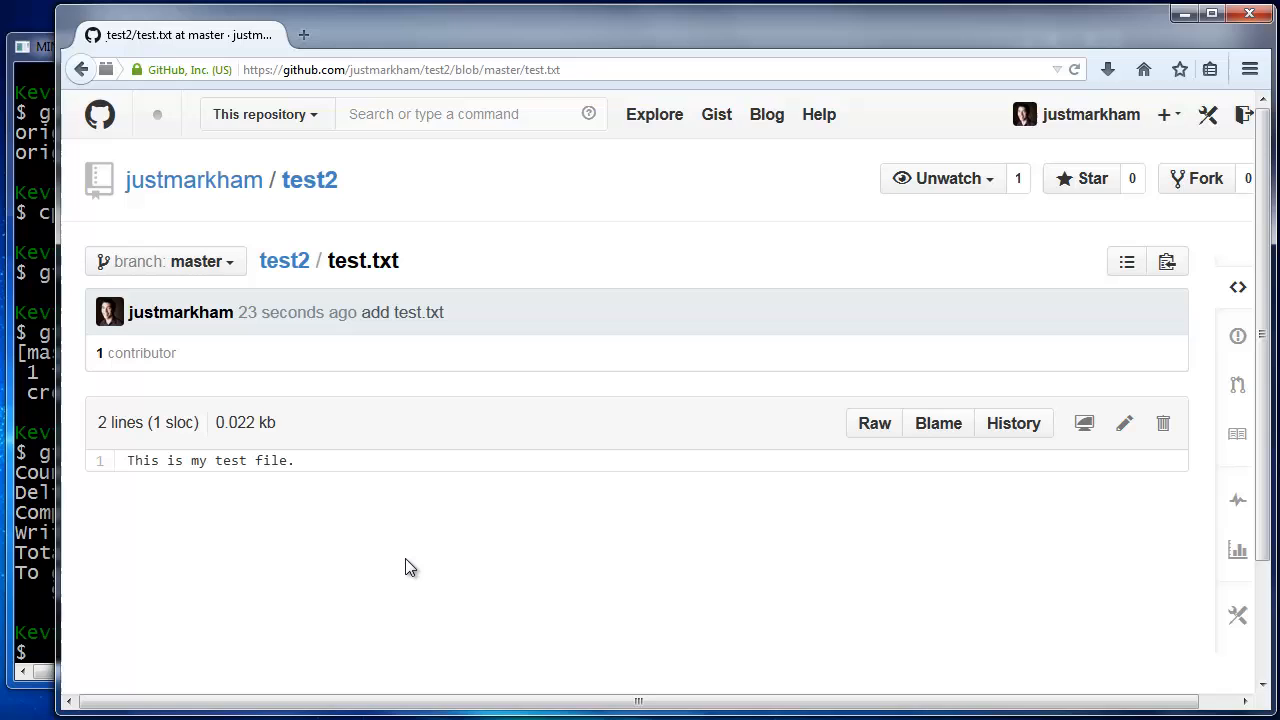